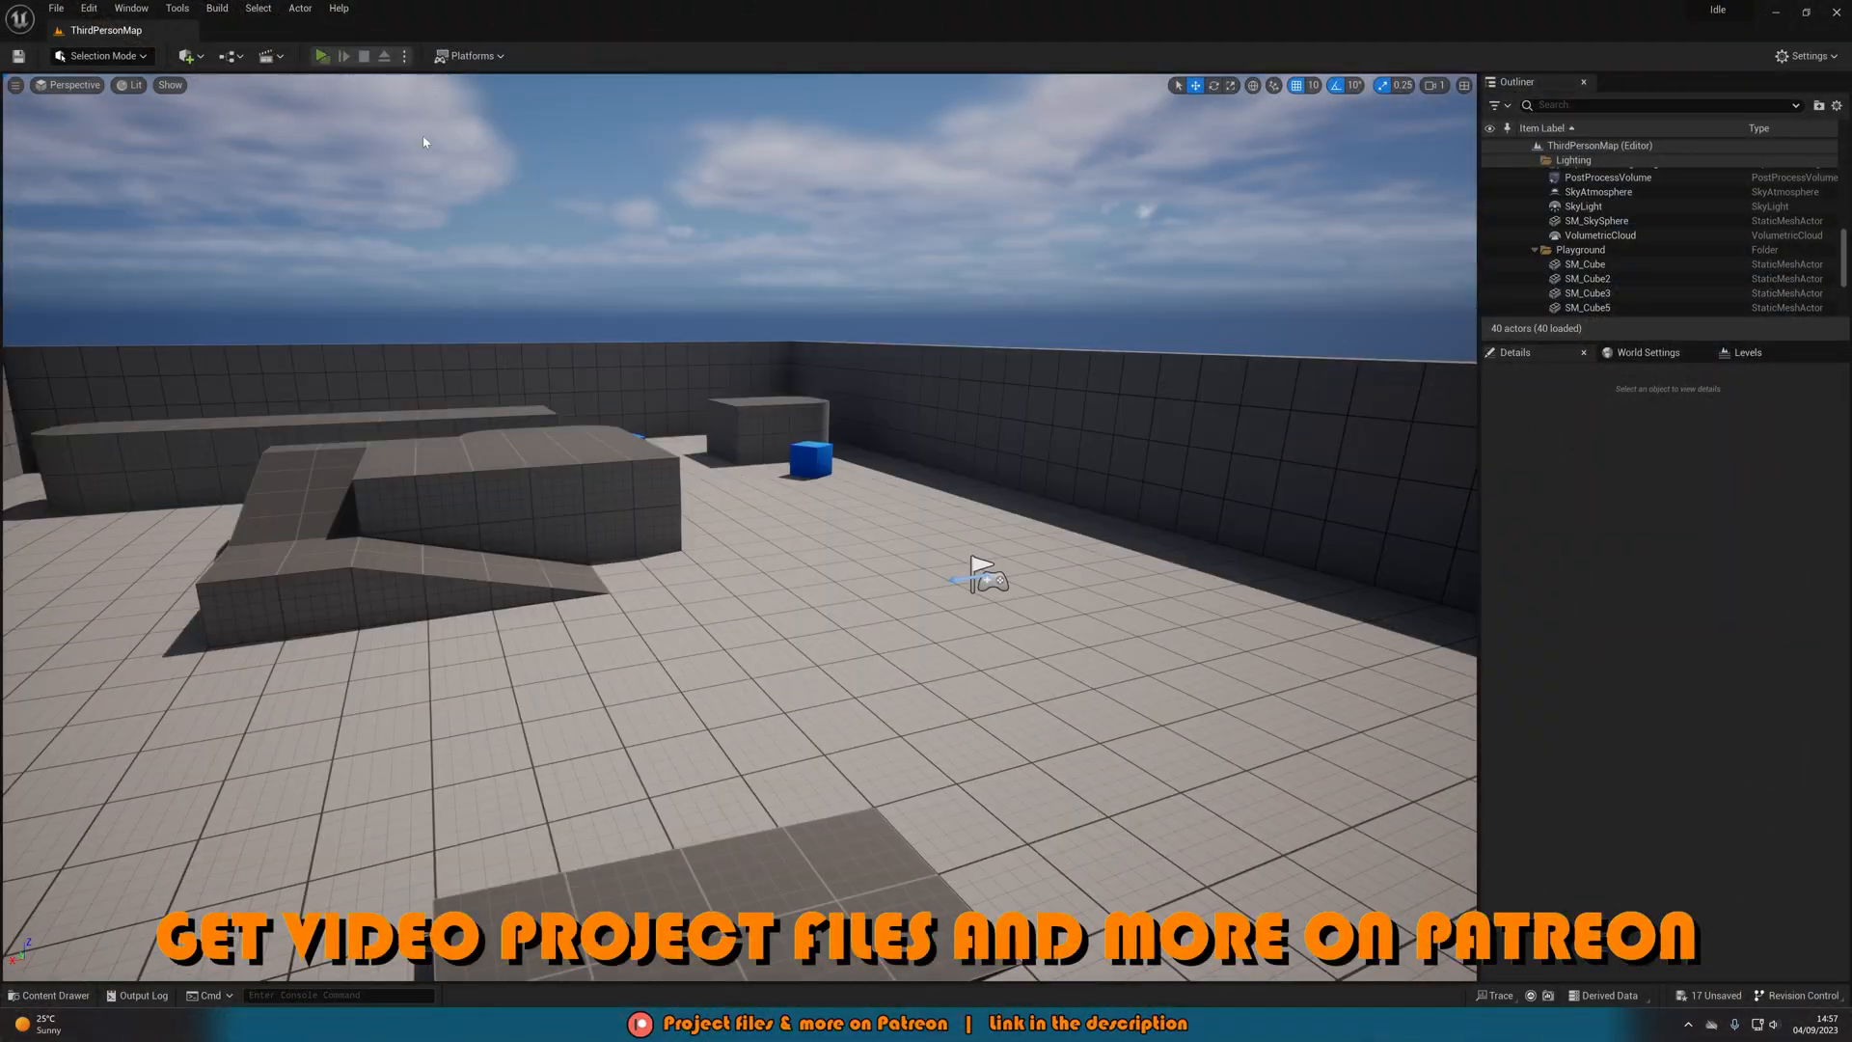
Browse the Content Drawer to Content > IdleAnimations and open the ABP_Manny Animation Blueprint
click(321, 56)
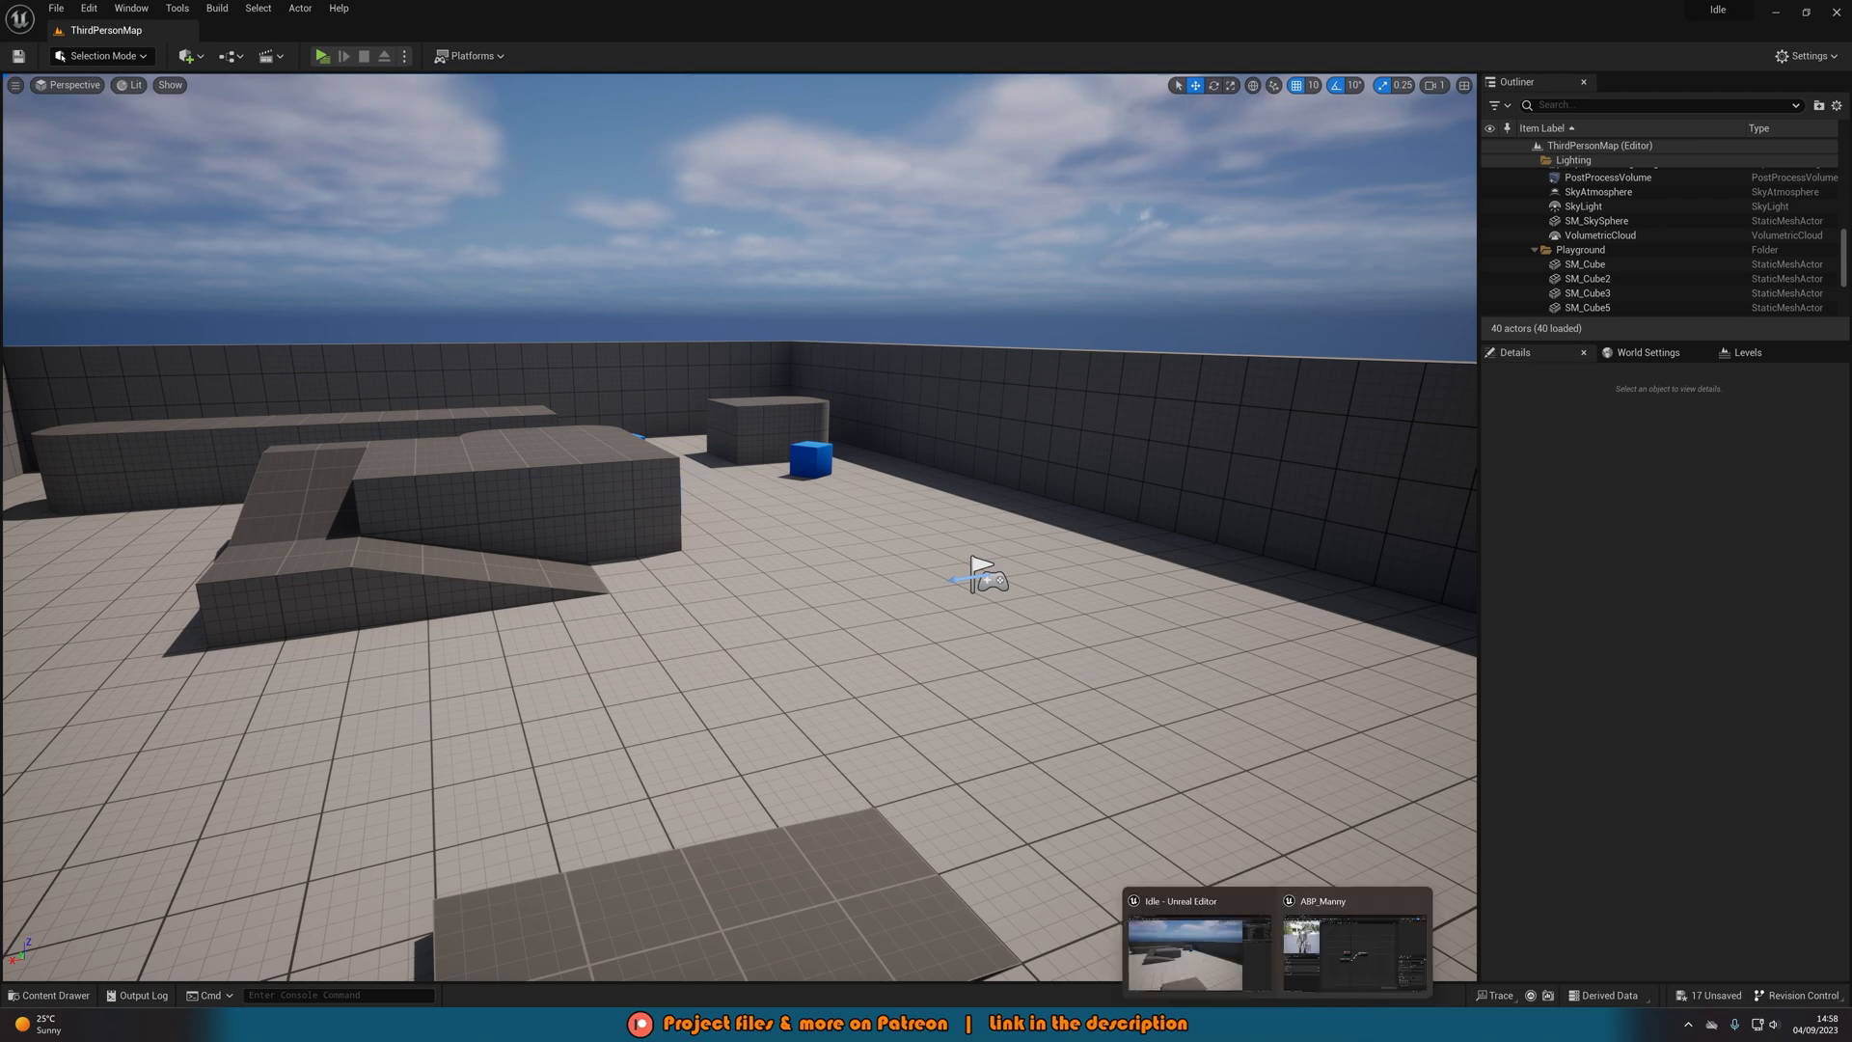
click(49, 994)
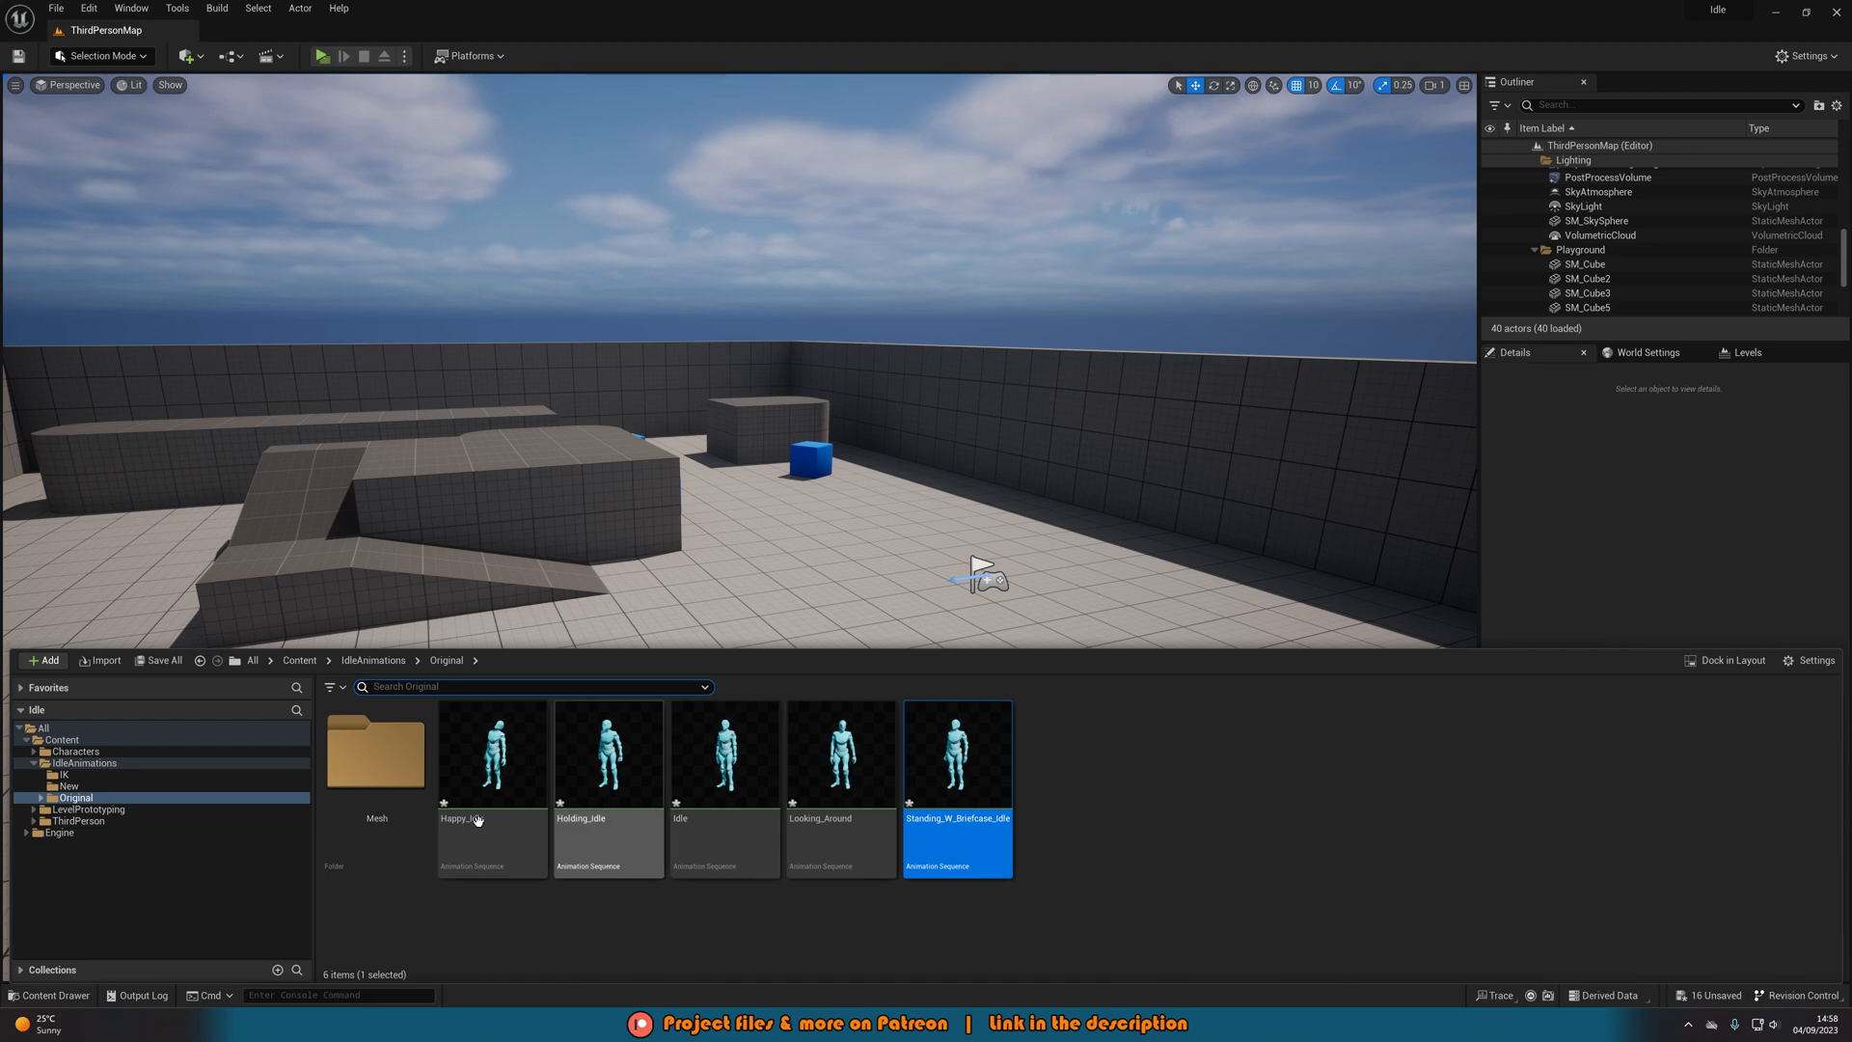
click(69, 787)
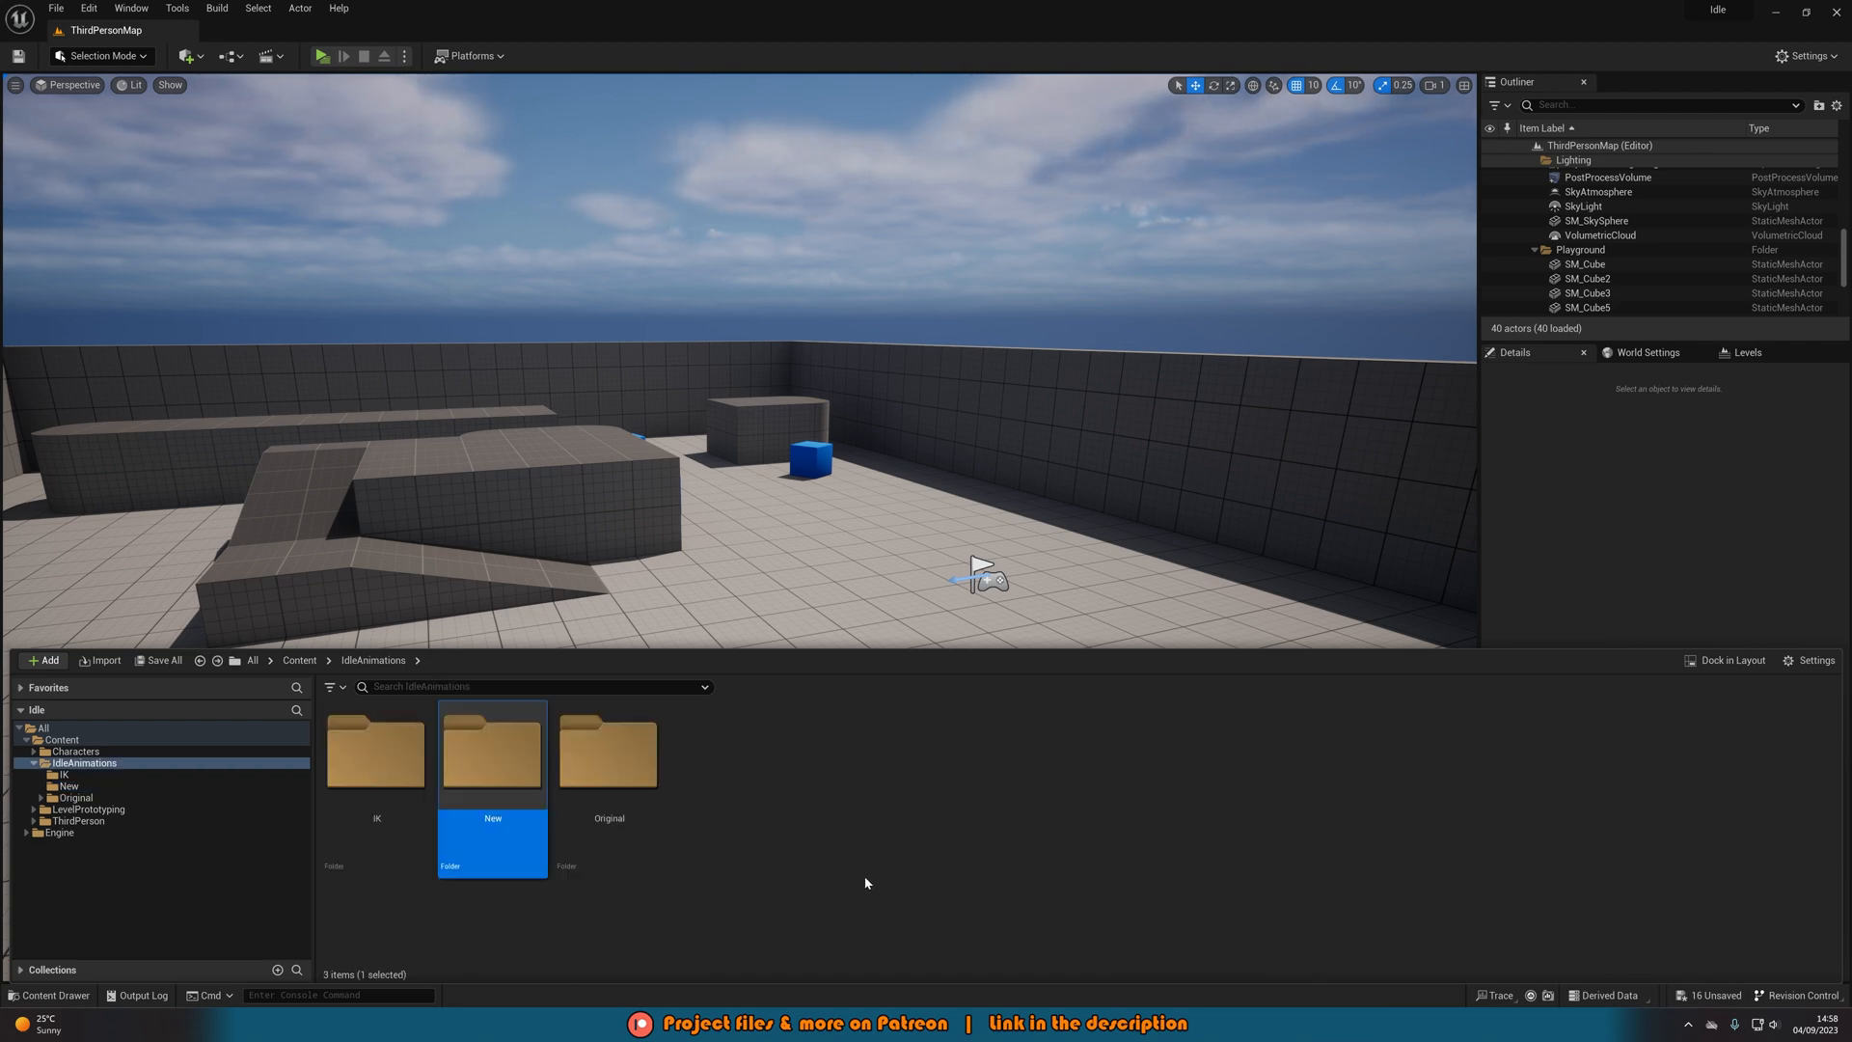
click(299, 660)
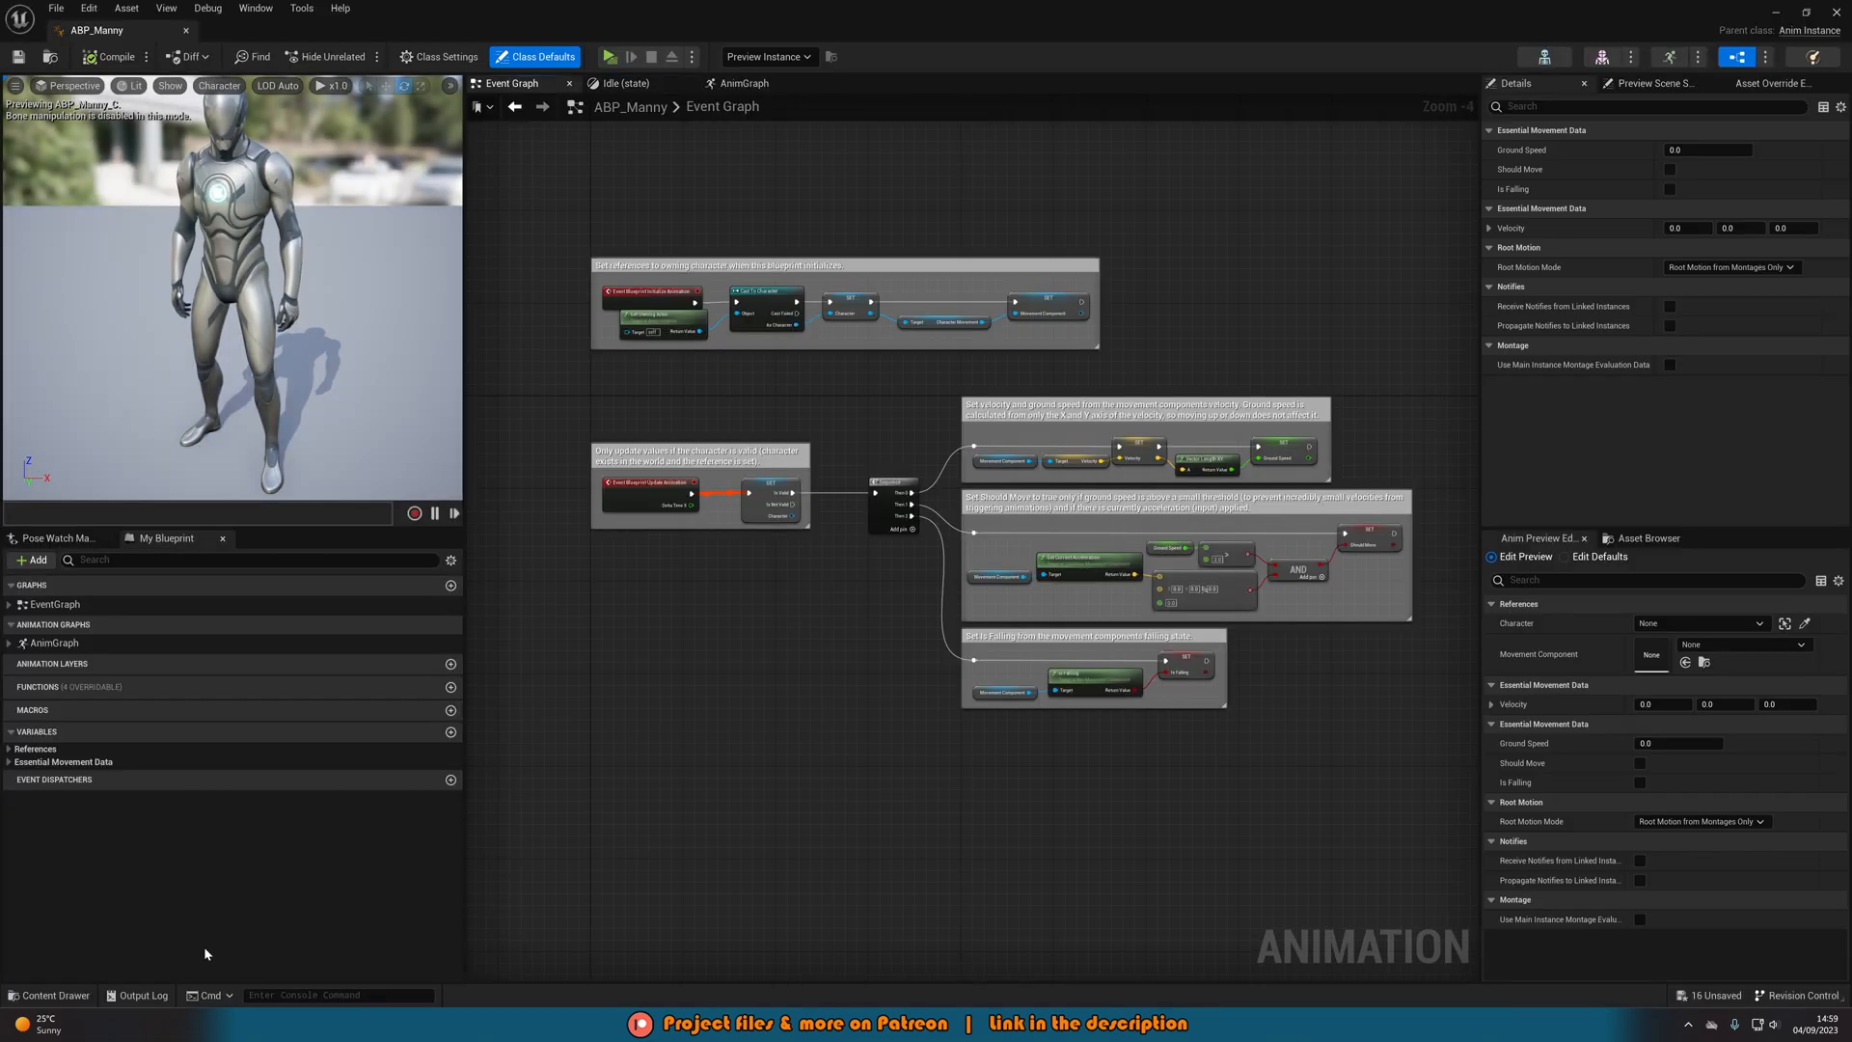
Enter the AnimGraph's Locomotion state machine and inspect its Idle and Walk / Run states
click(743, 83)
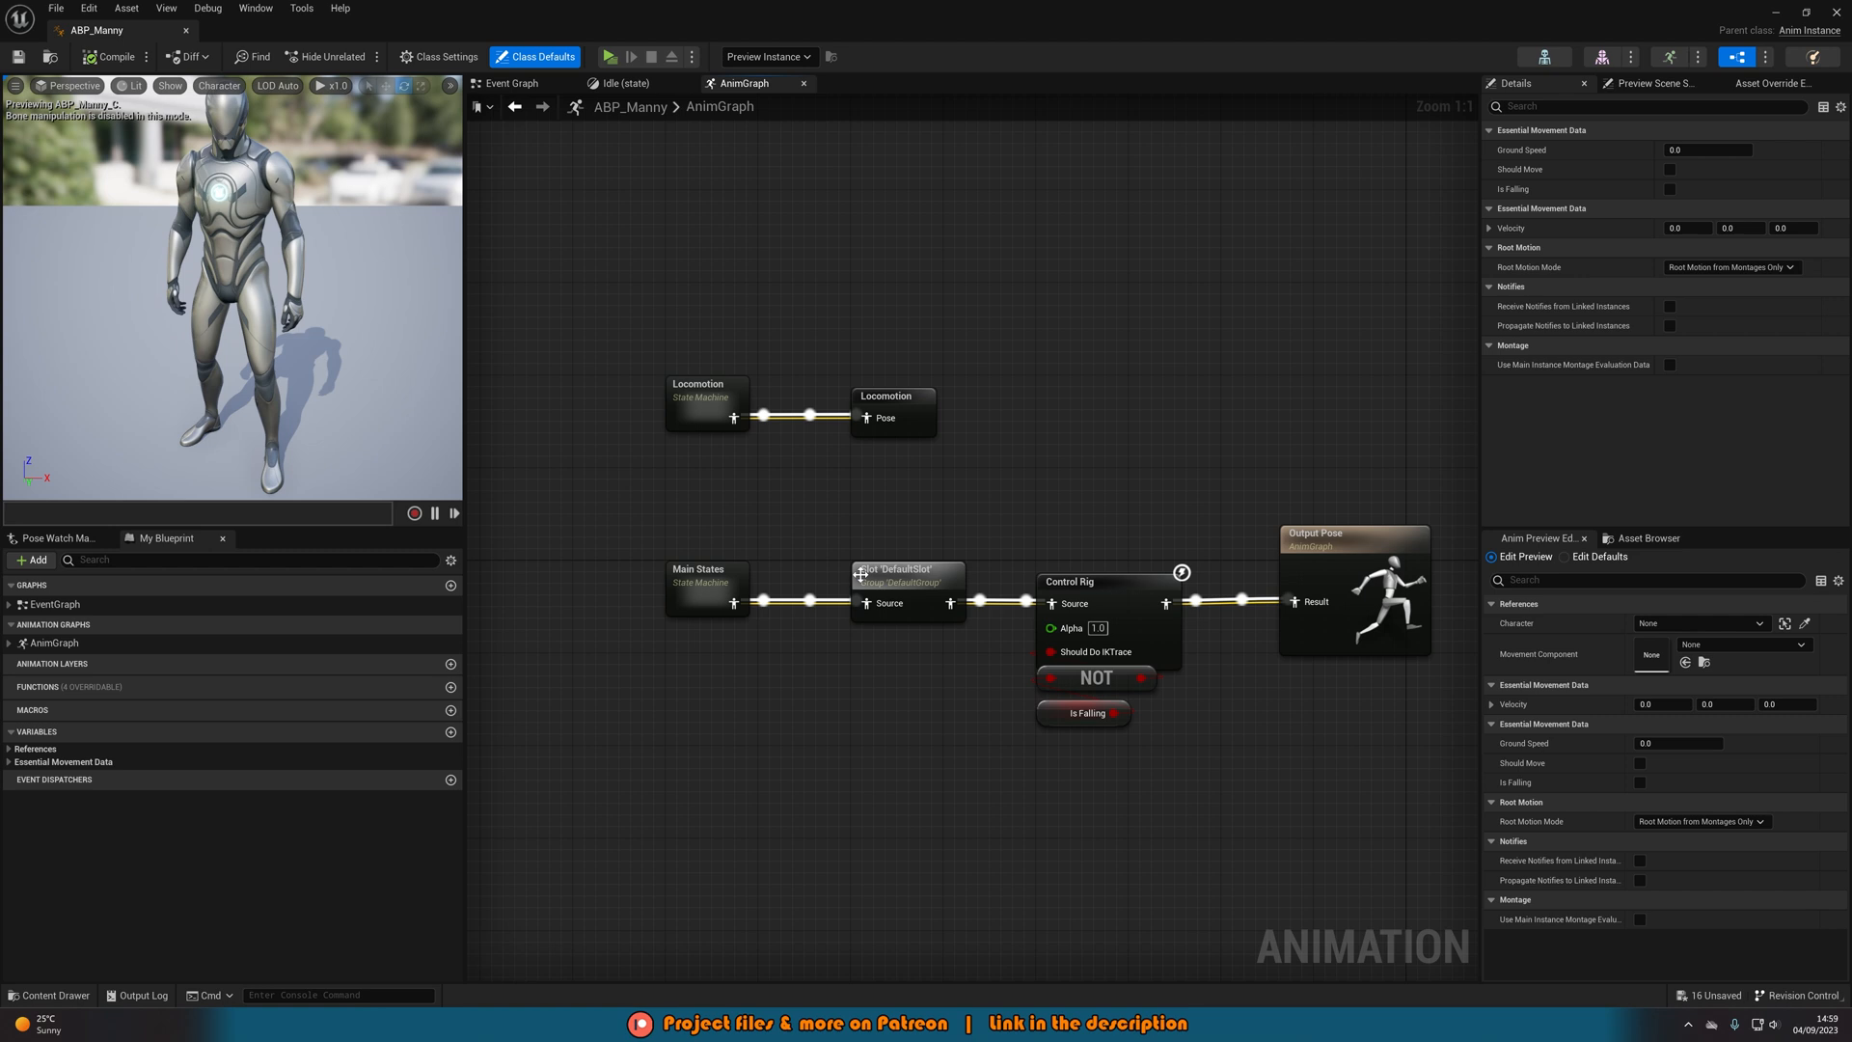
double_click(705, 401)
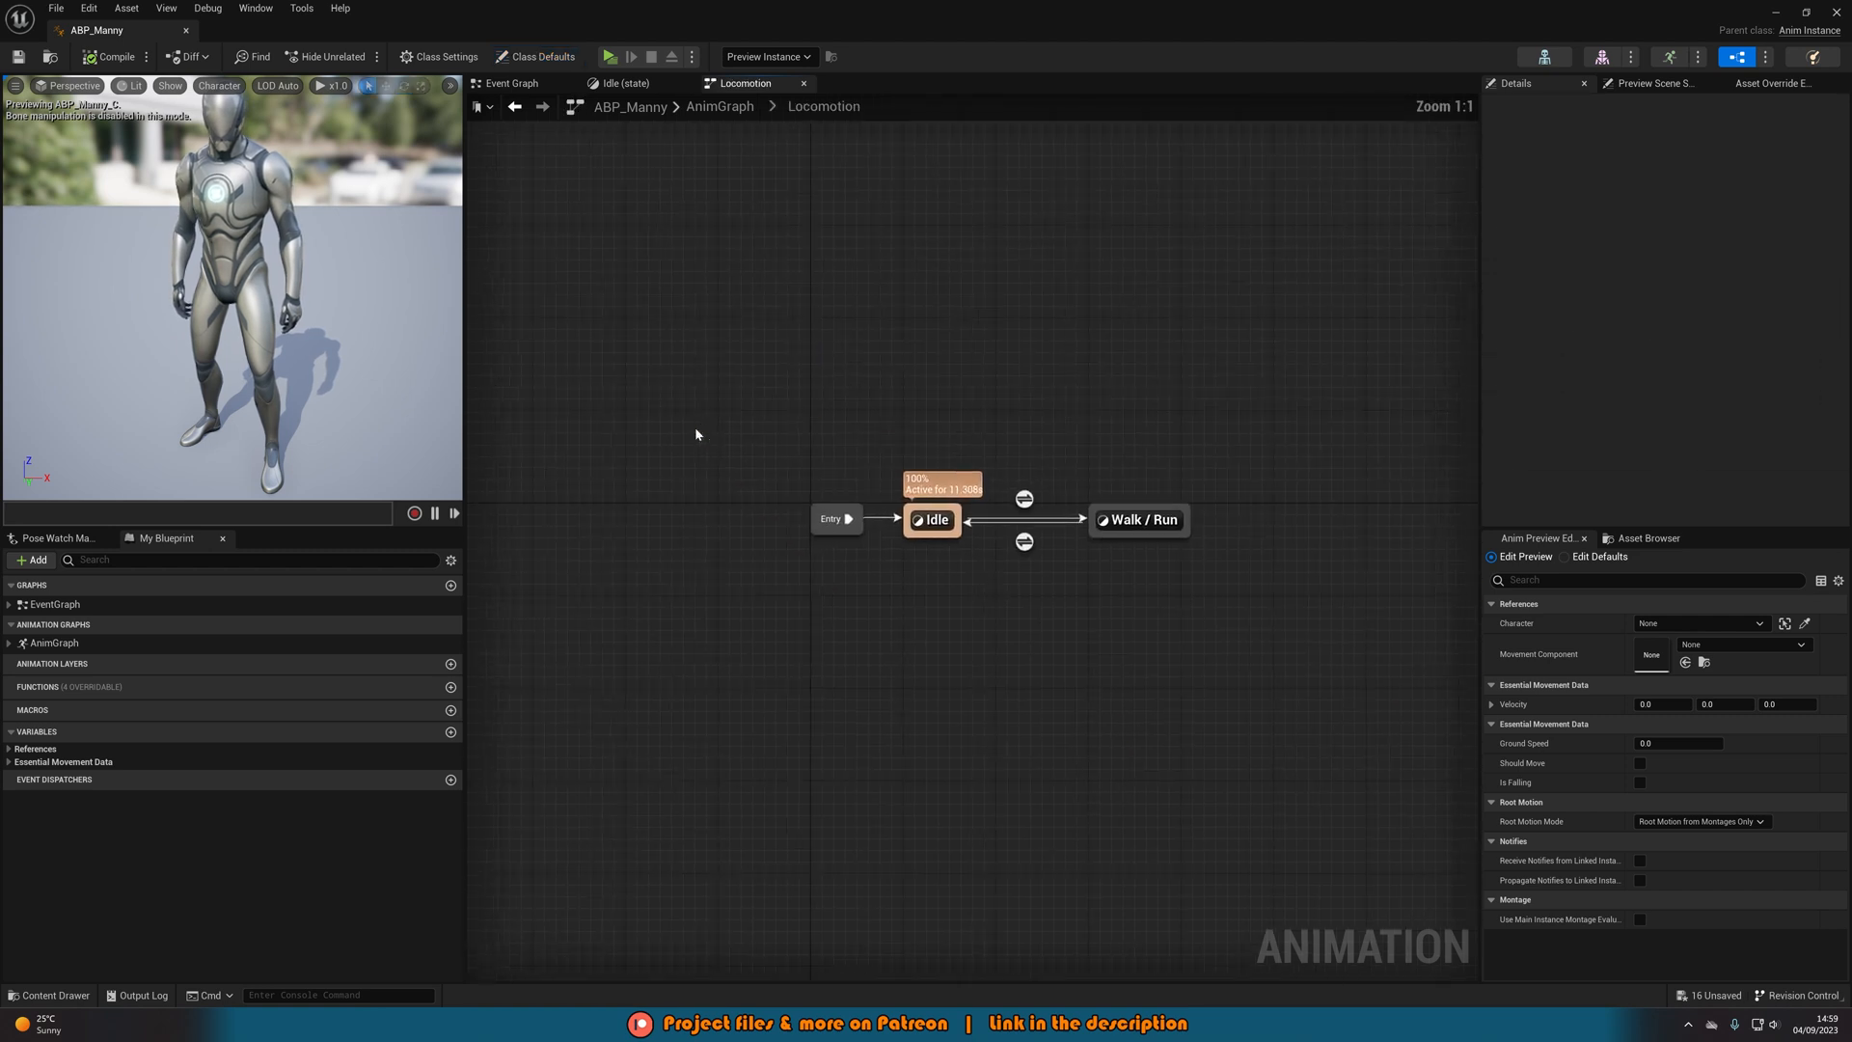
click(743, 83)
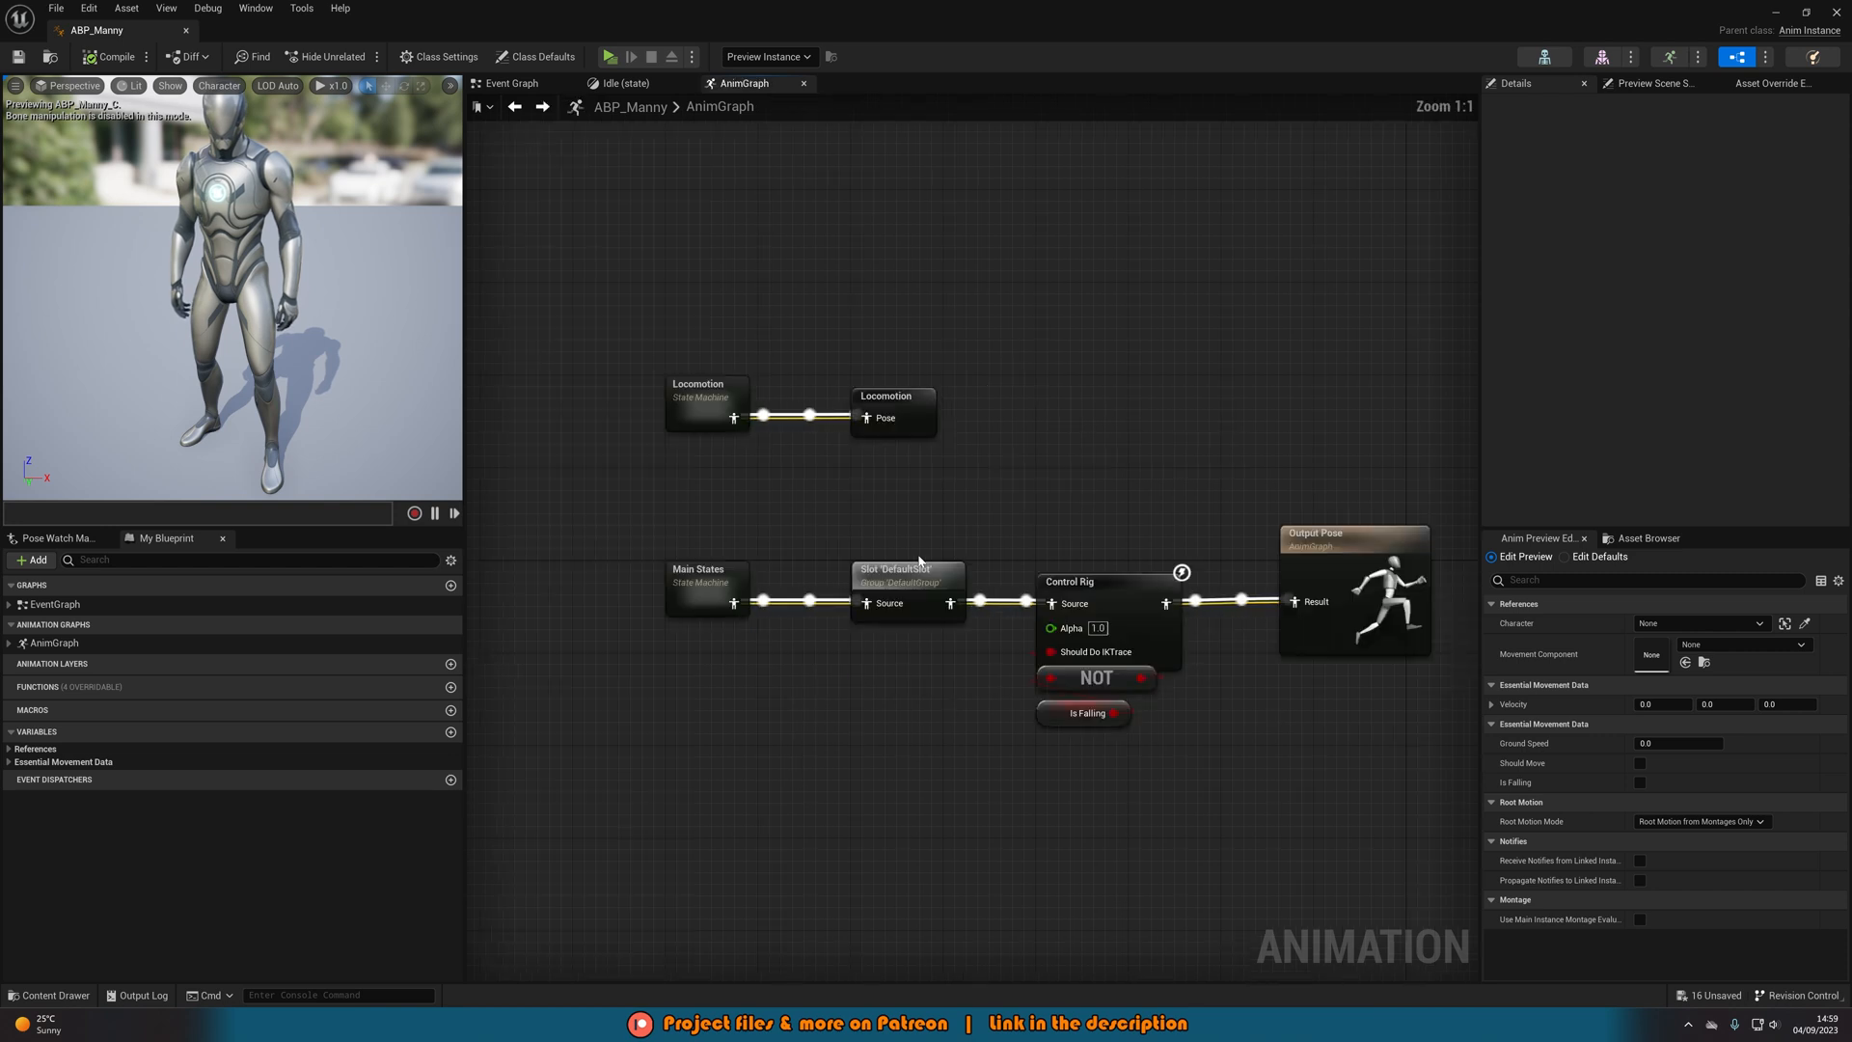
double_click(705, 395)
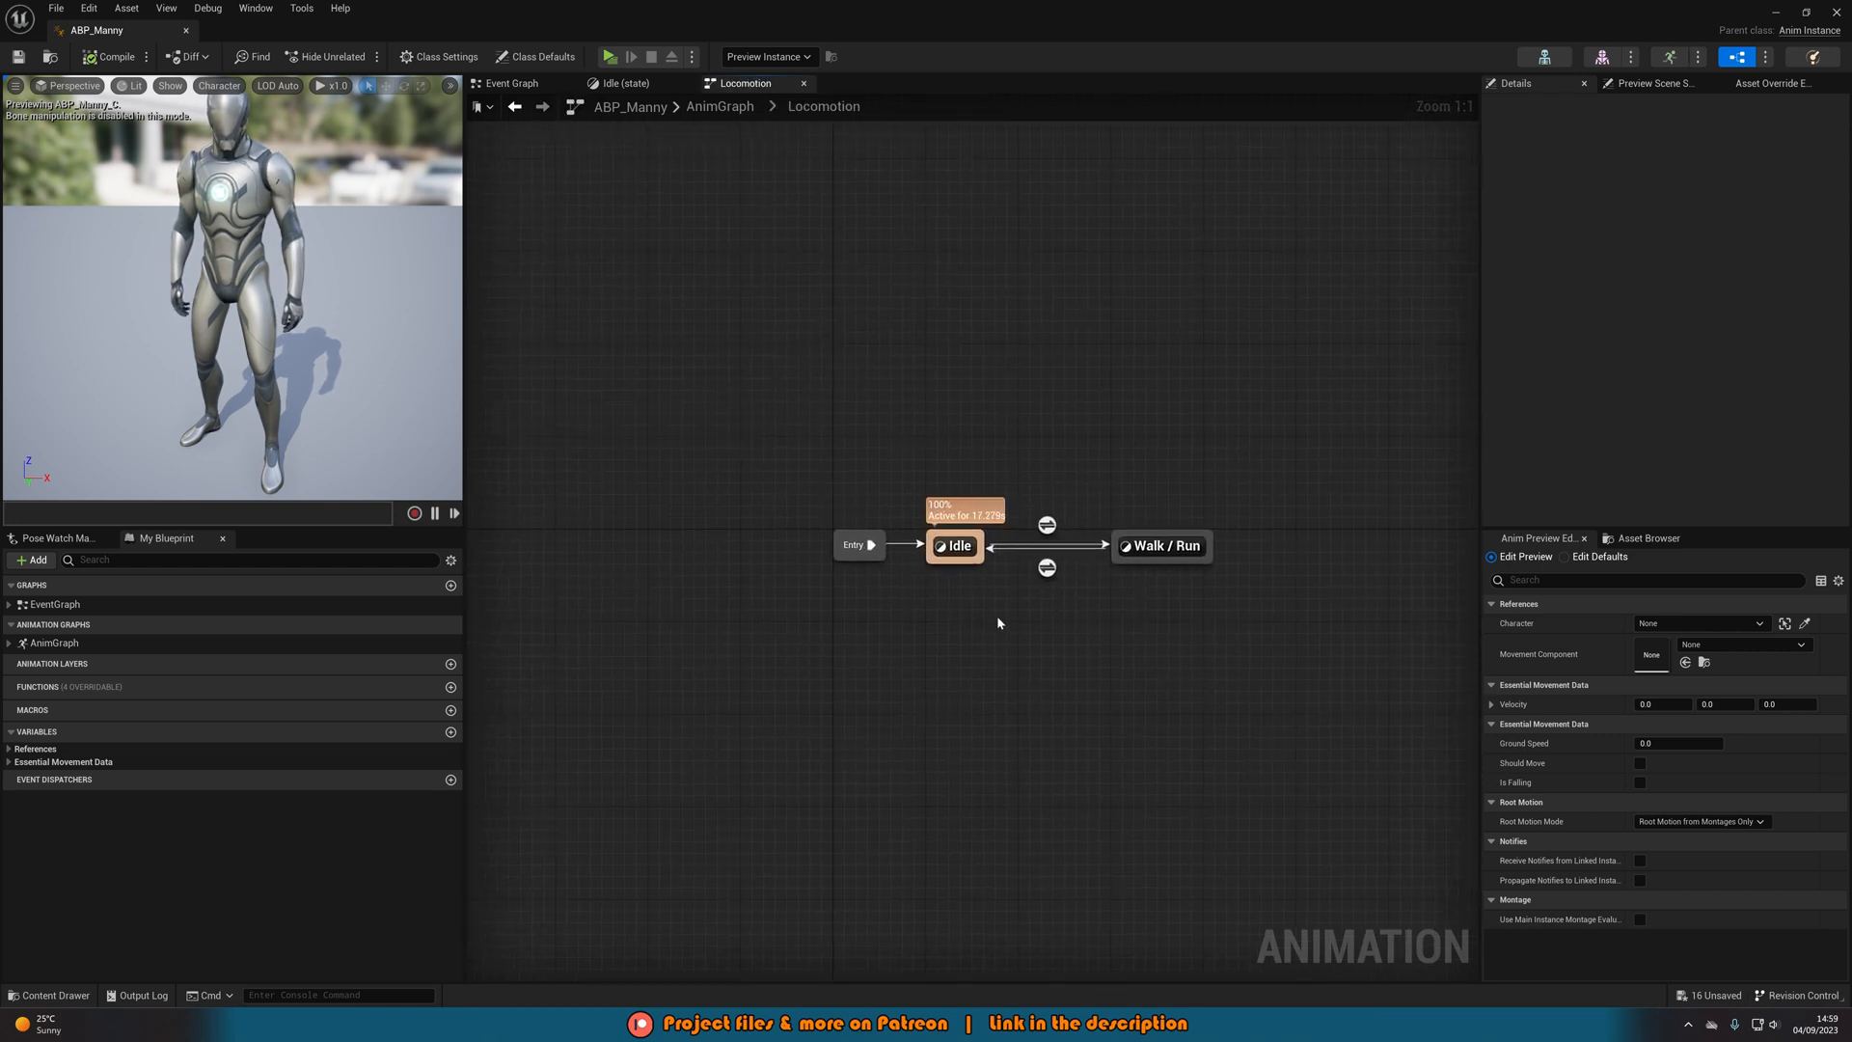
double_click(954, 546)
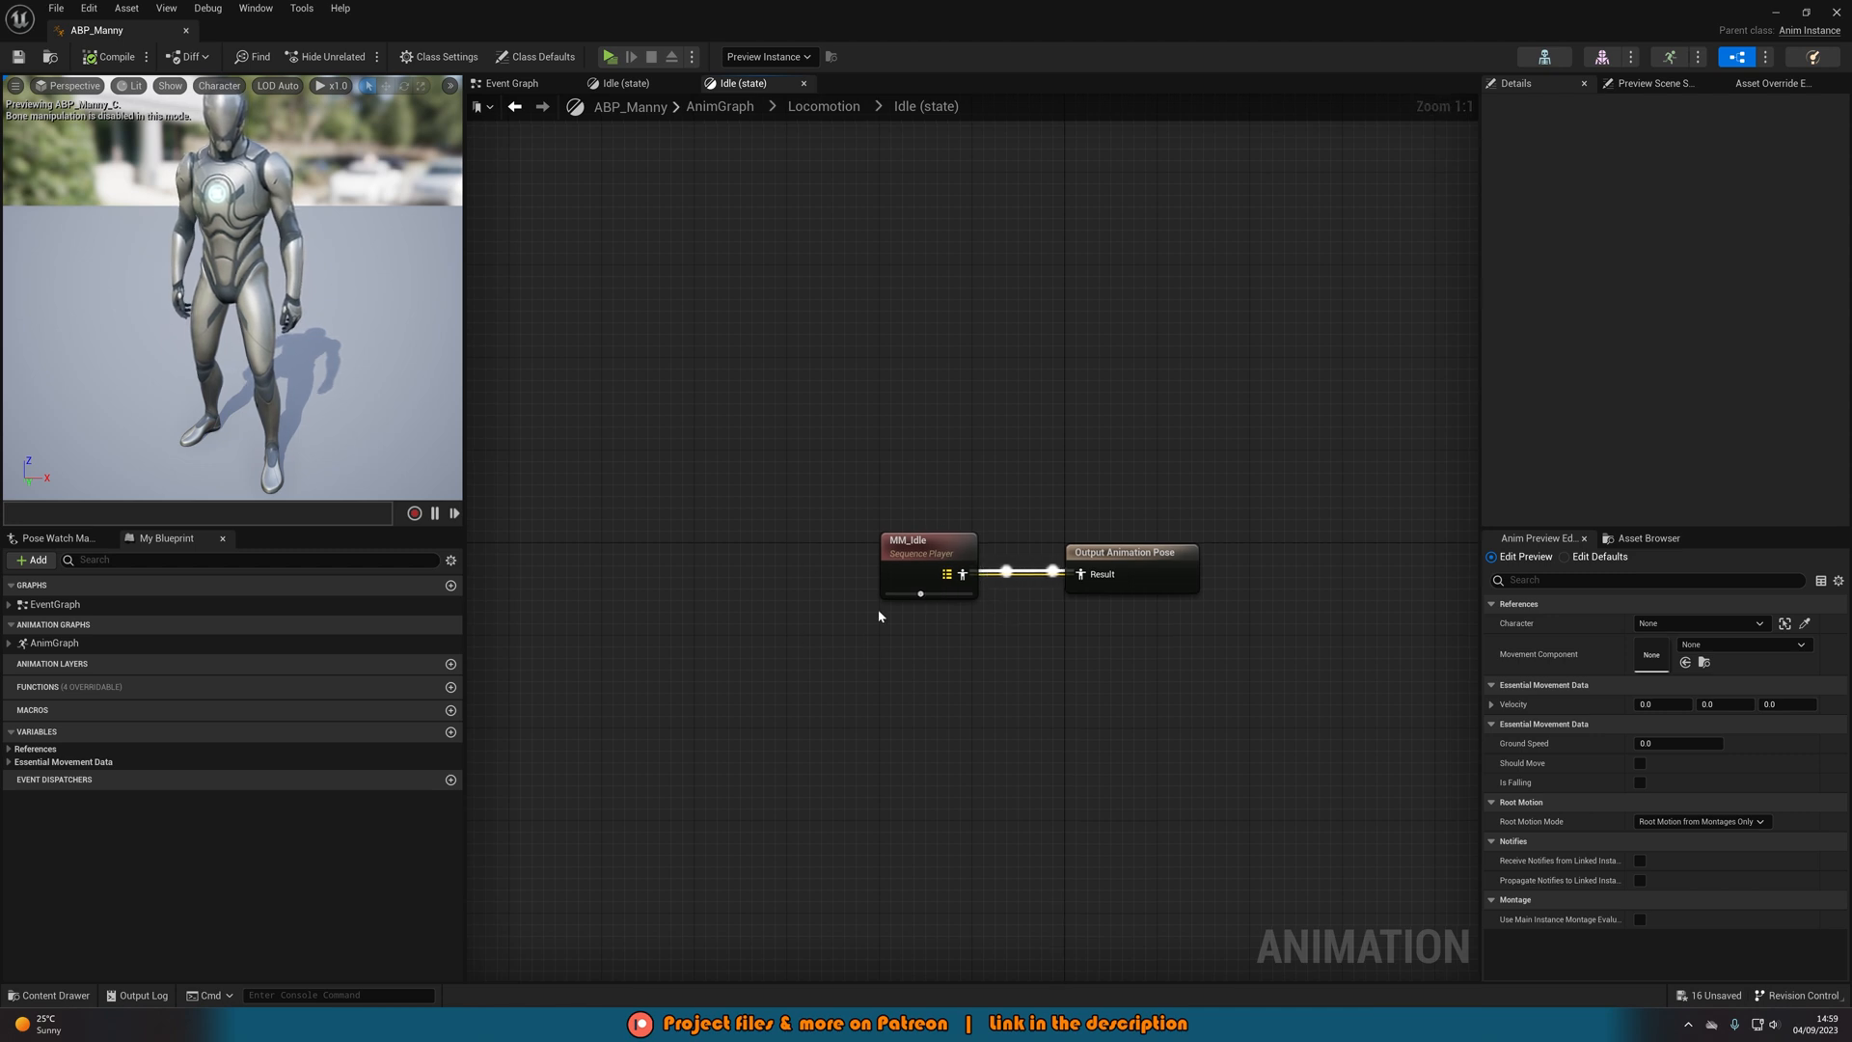
click(752, 83)
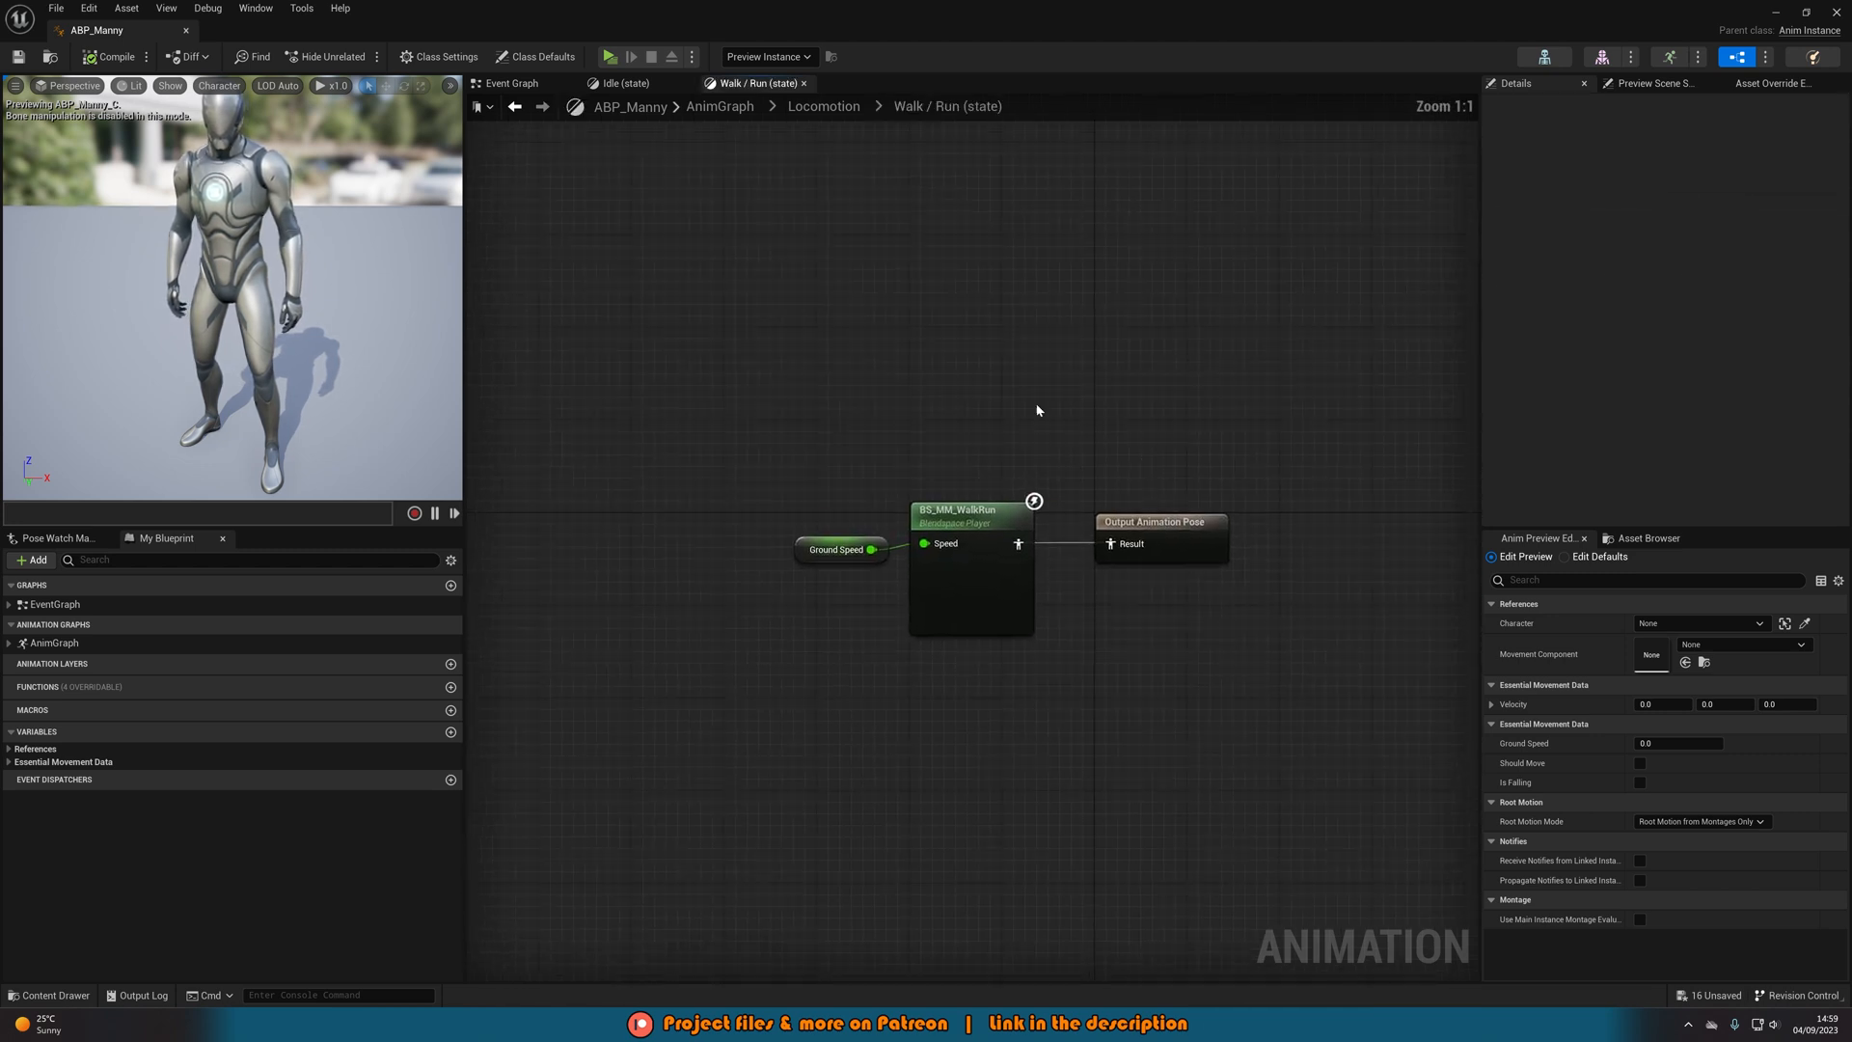
click(823, 106)
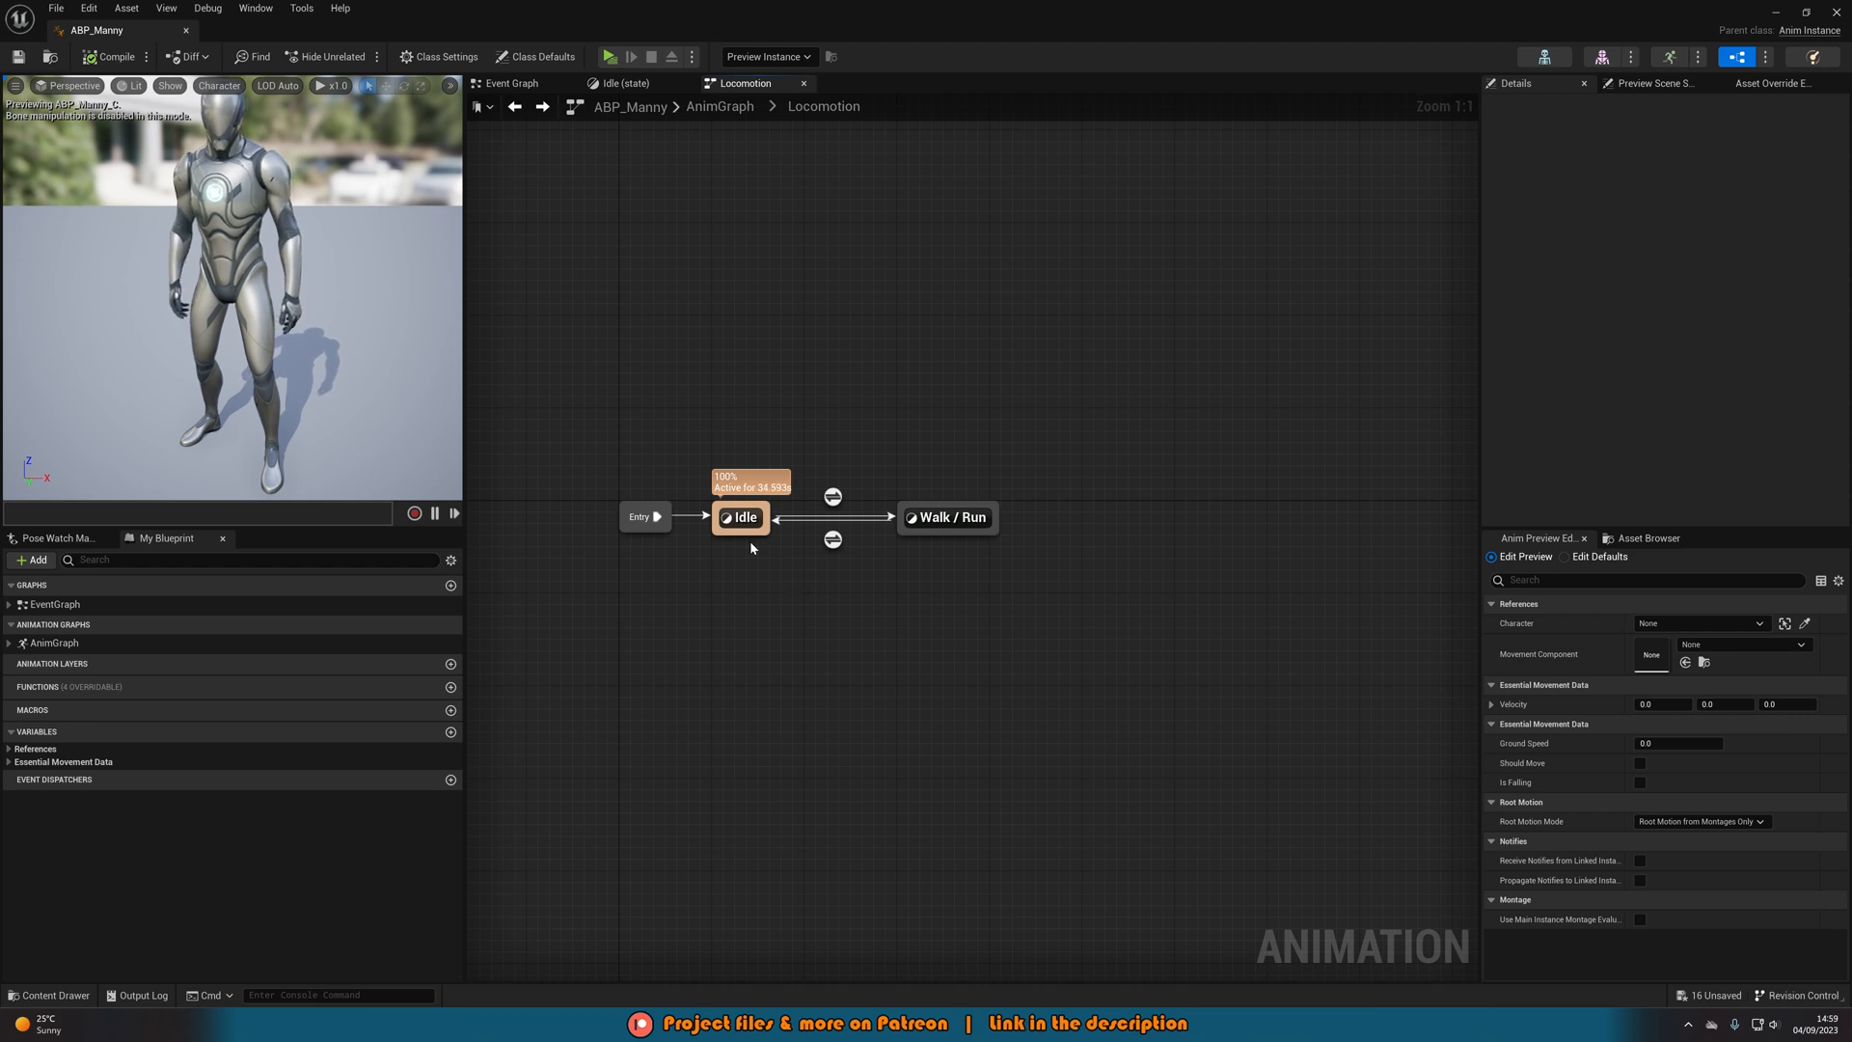
mouse_move(853, 581)
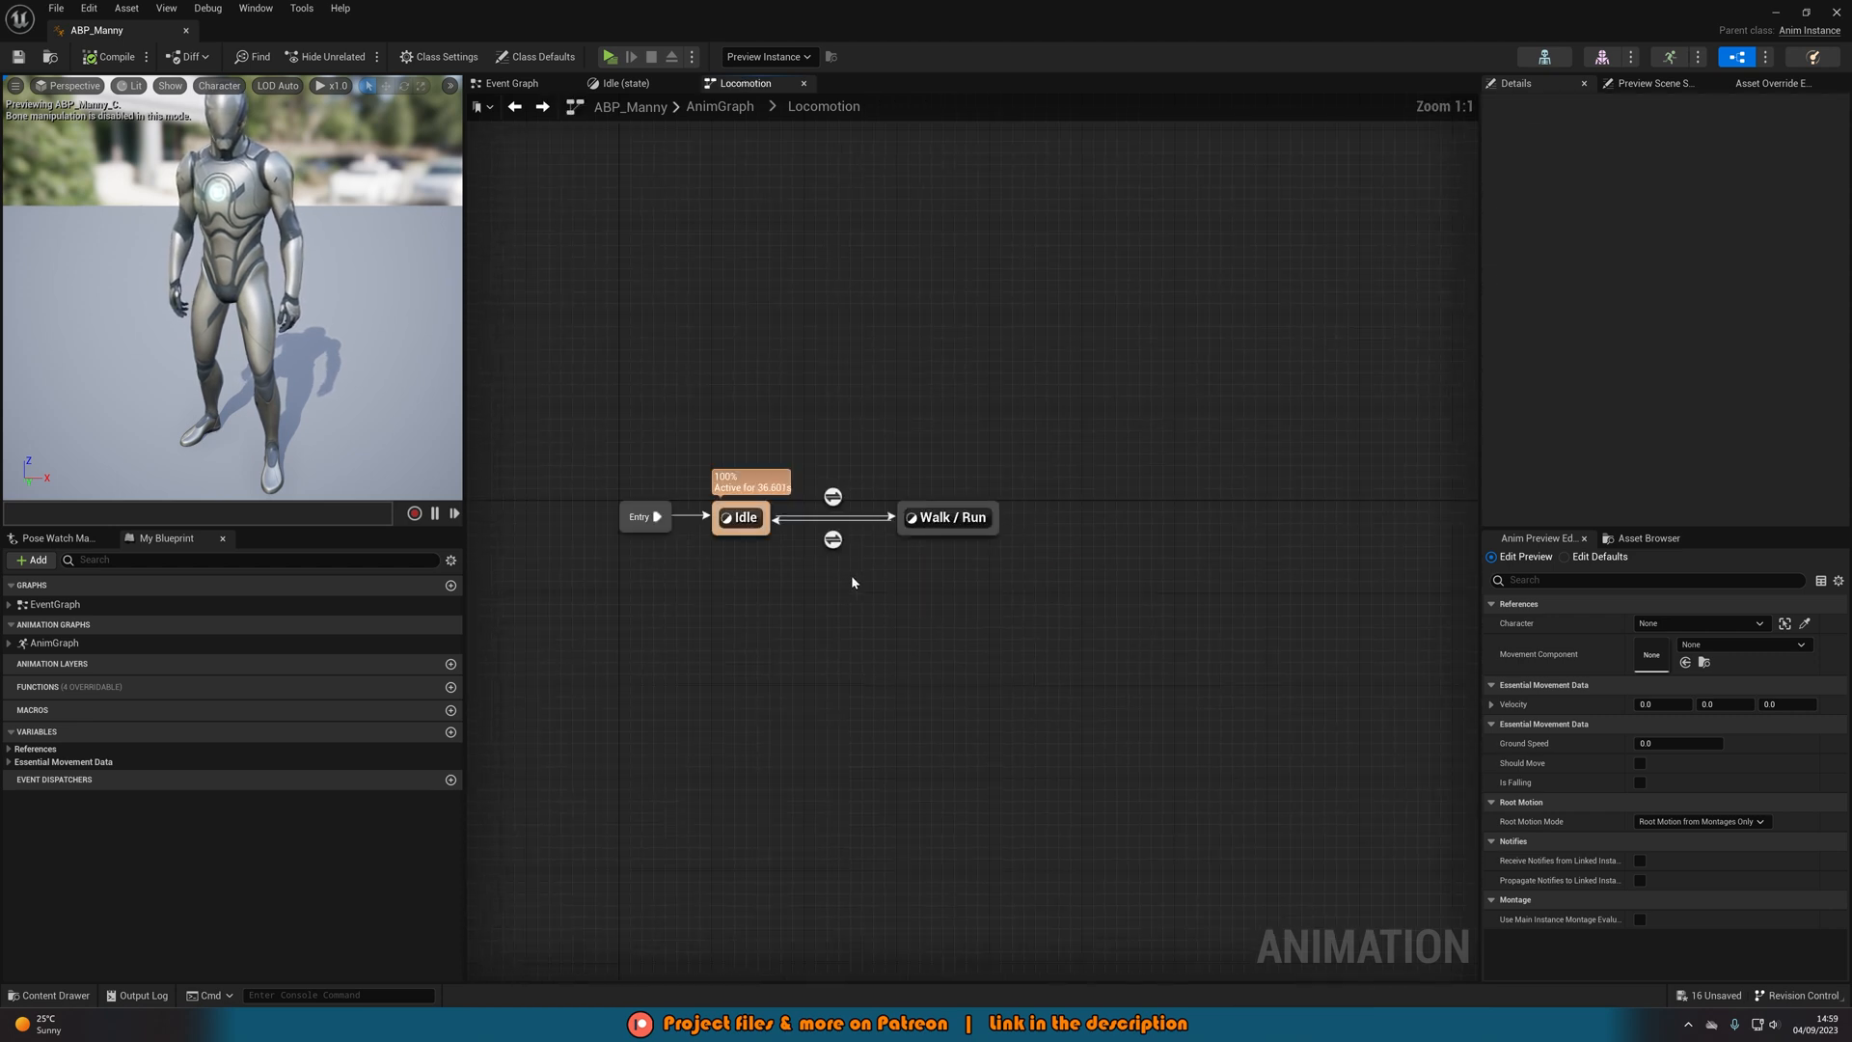
mouse_move(833, 495)
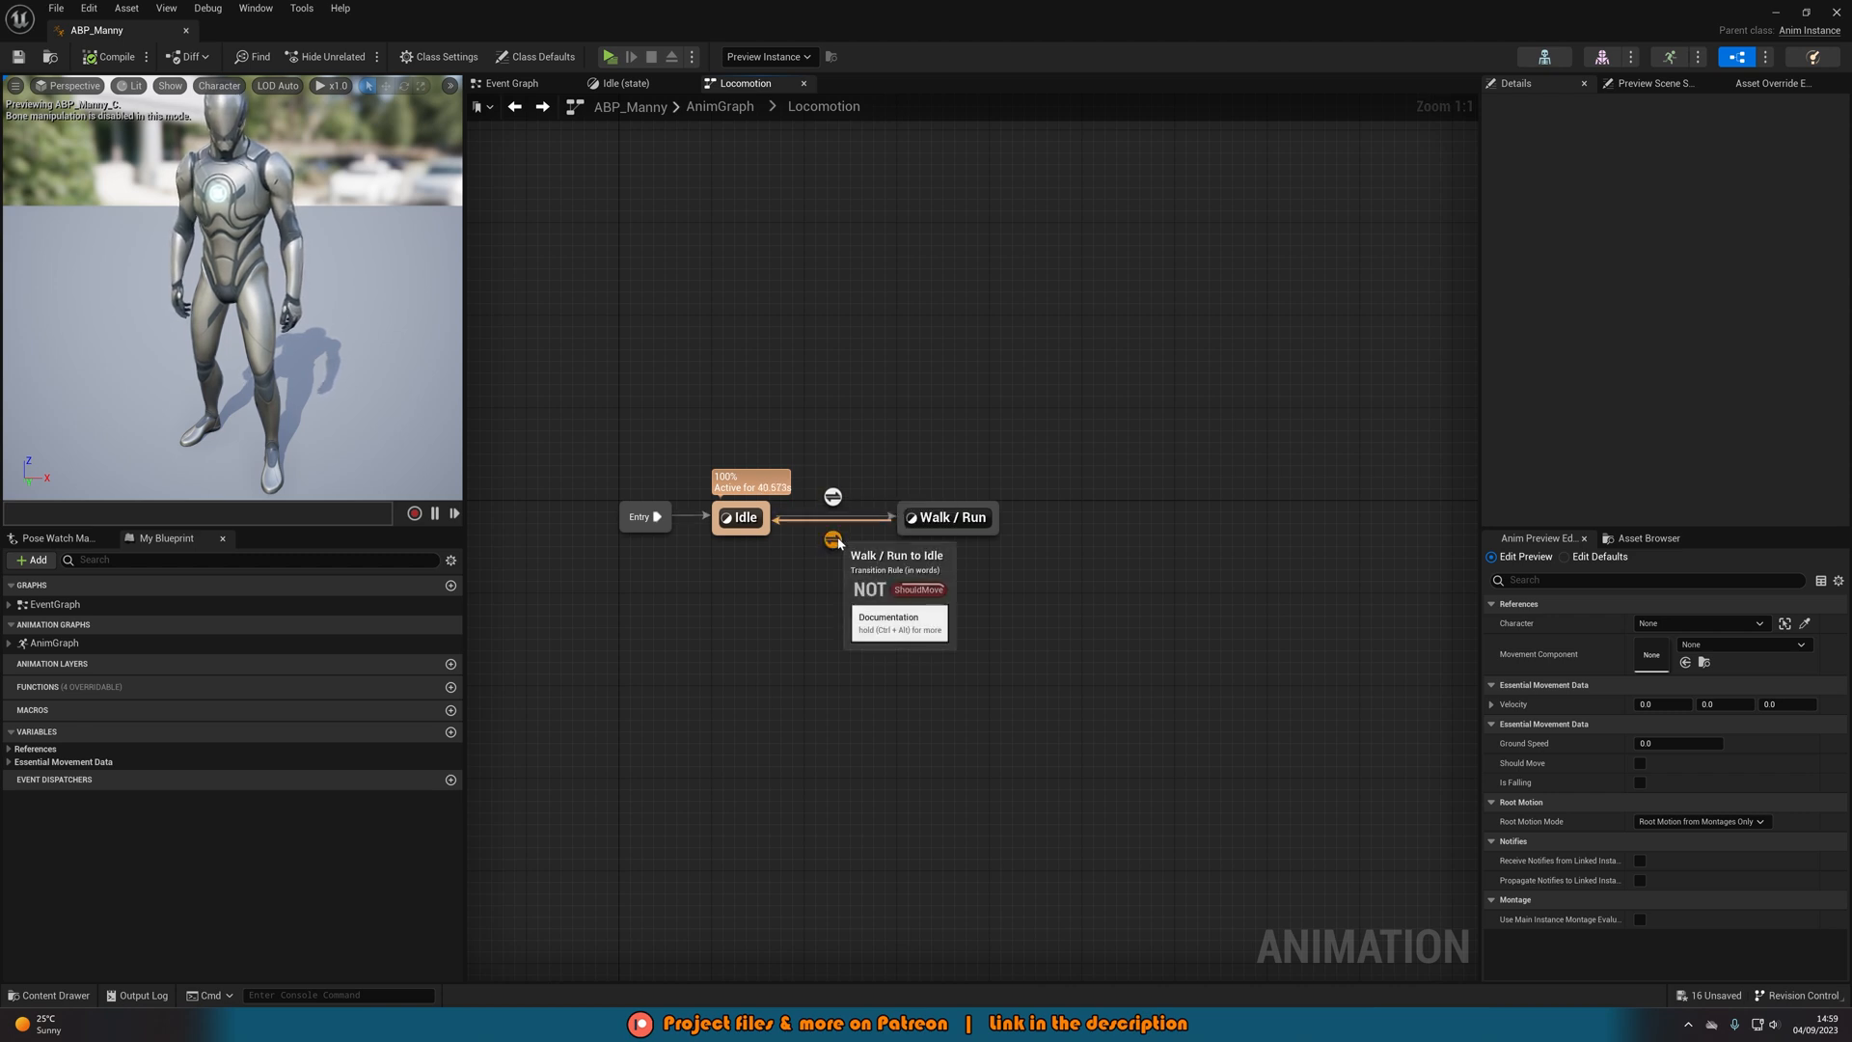
mouse_move(941, 610)
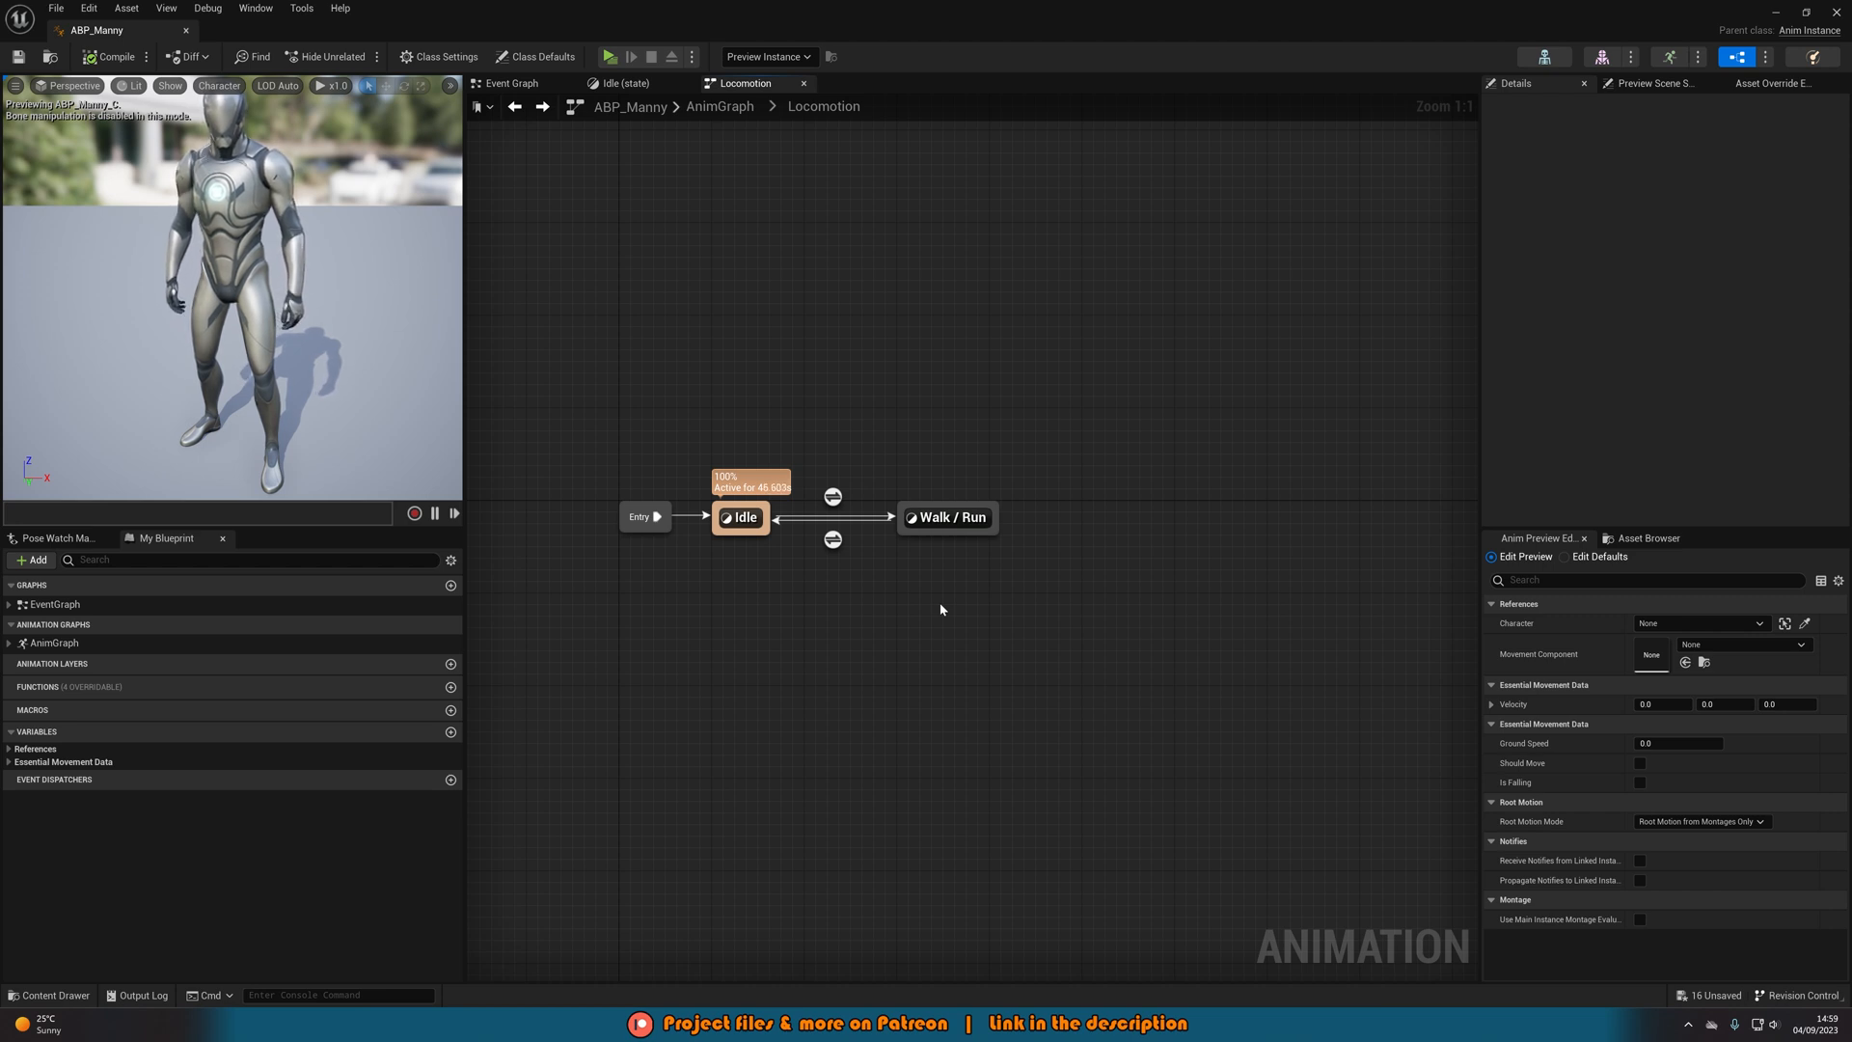
mouse_move(930, 611)
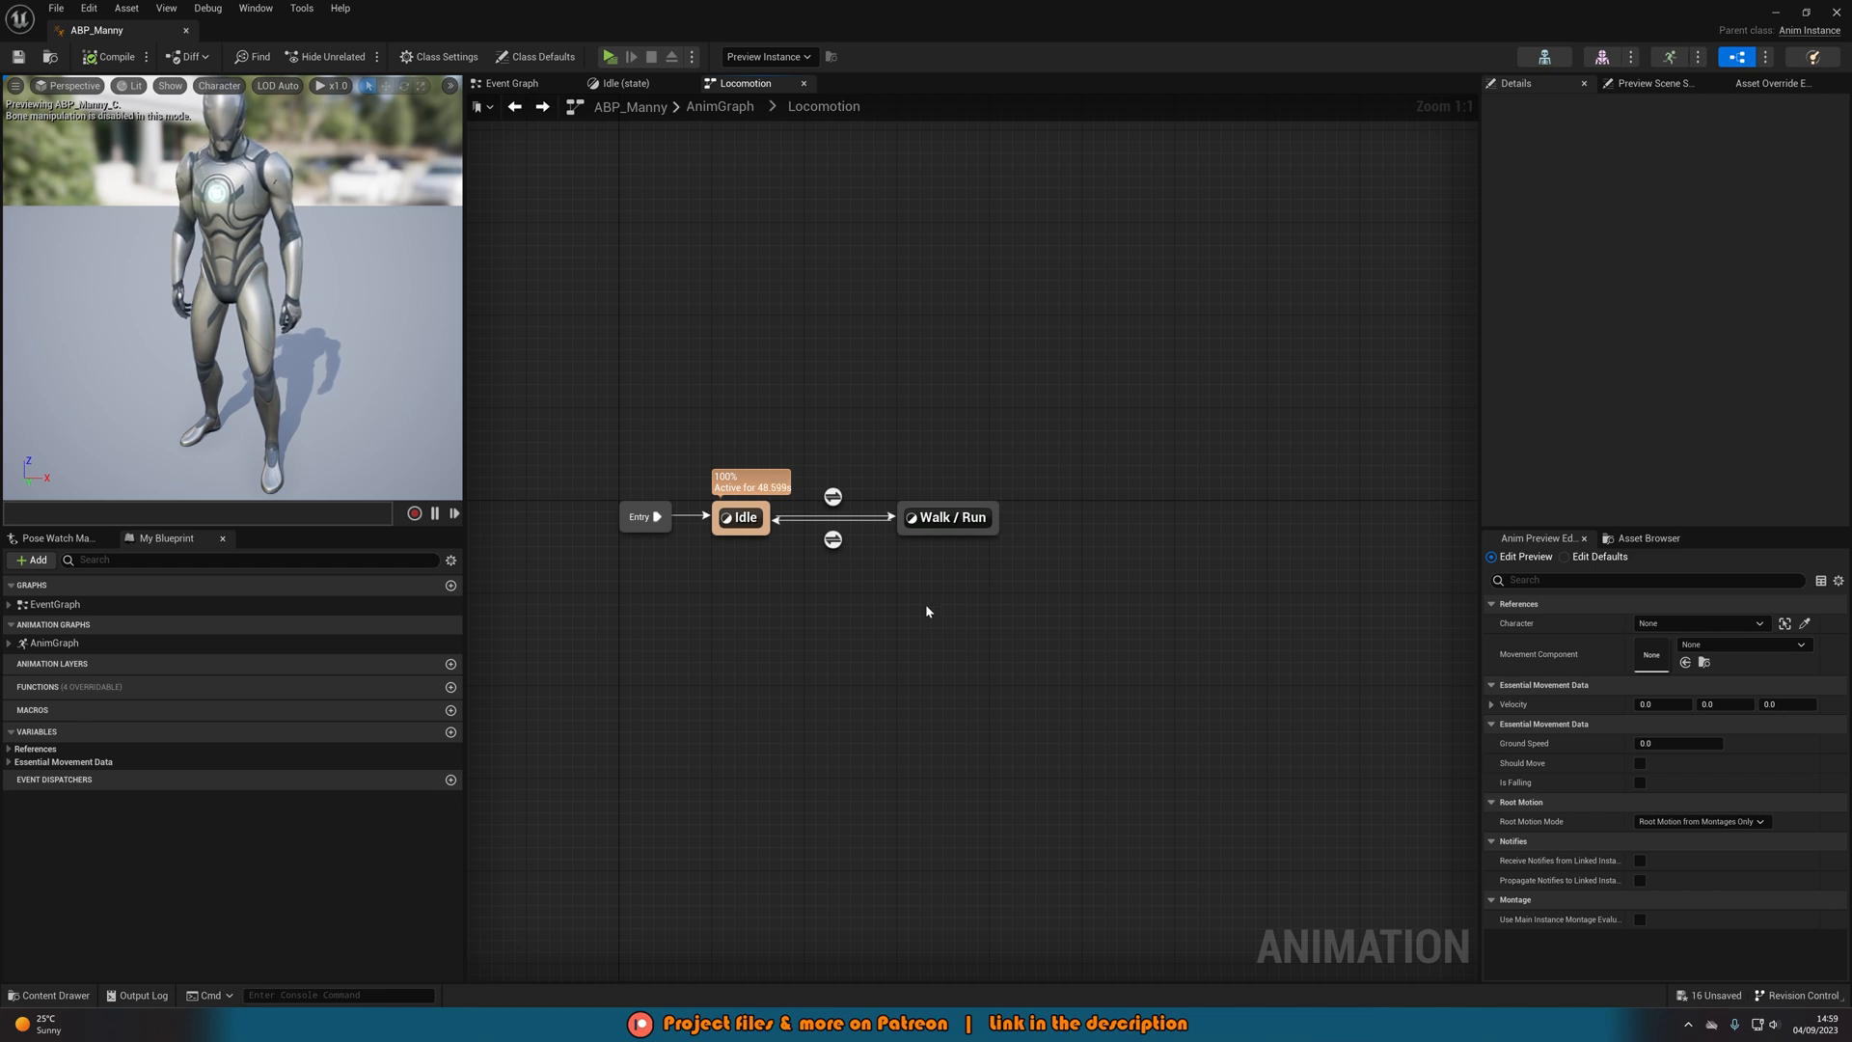
Open the Idle state graph to replace its MM_Idle sequence player
double_click(743, 517)
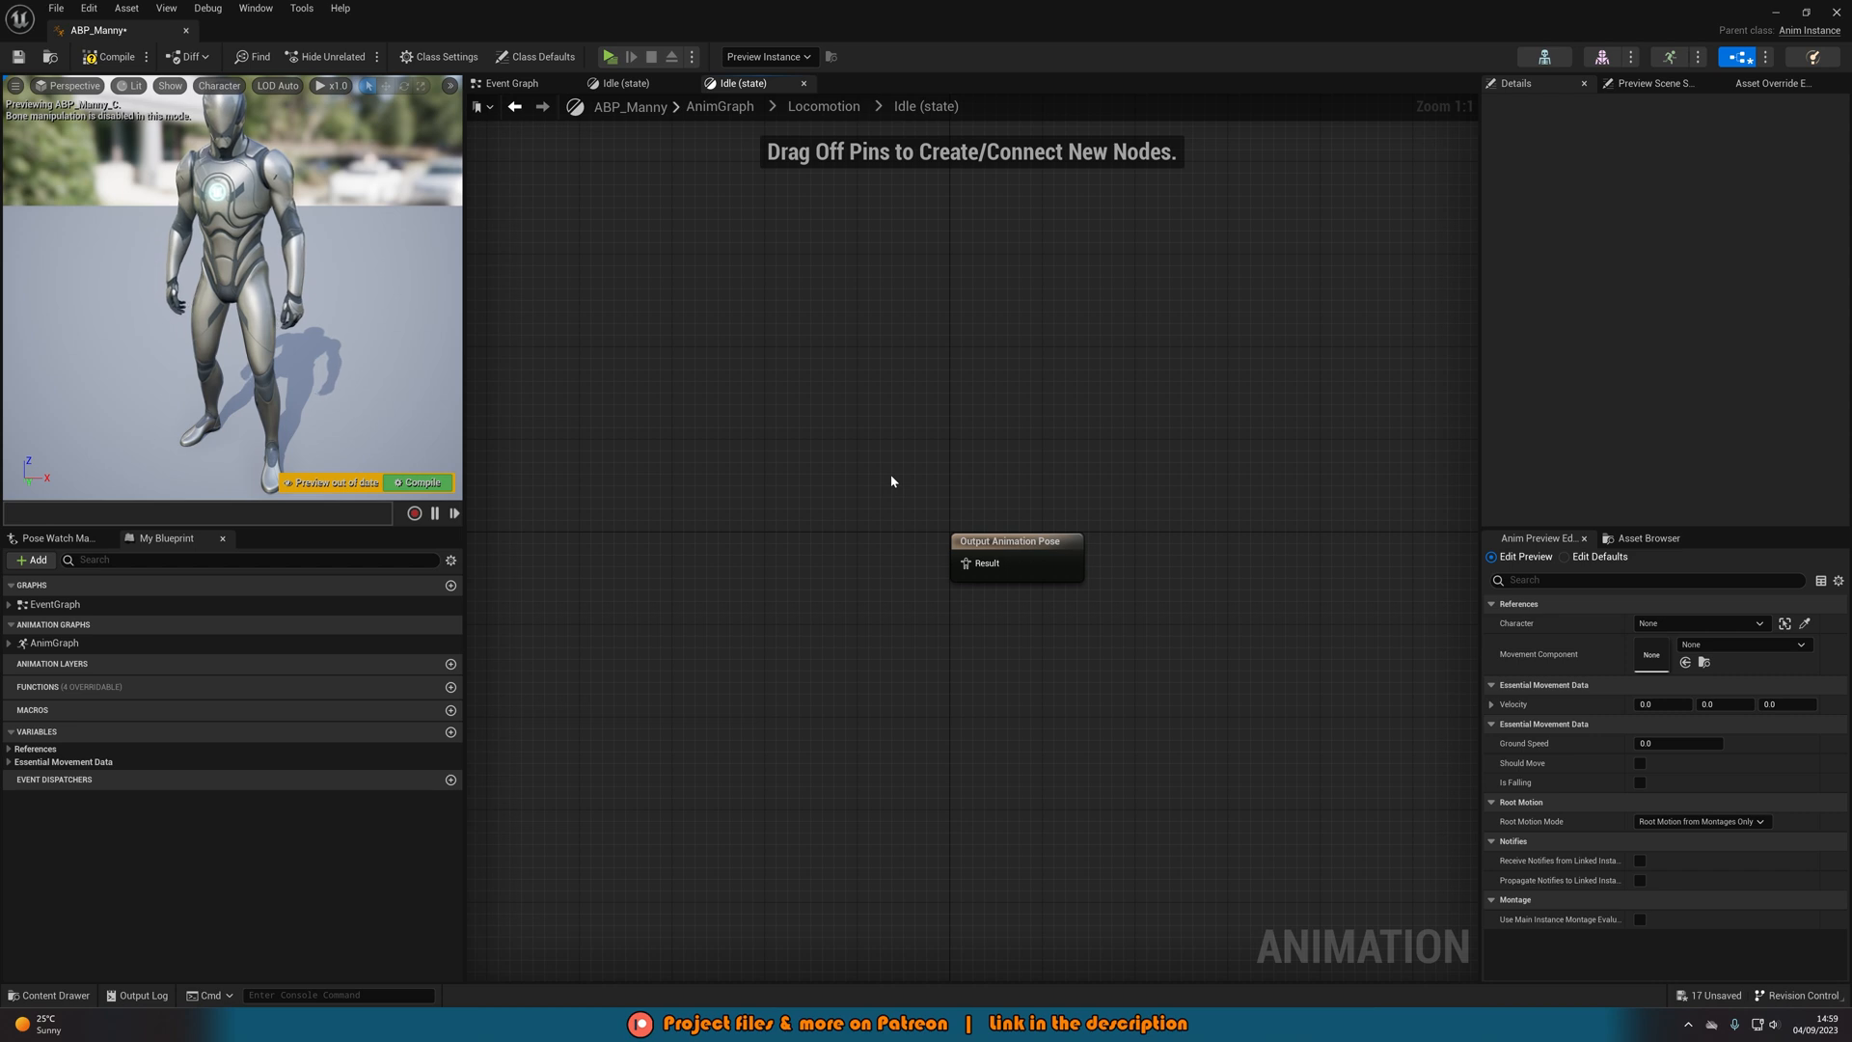
mouse_move(851, 573)
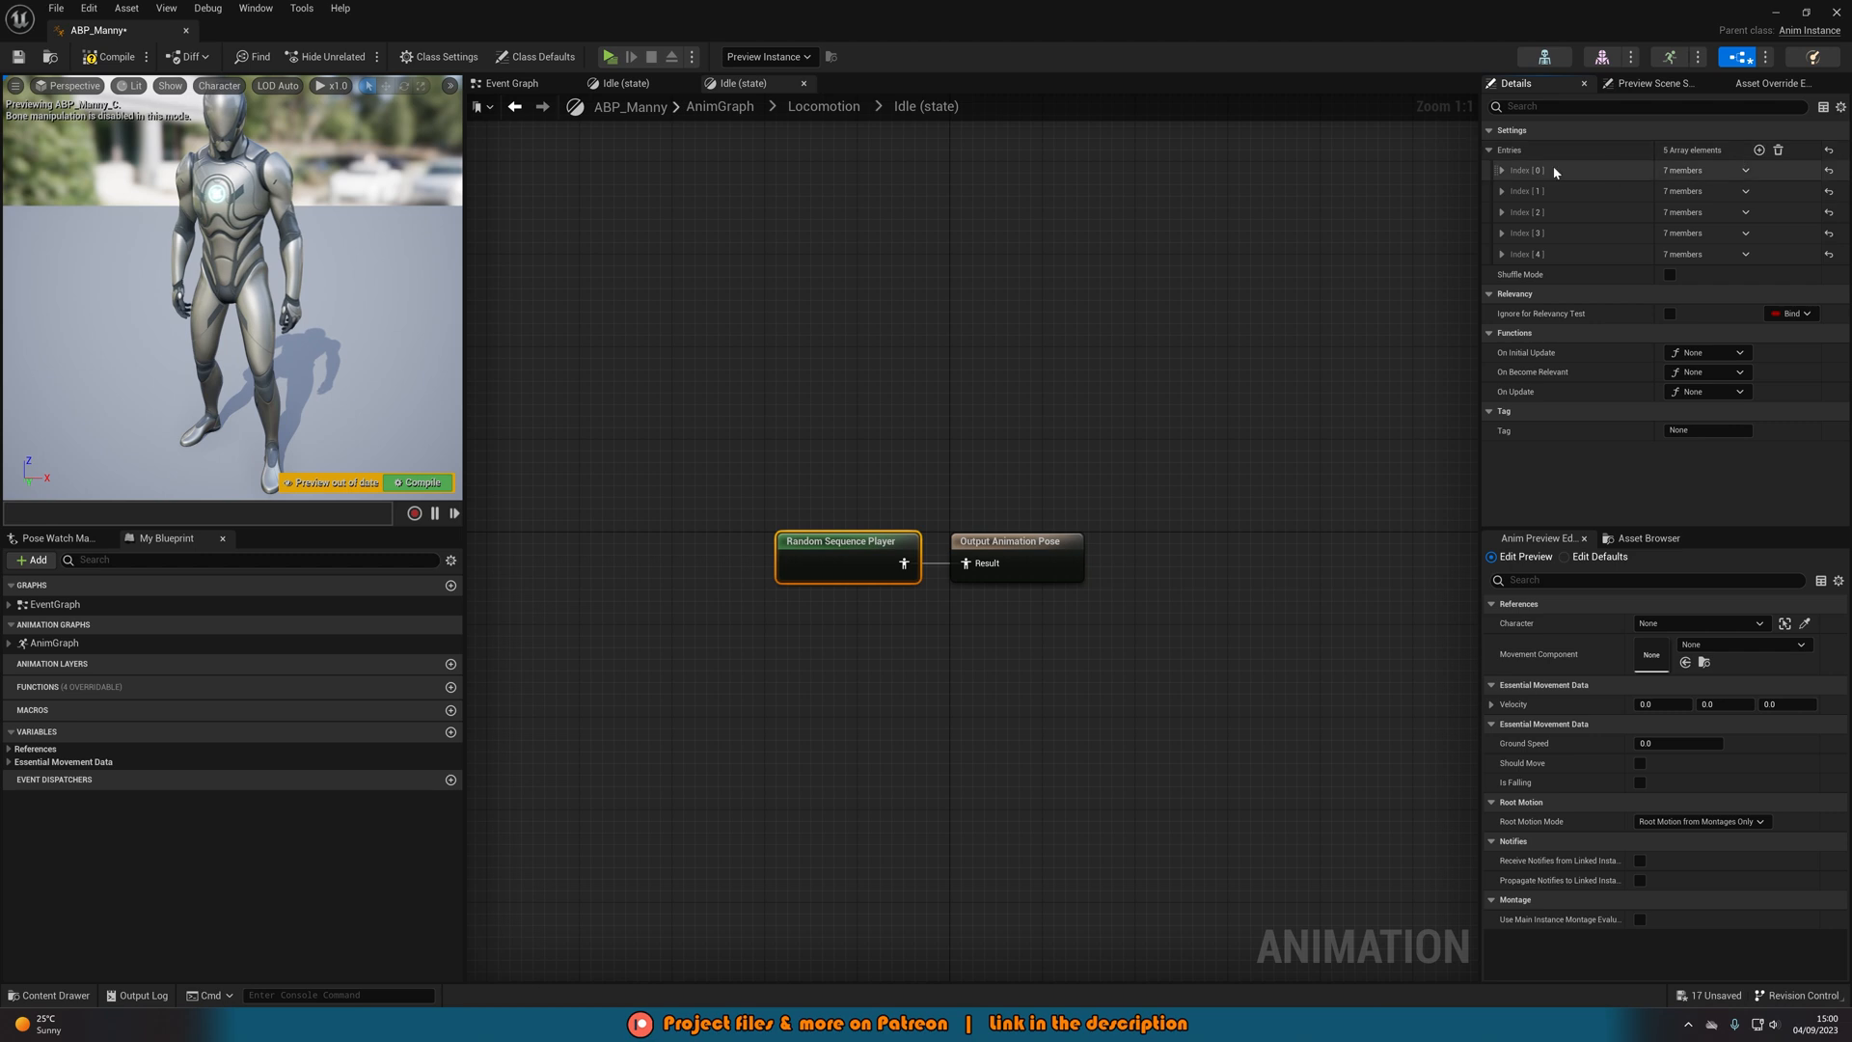
Expand Entries Index 0 and assign Happy_Idle from IdleAnimations > New as its sequence
click(1503, 170)
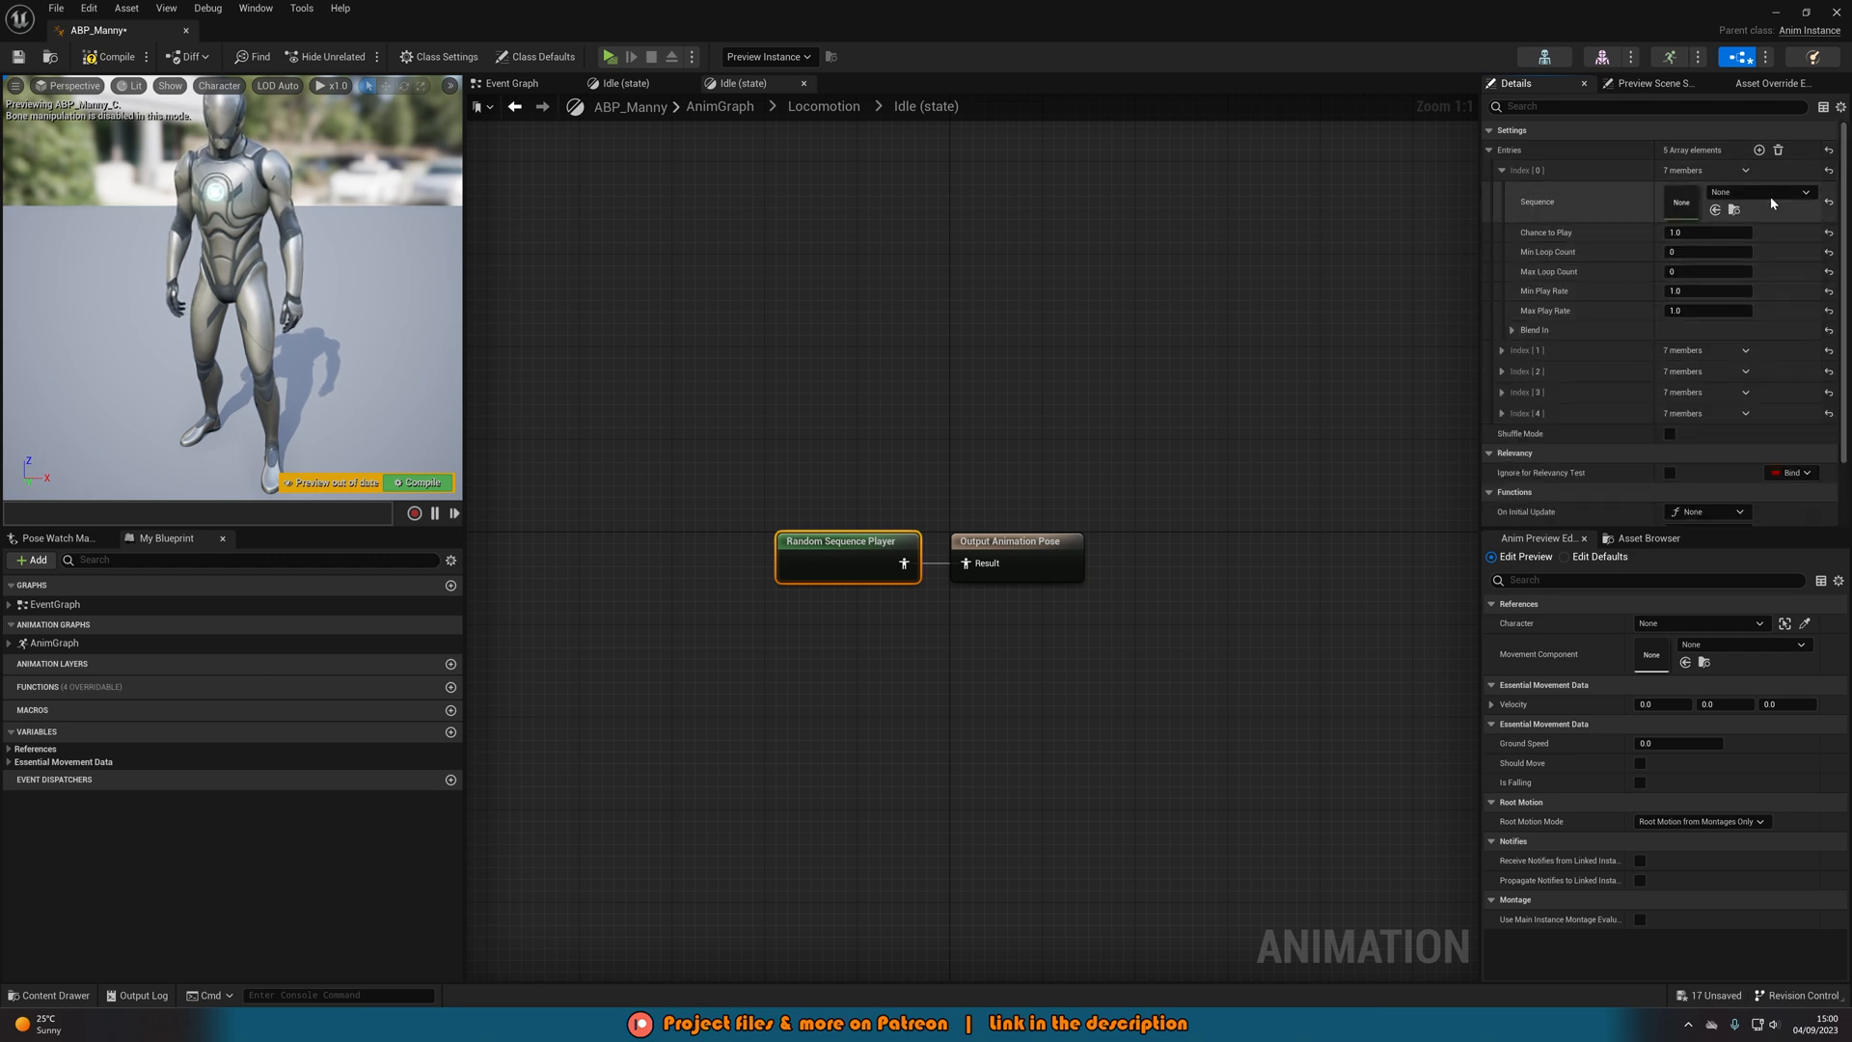
click(1645, 537)
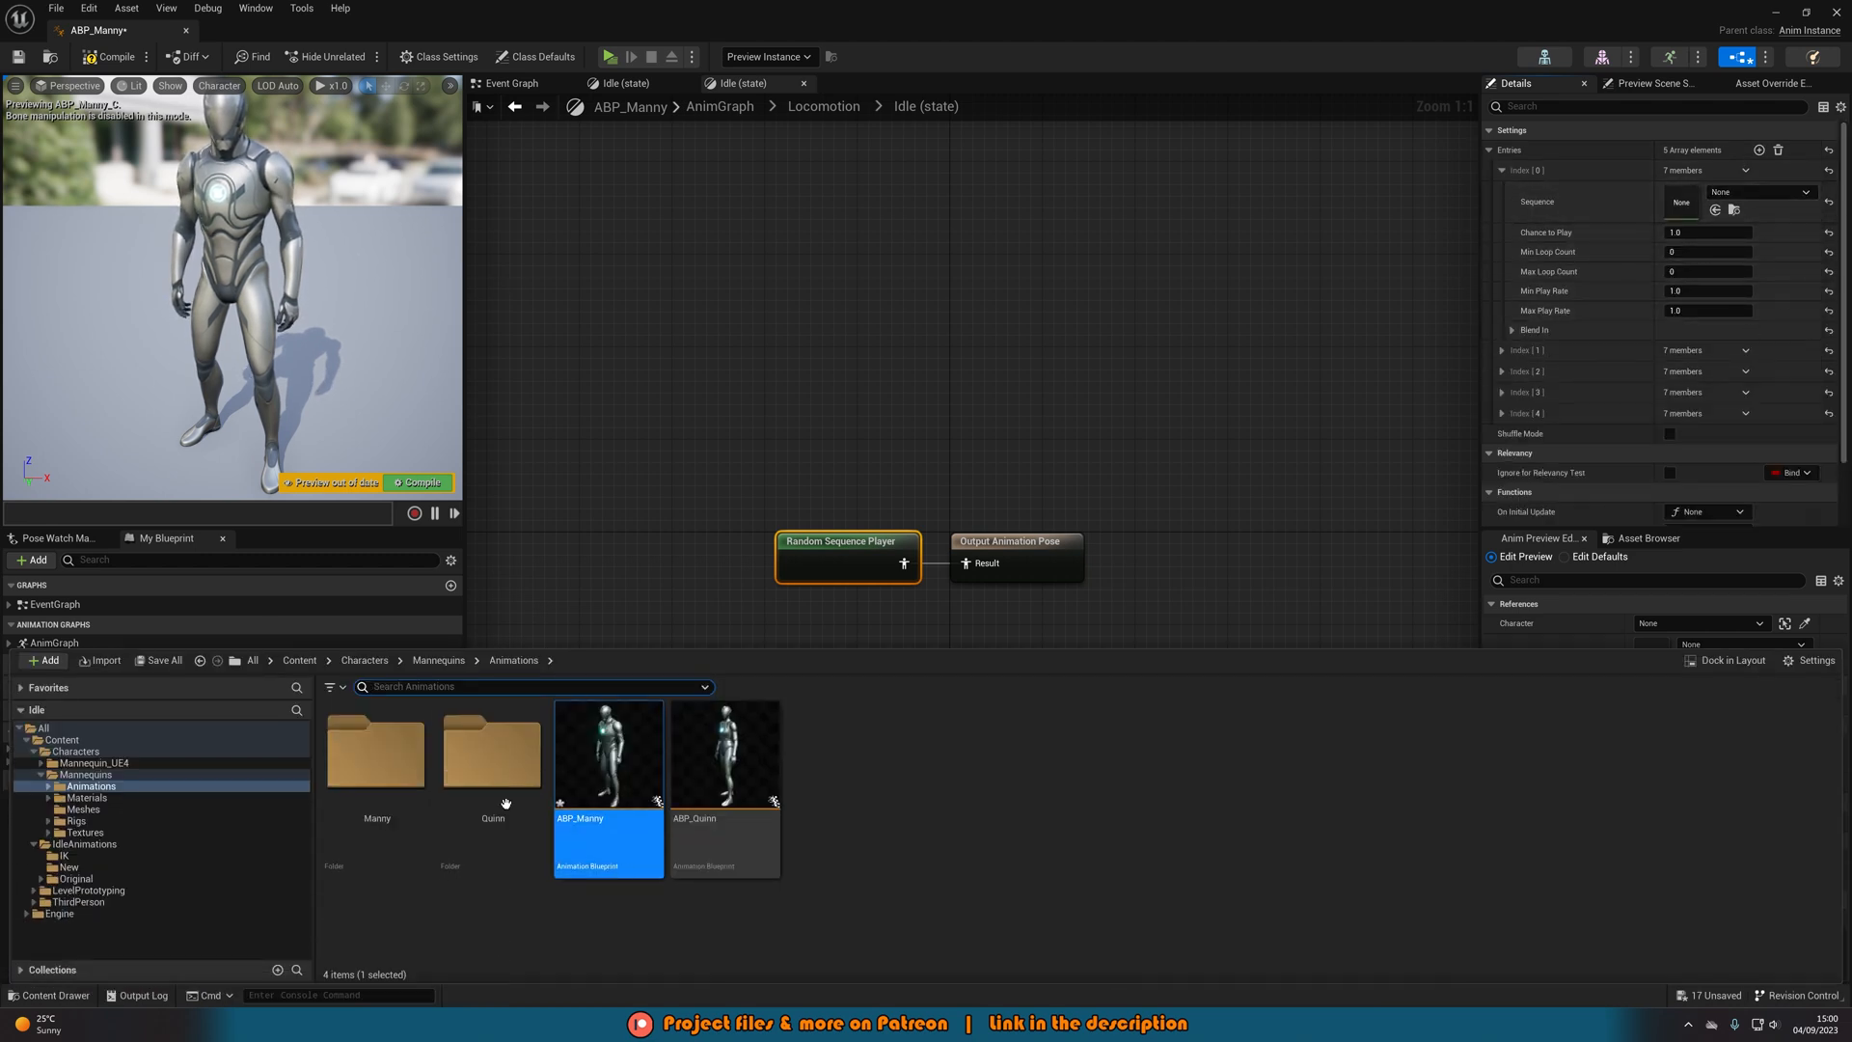
click(299, 659)
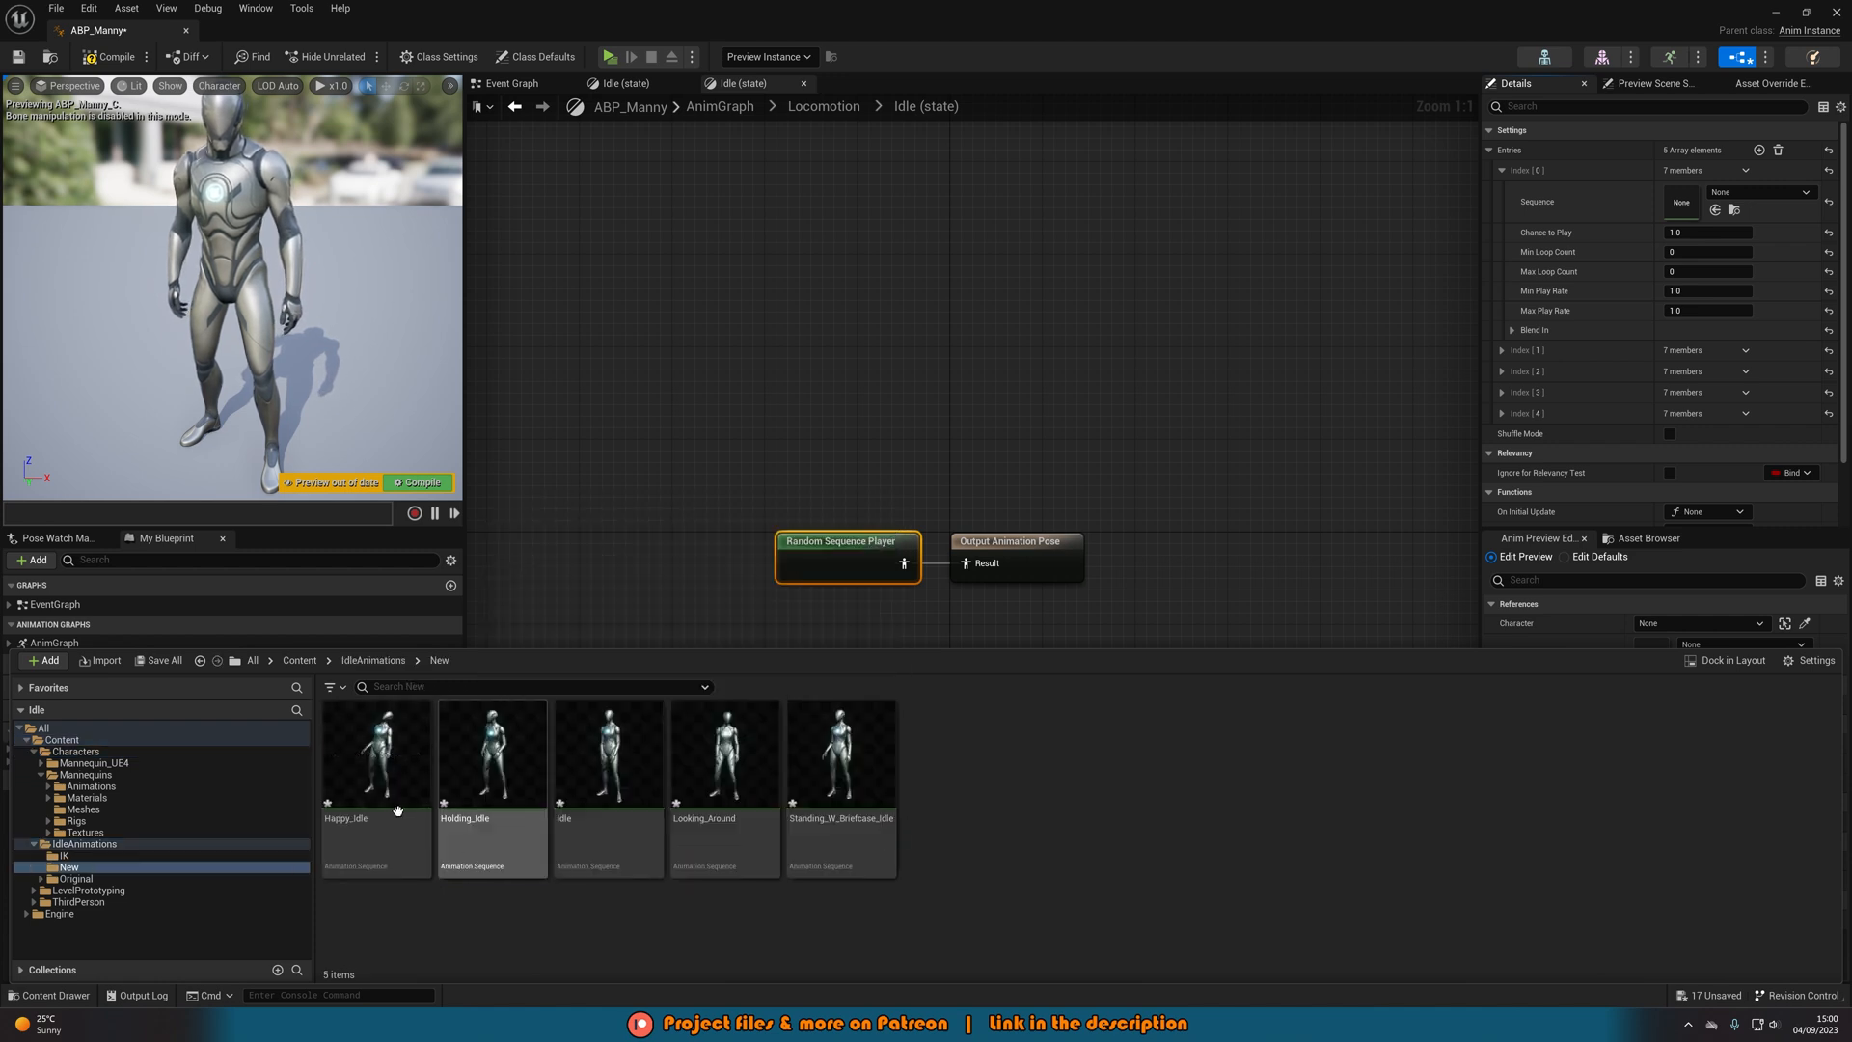
click(375, 756)
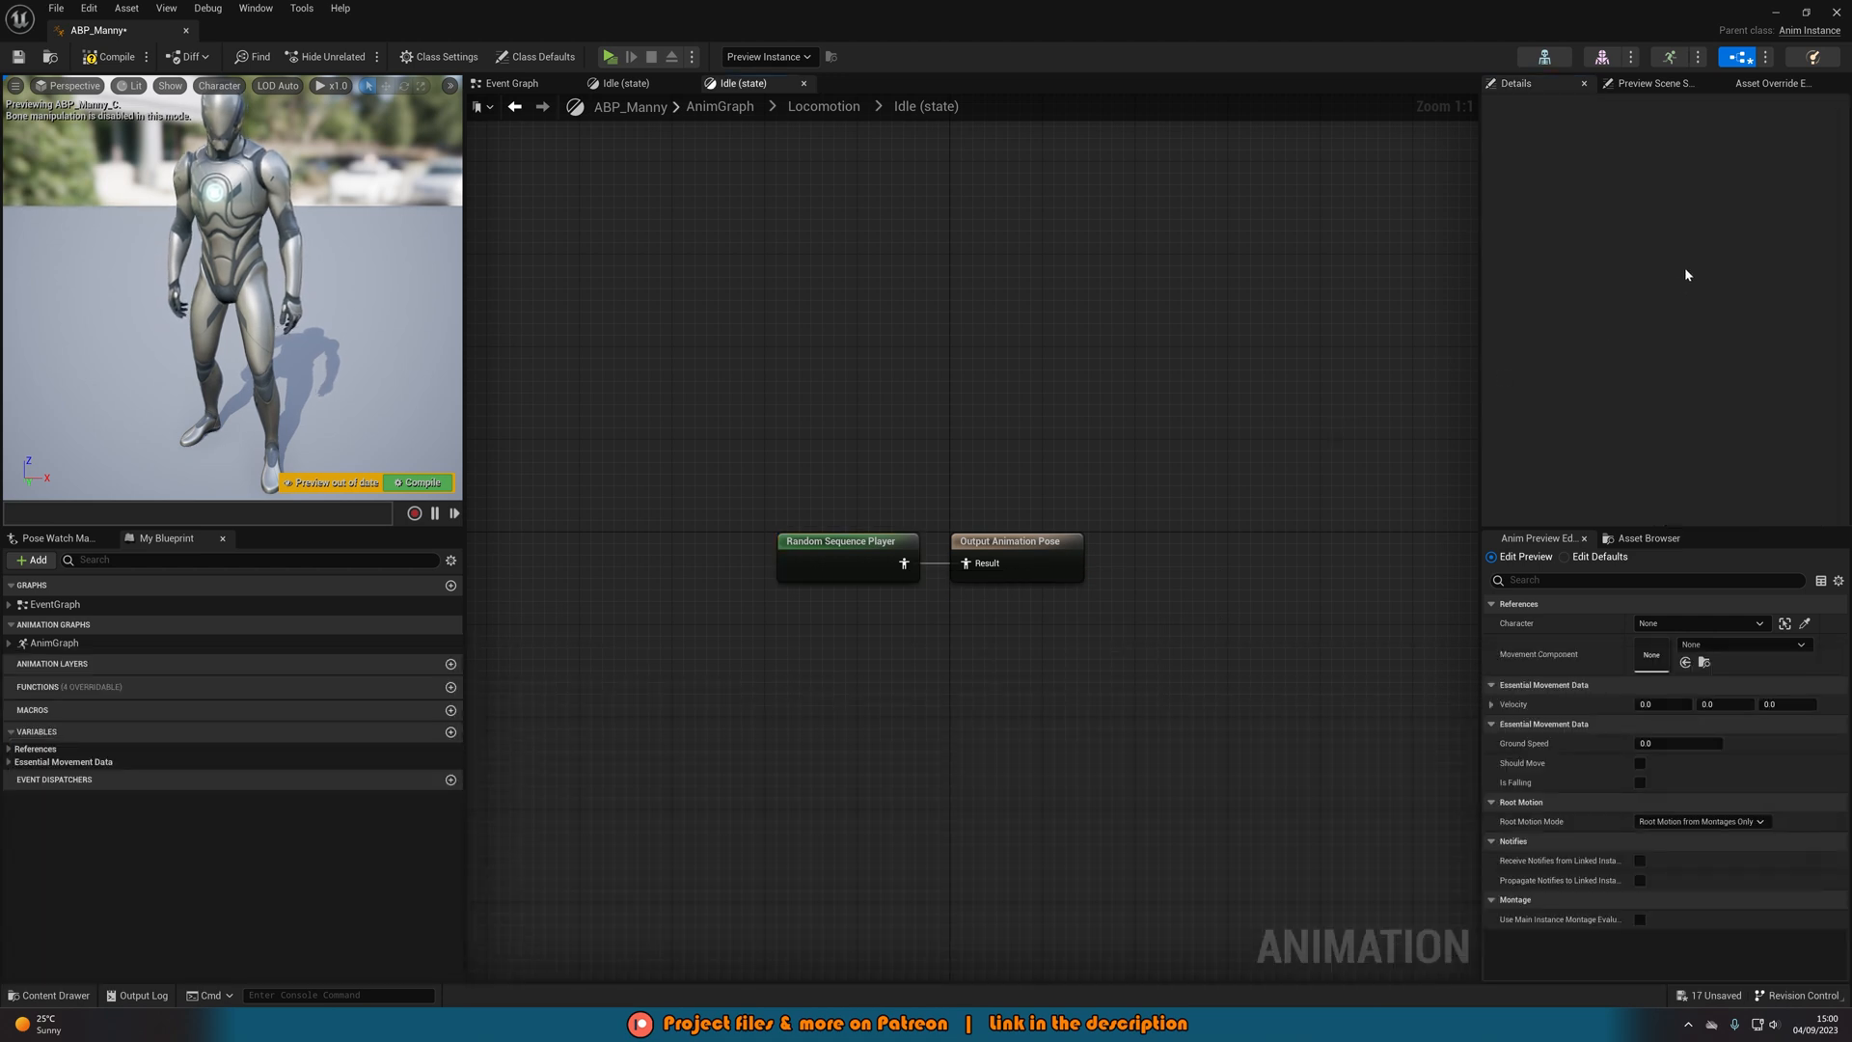
click(843, 541)
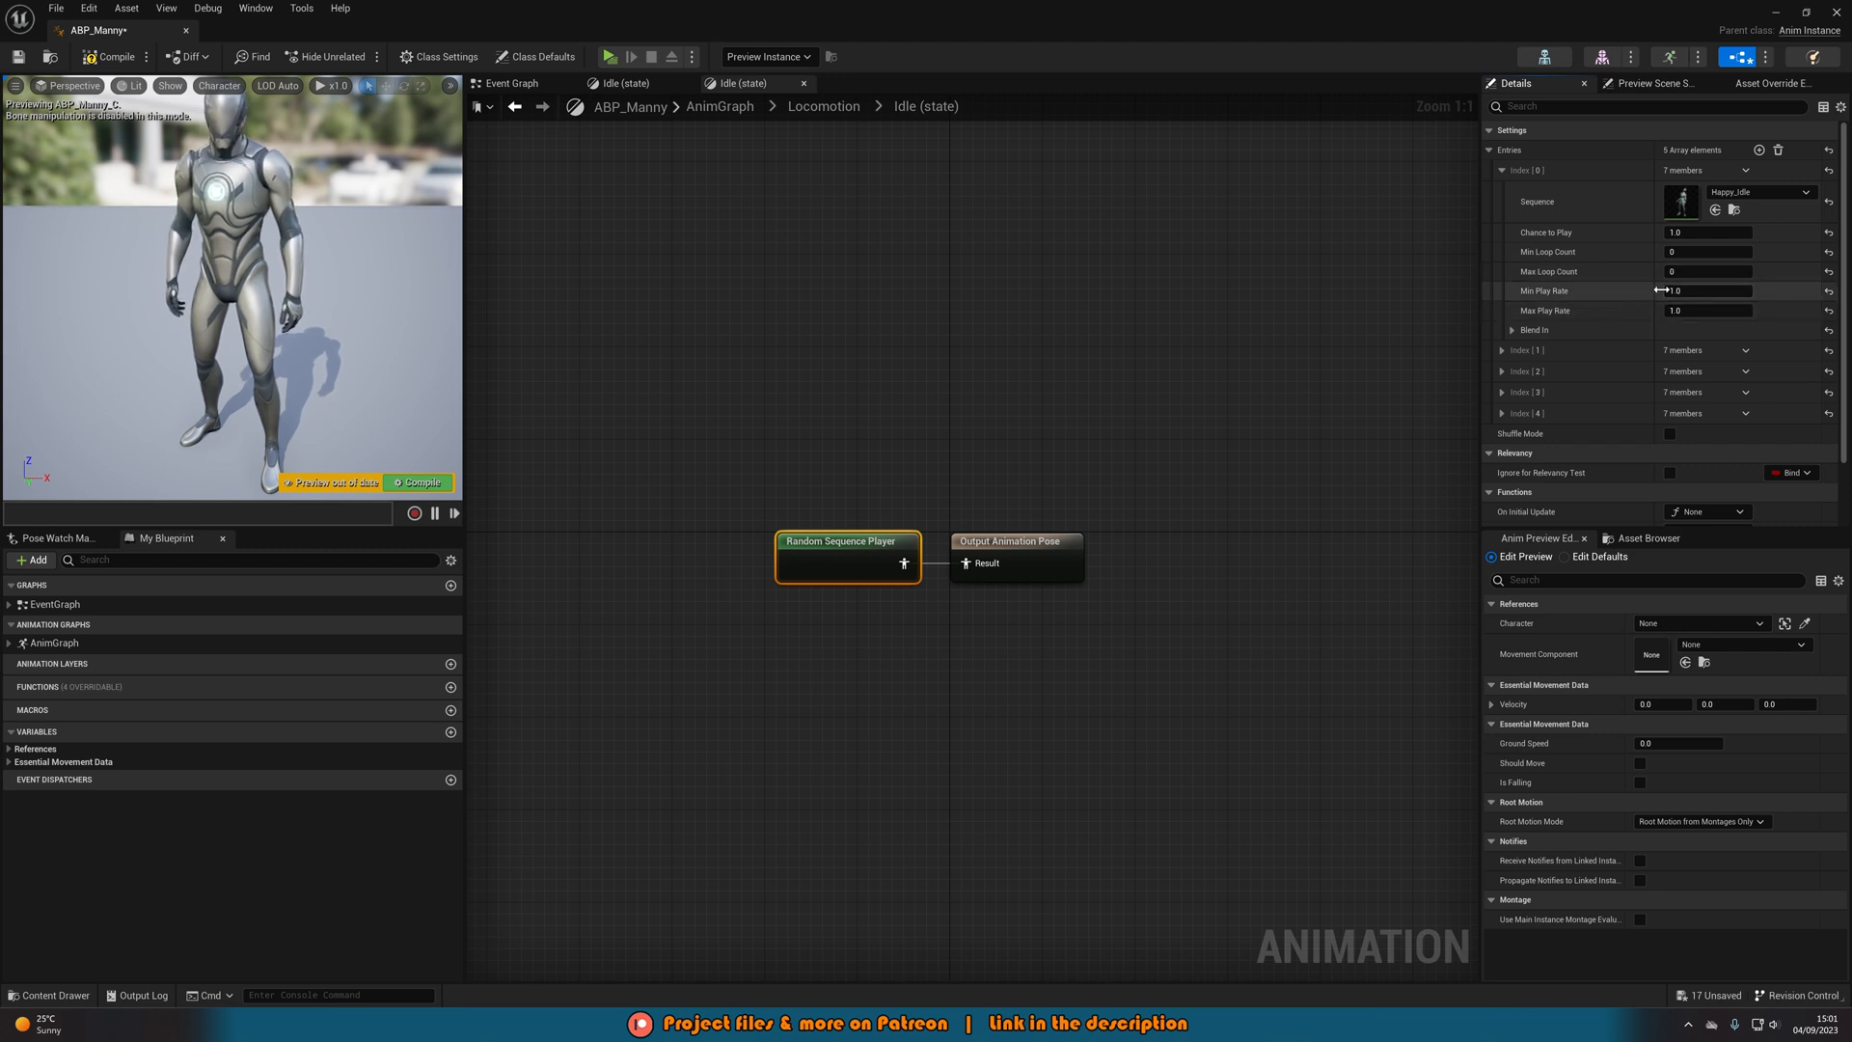
Edit Index 0's Min/Max Play Rate (0.9) and its Blend In Blend Time (0.5)
click(1706, 290)
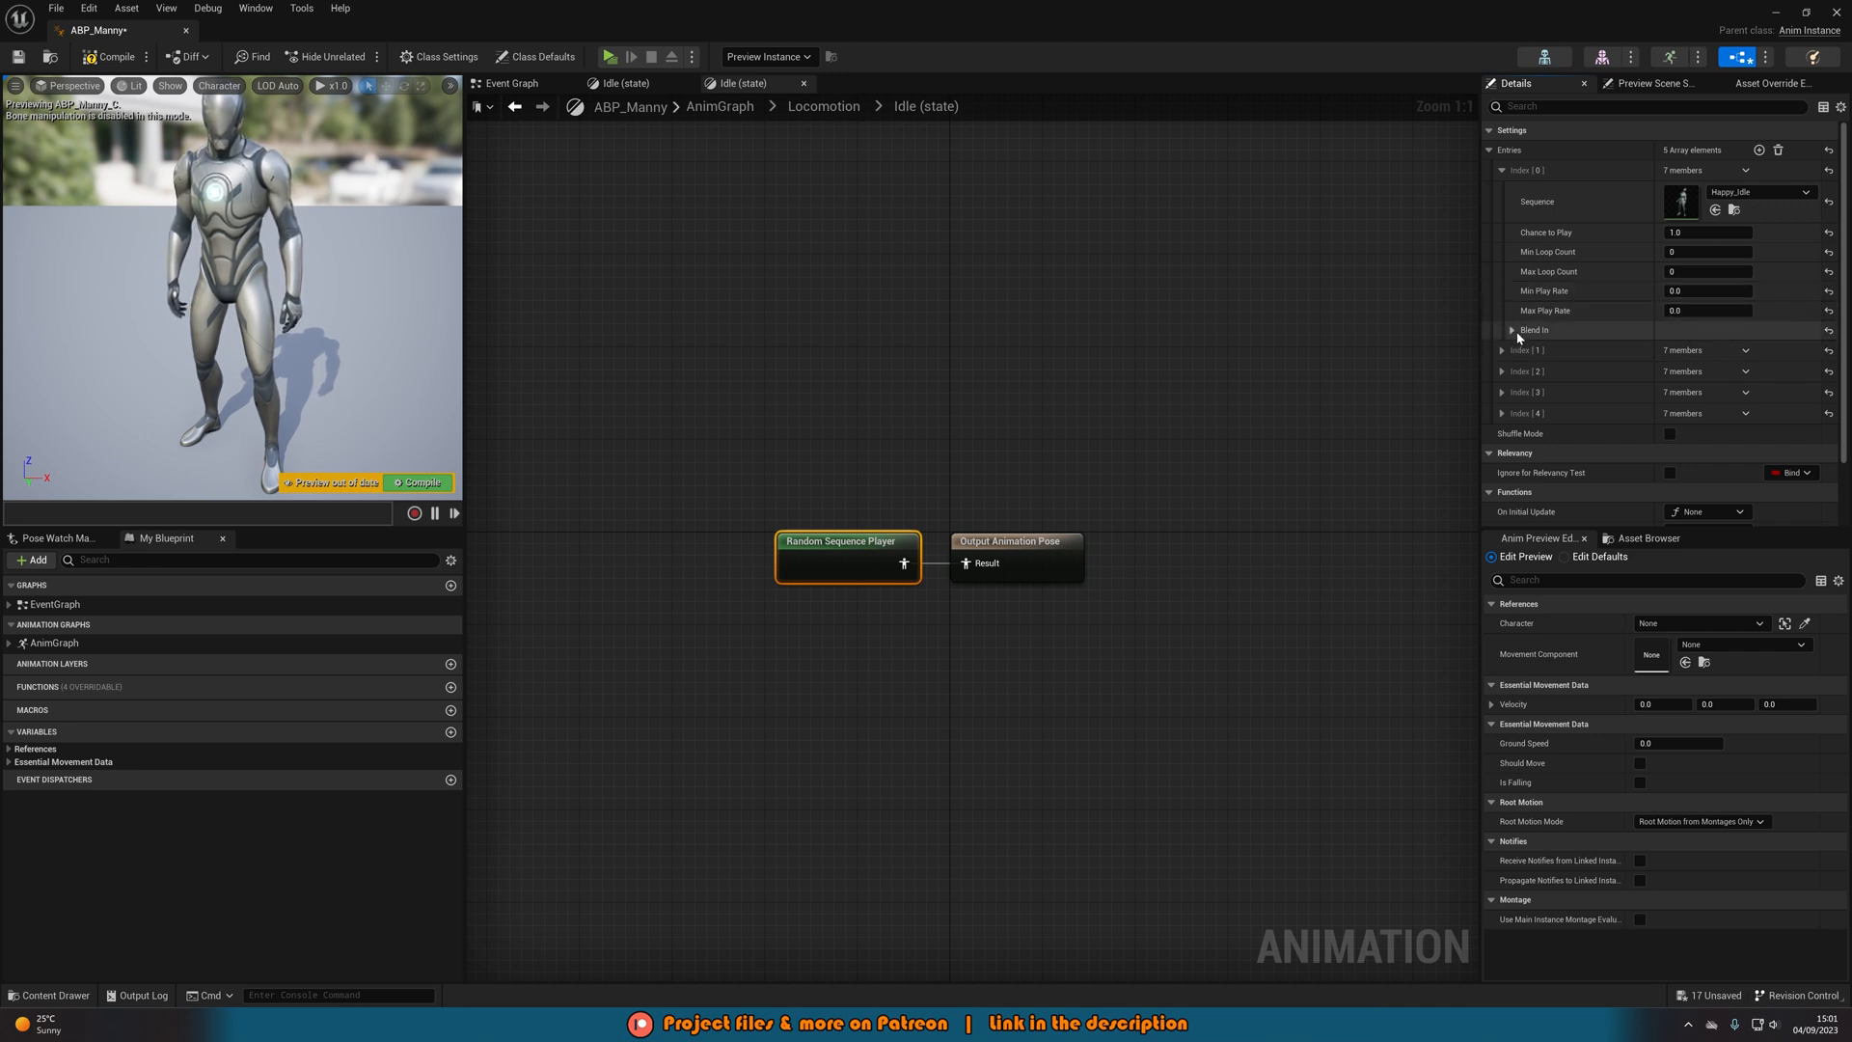
click(1513, 329)
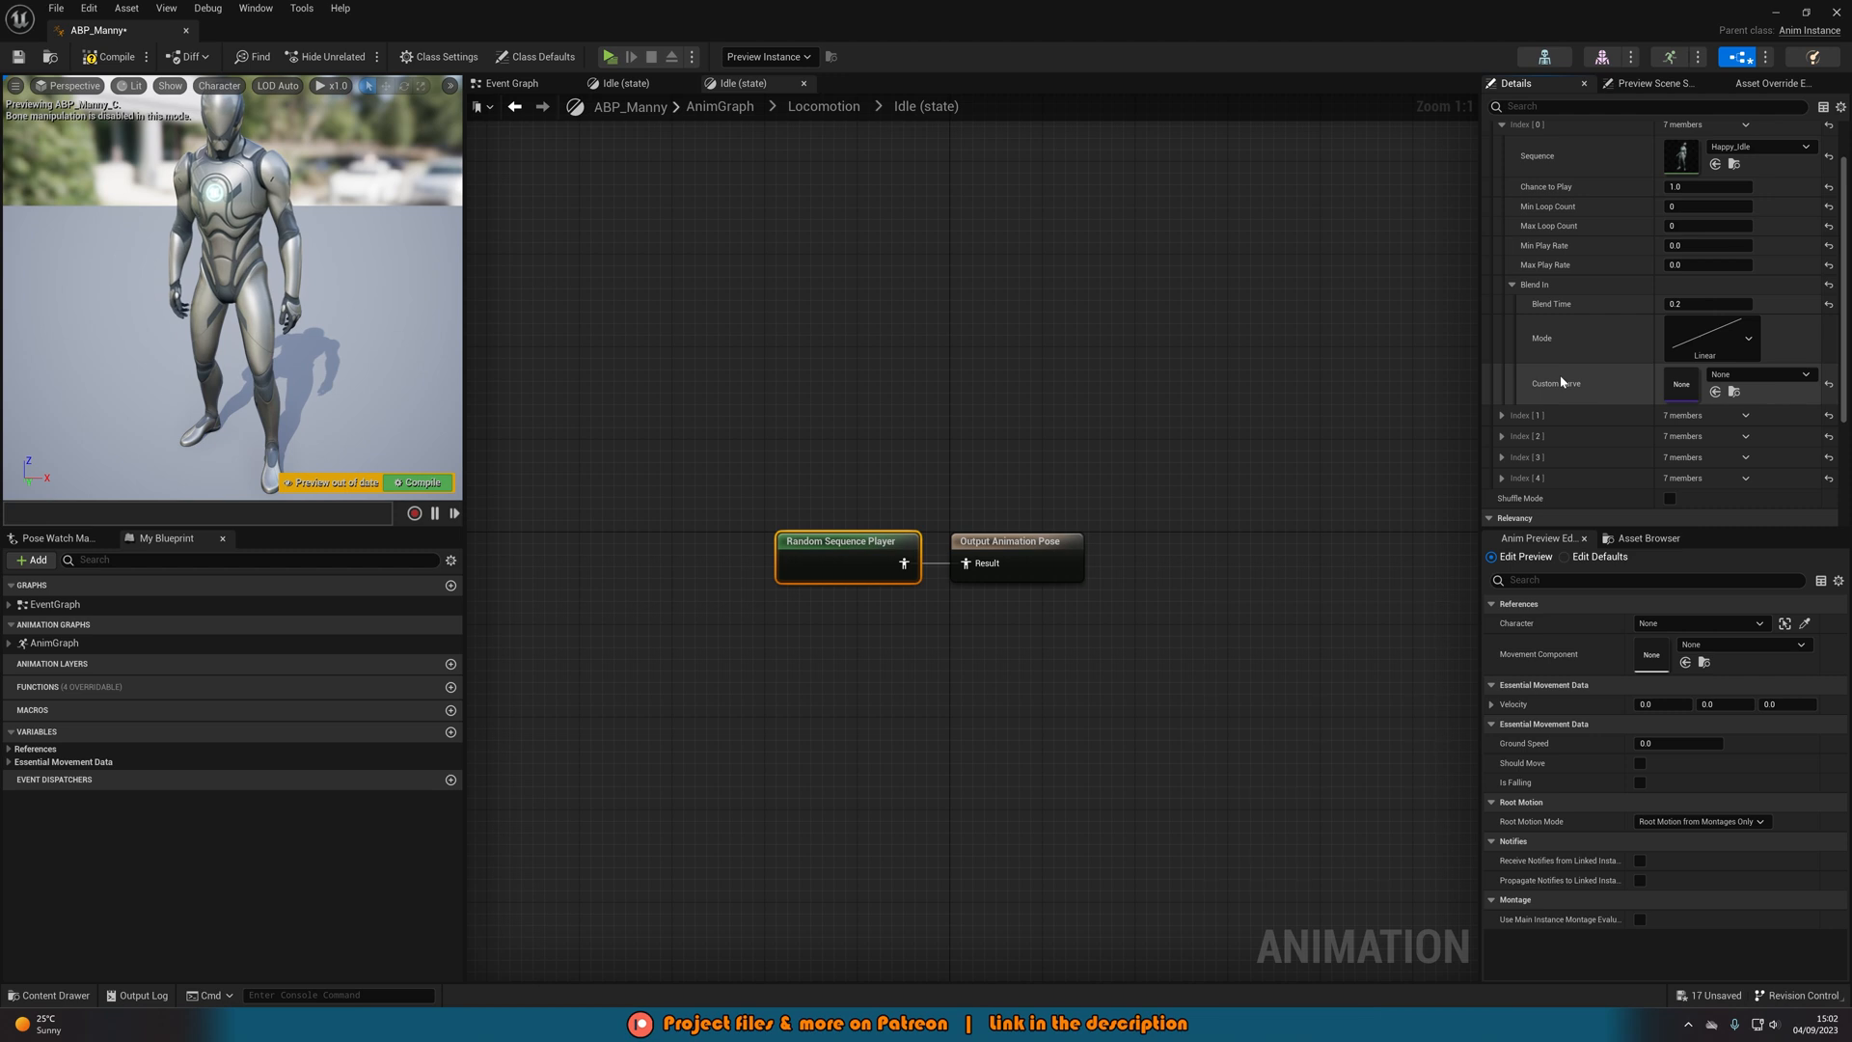
scroll(up, 3)
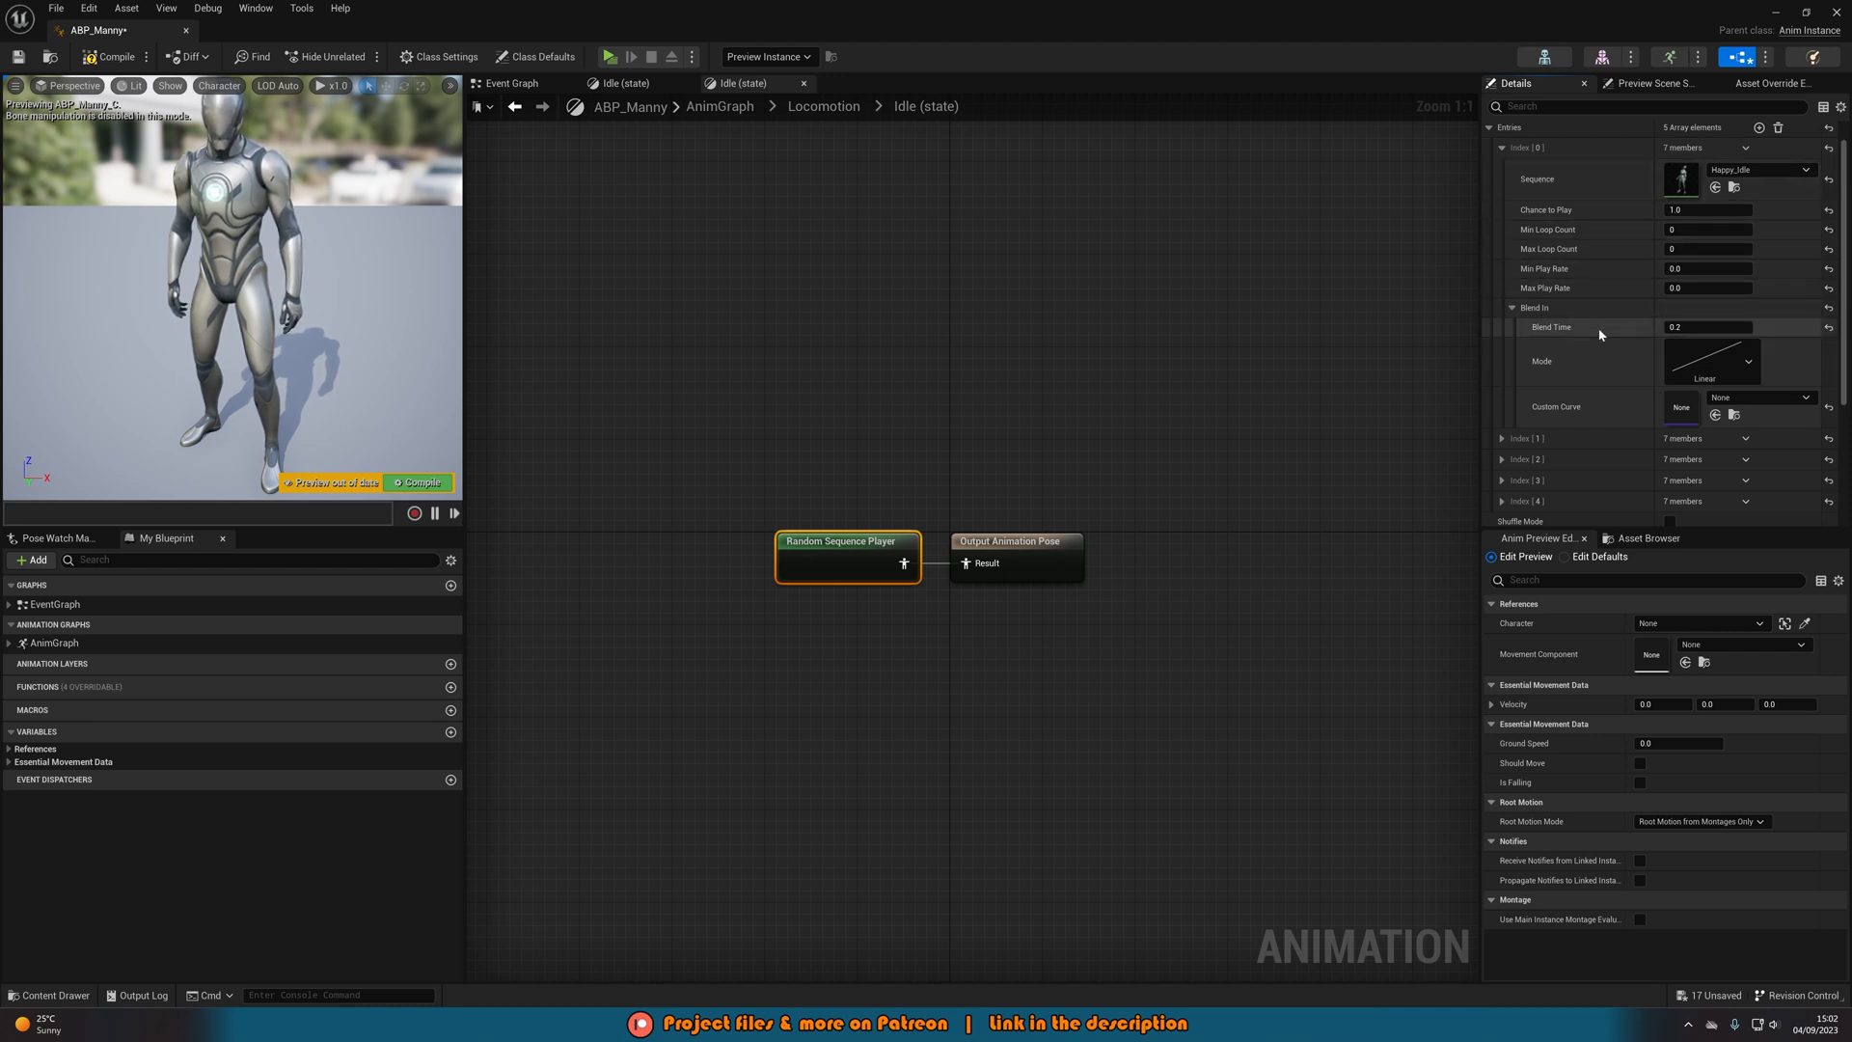
mouse_move(1579, 343)
text(0.5)
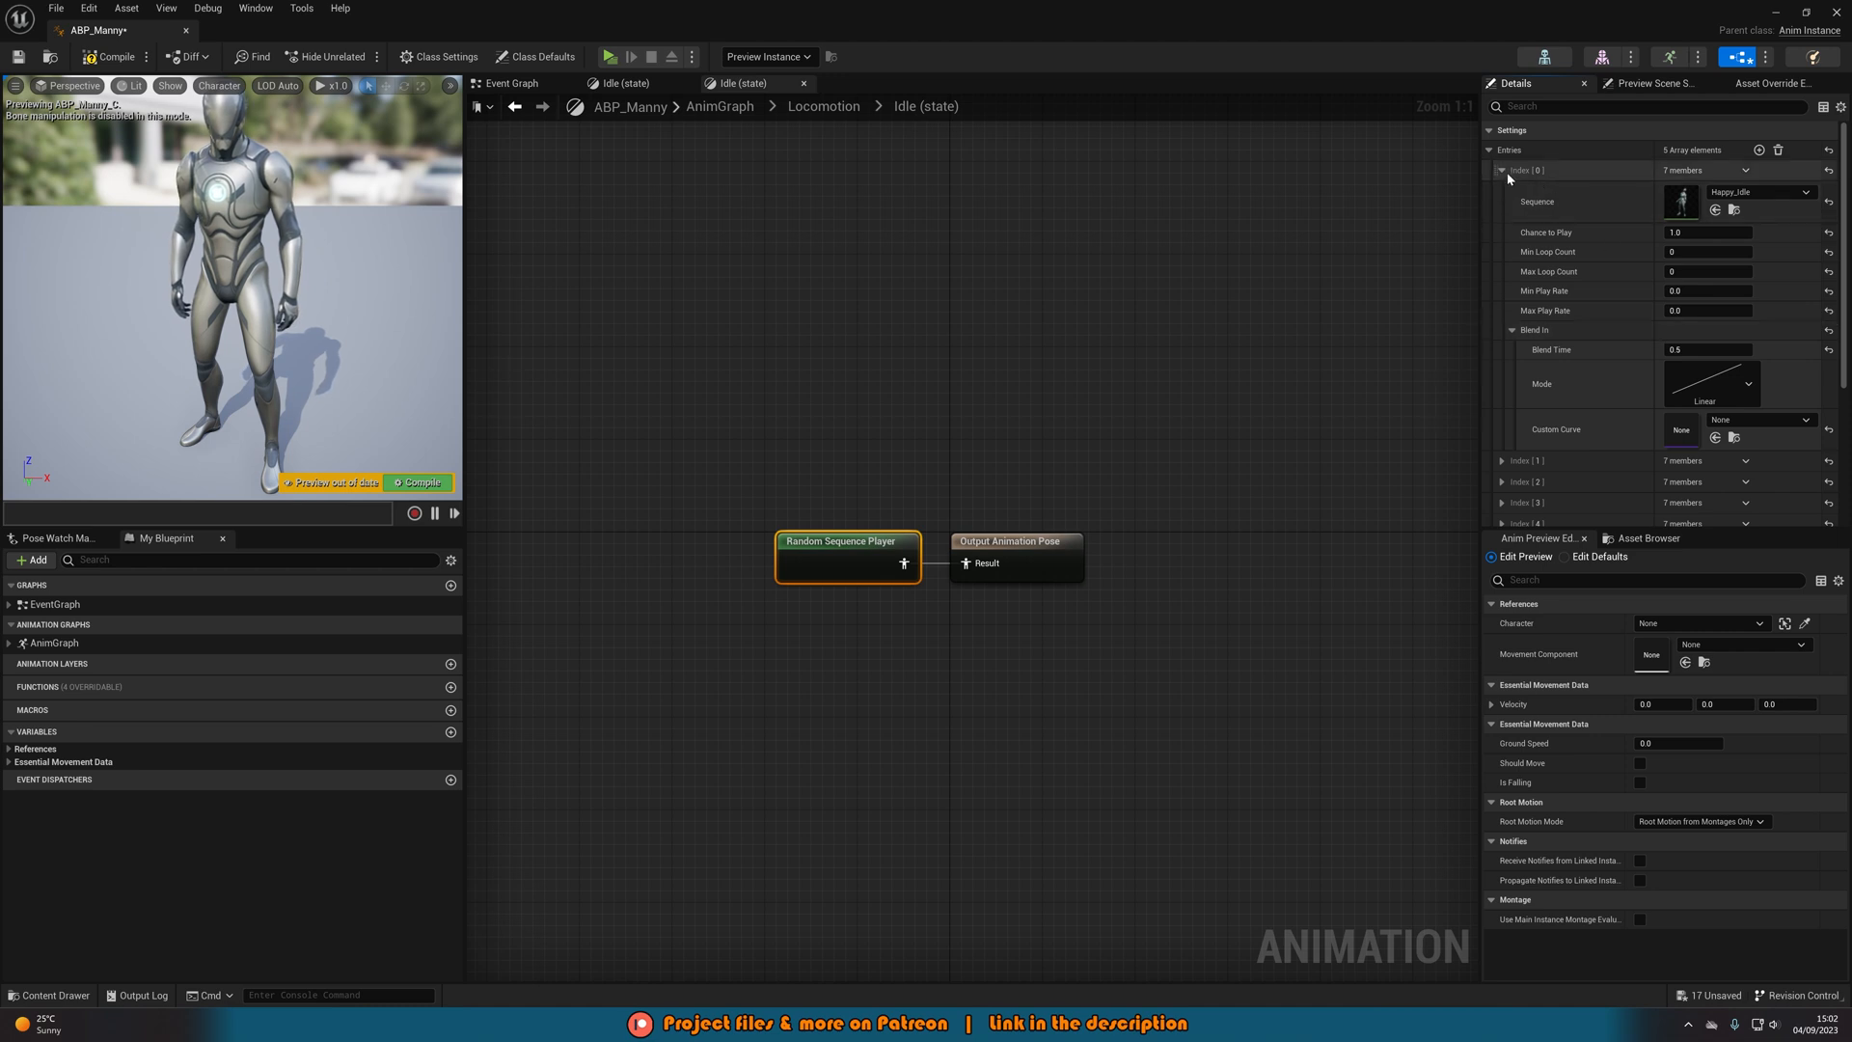
Expand the next entries and assign Idle and Looking_Around to the third and fourth slots
click(1503, 170)
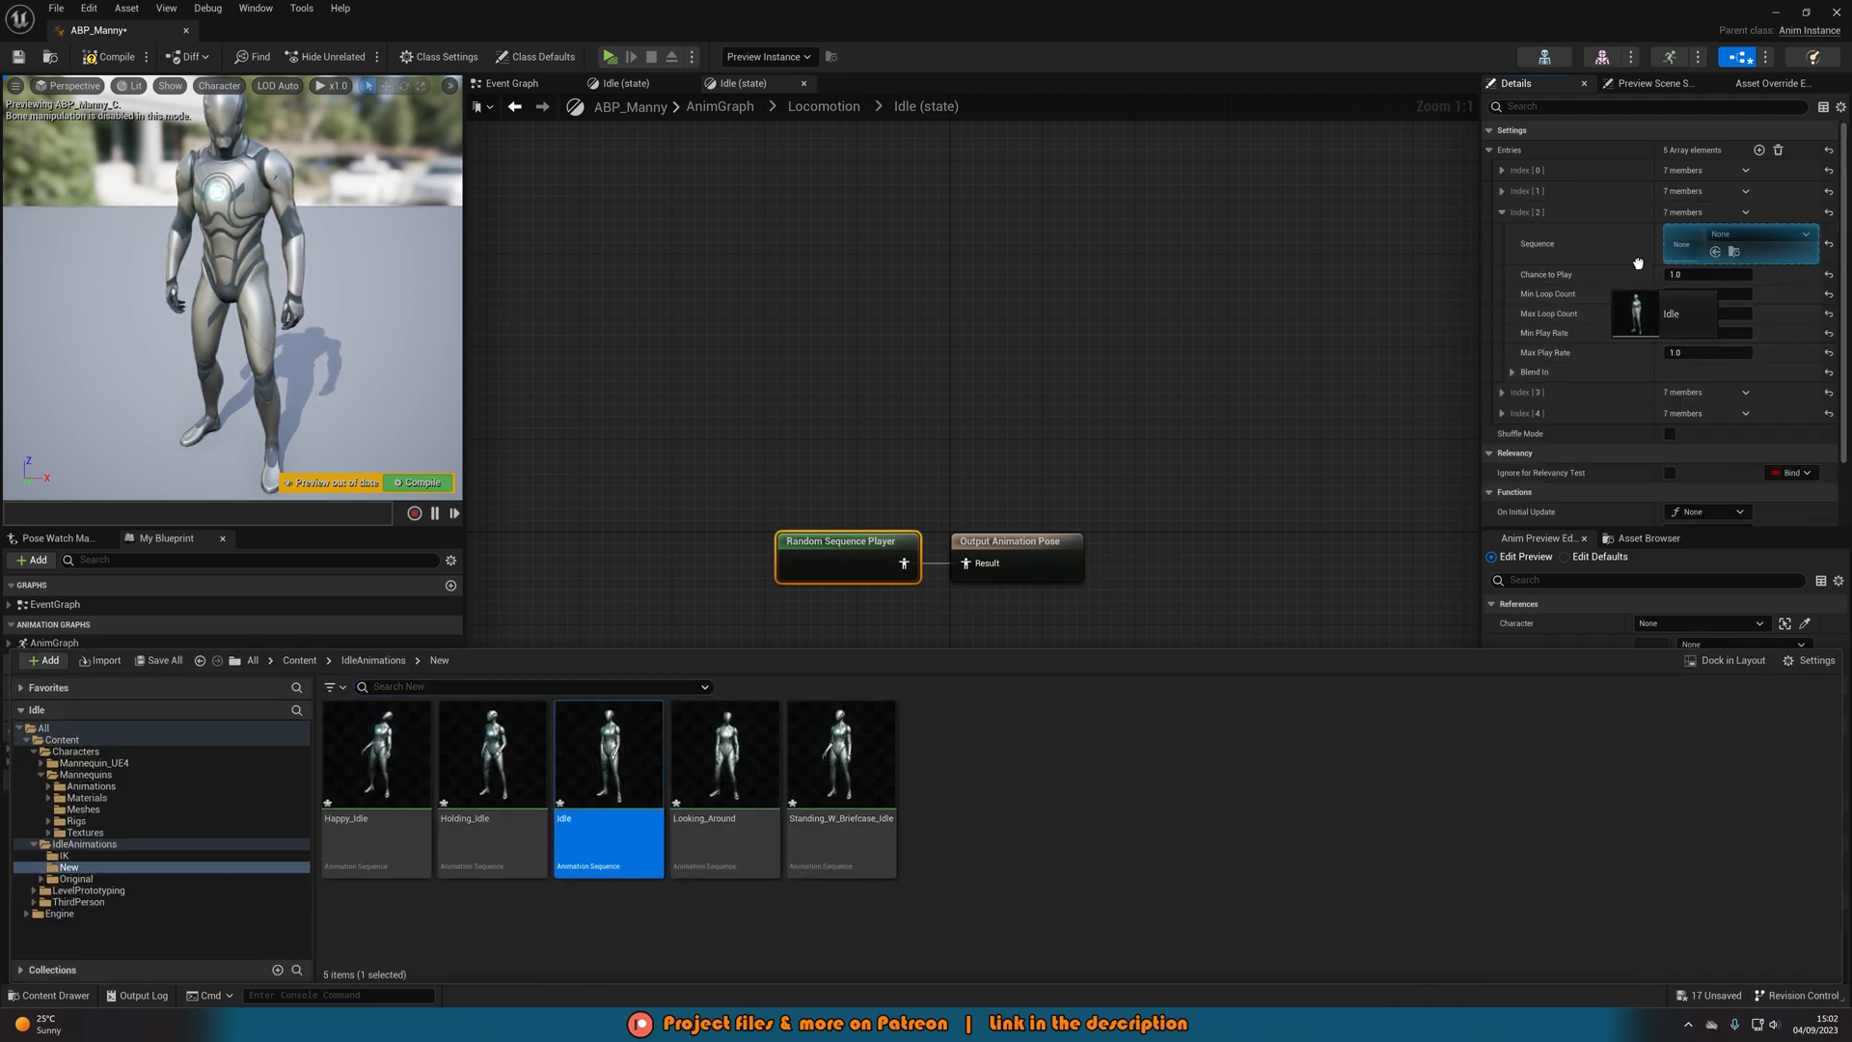
click(1501, 211)
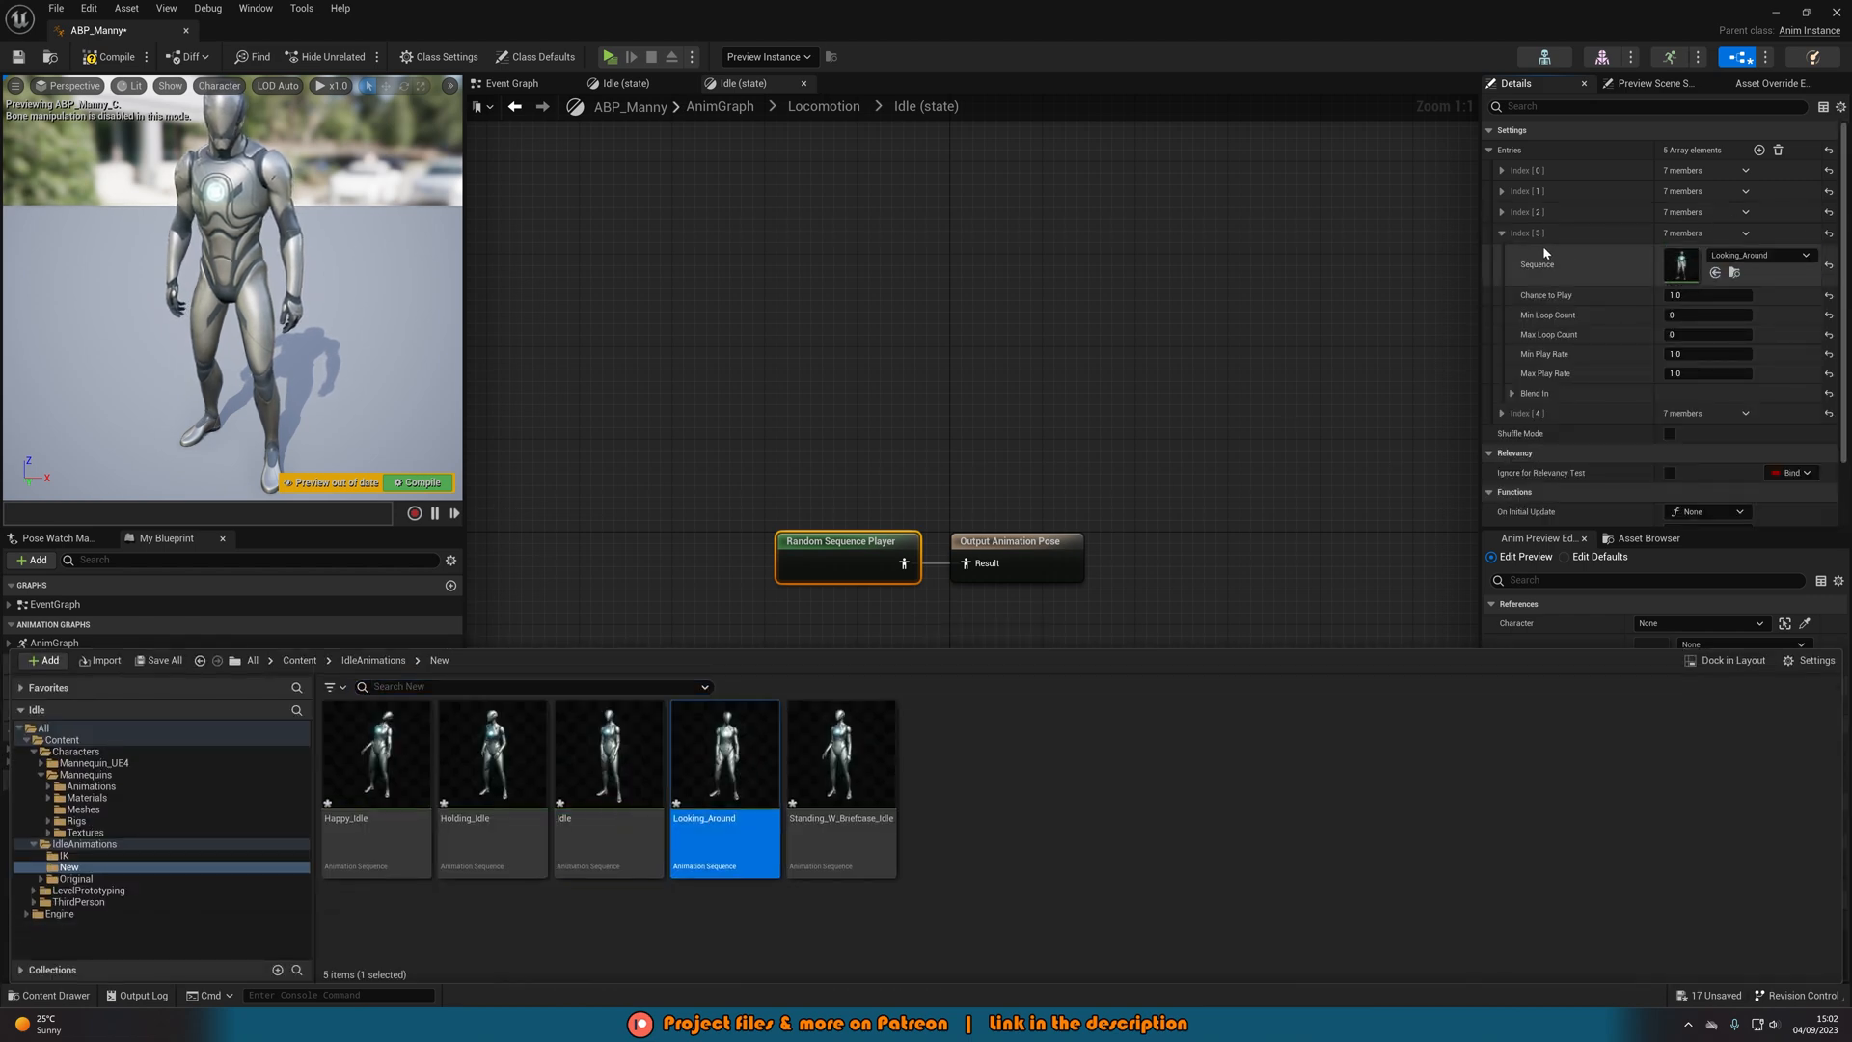
click(1514, 252)
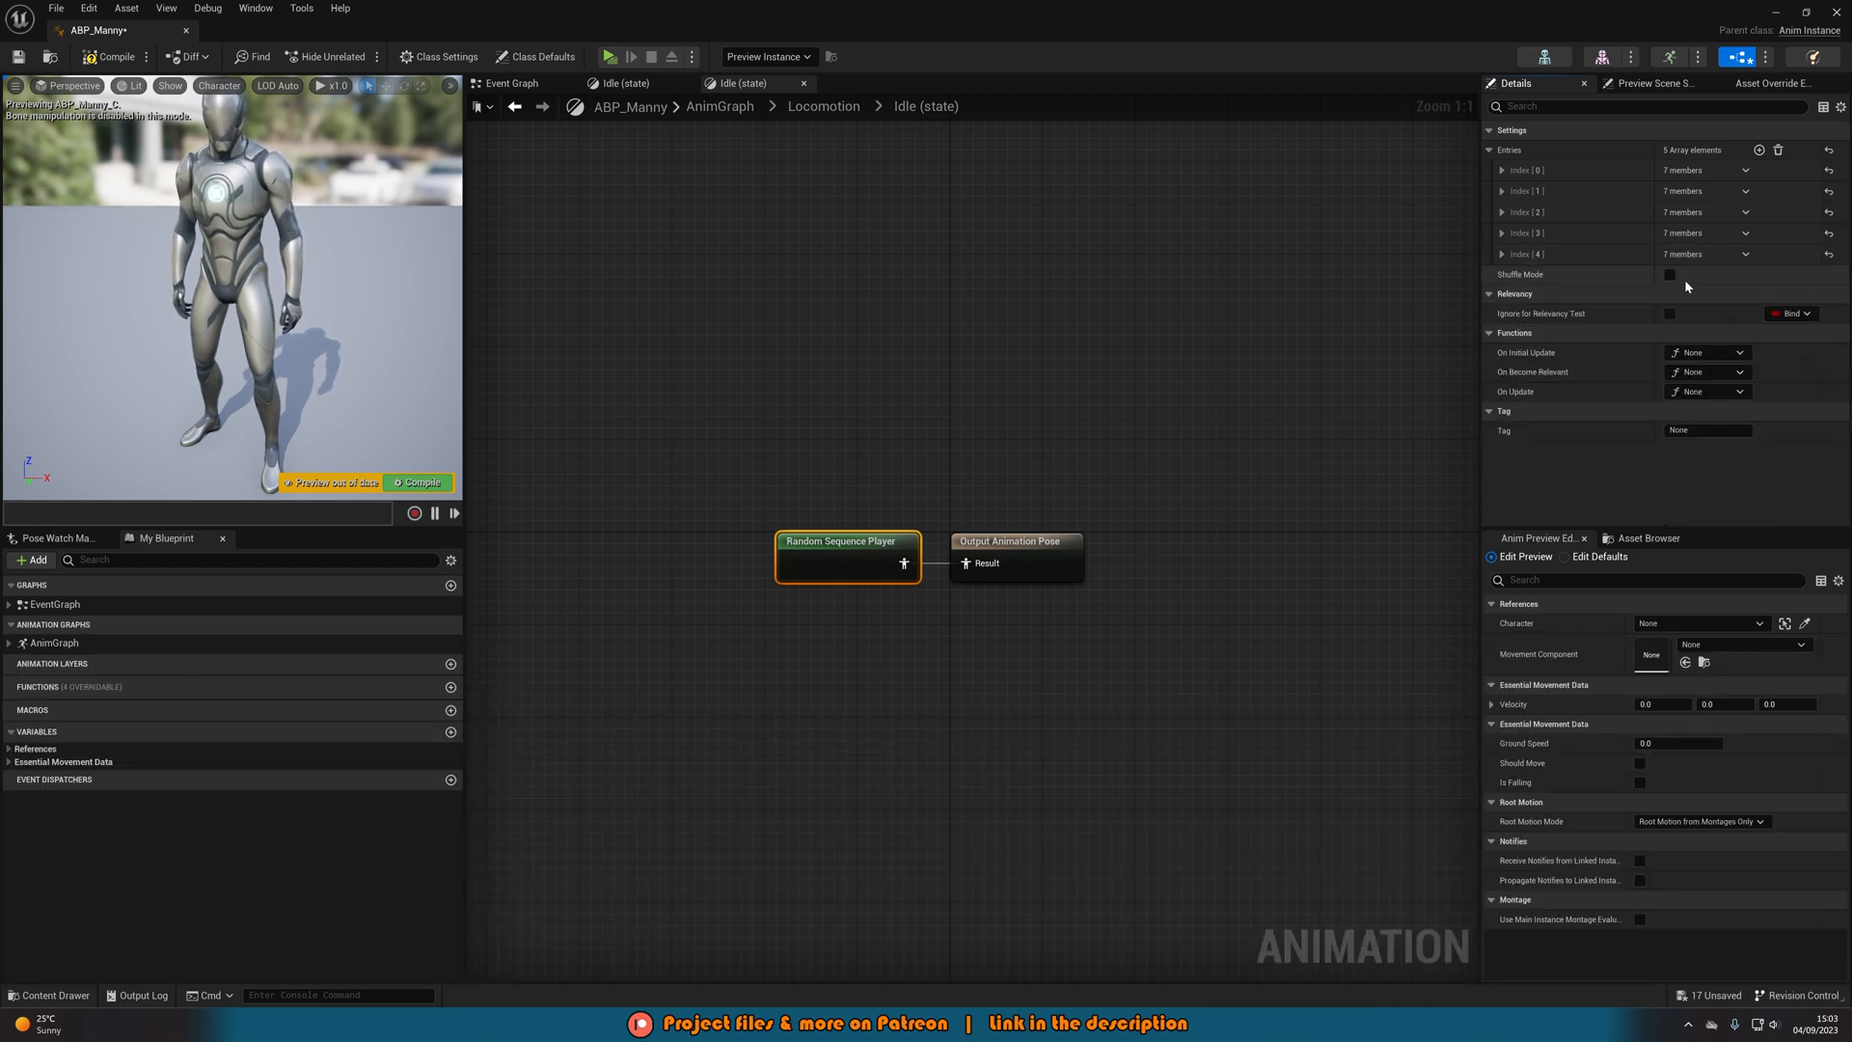
Tick Shuffle Mode in the Details panel, then deselect the Random Sequence Player node
click(1670, 274)
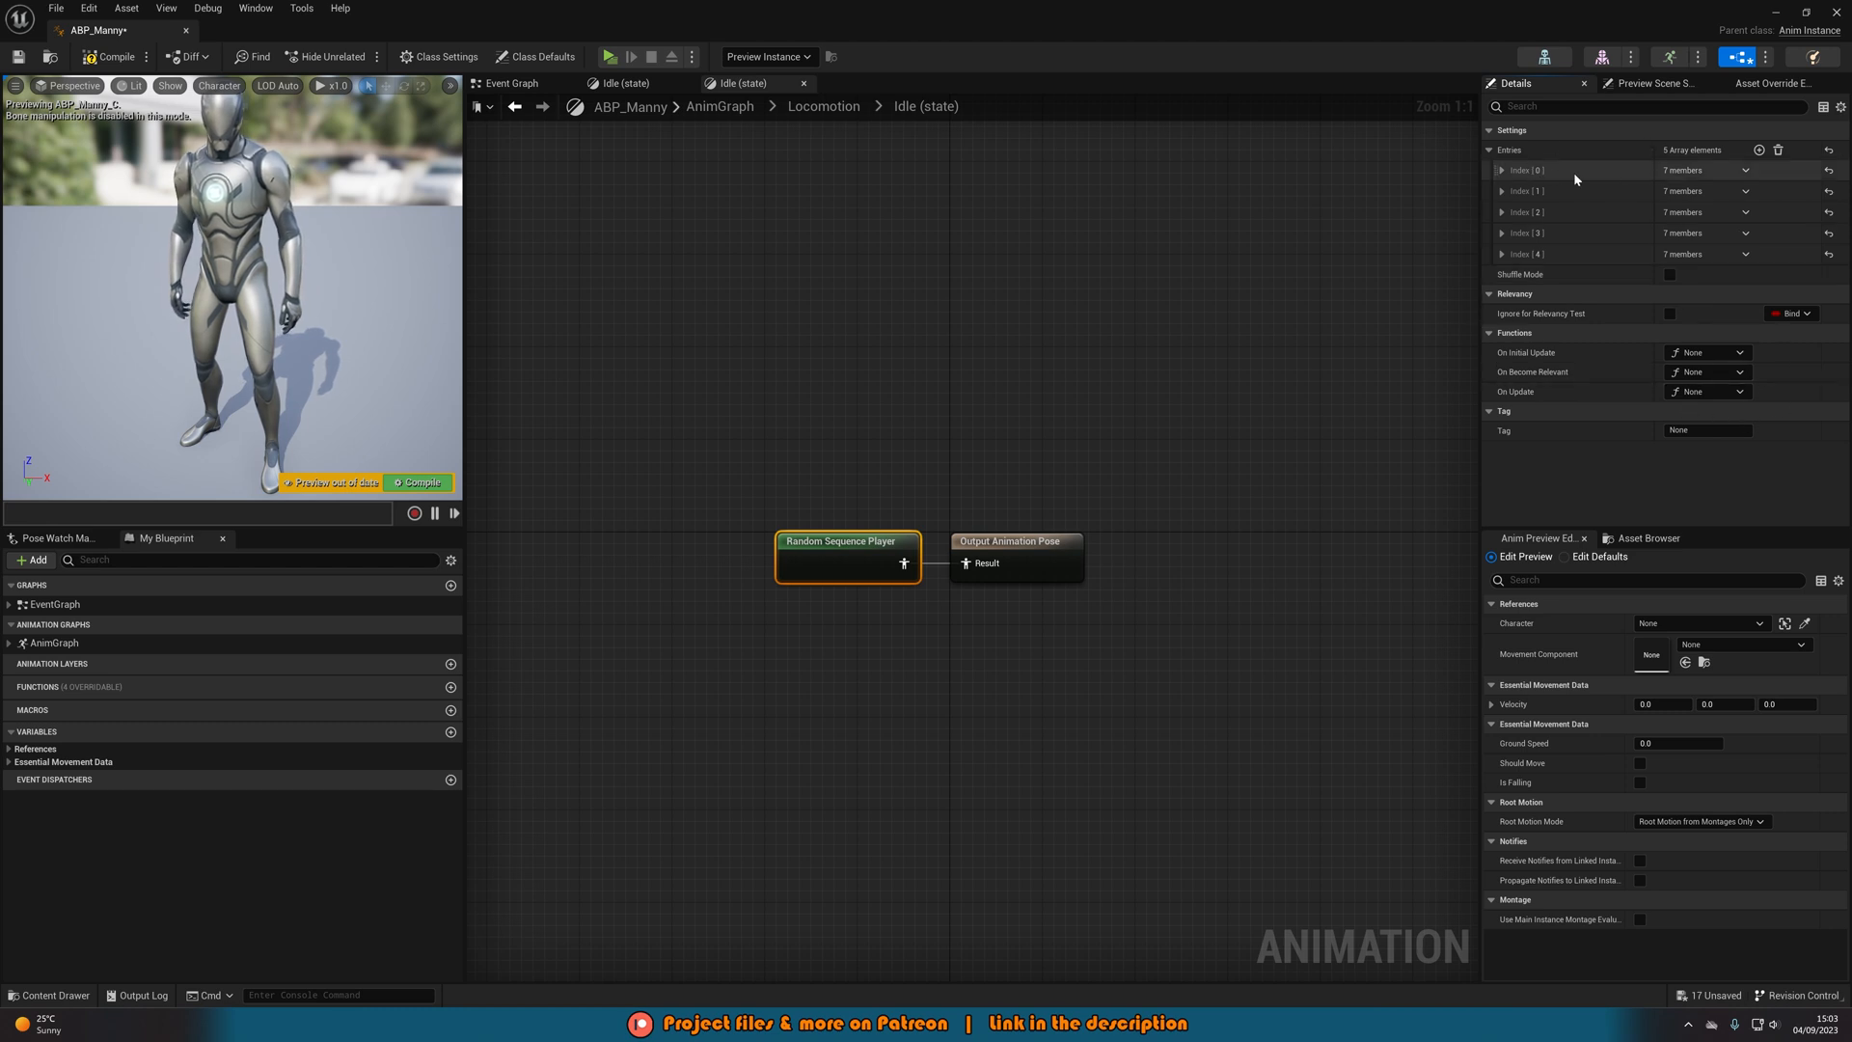
mouse_move(1658, 299)
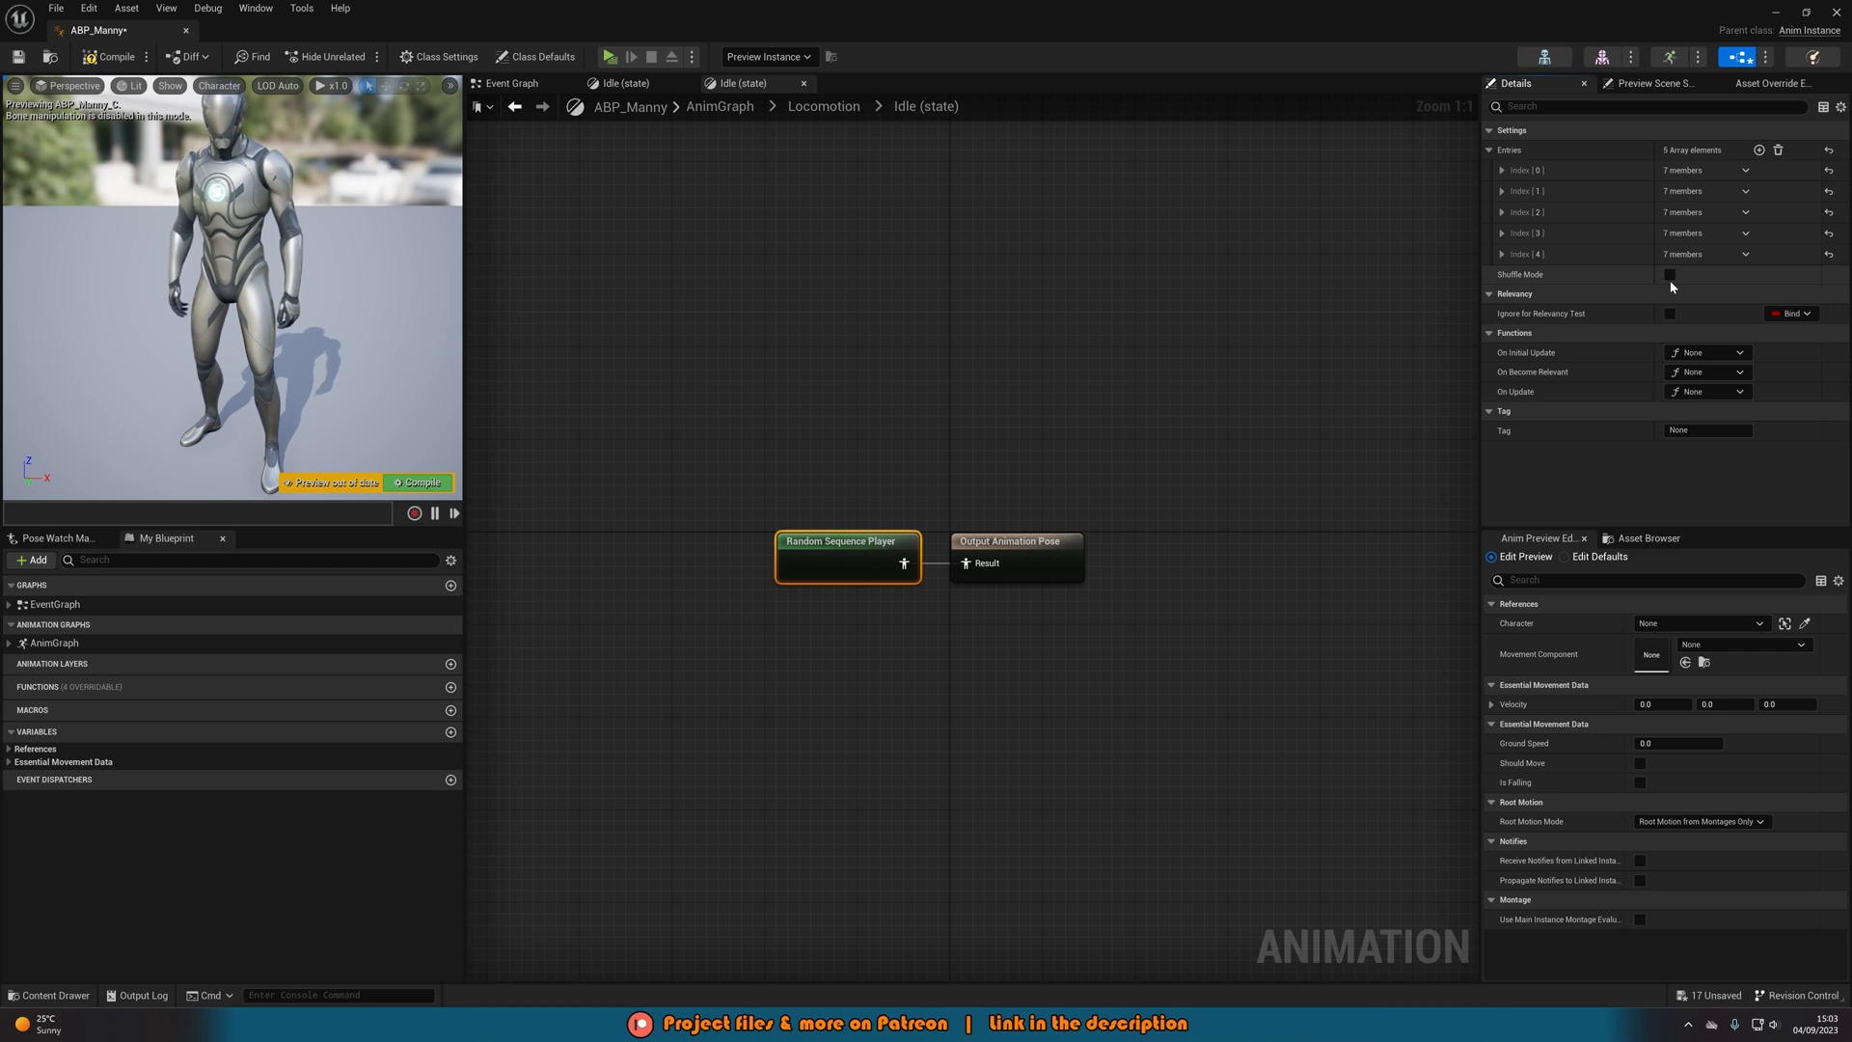
click(1669, 274)
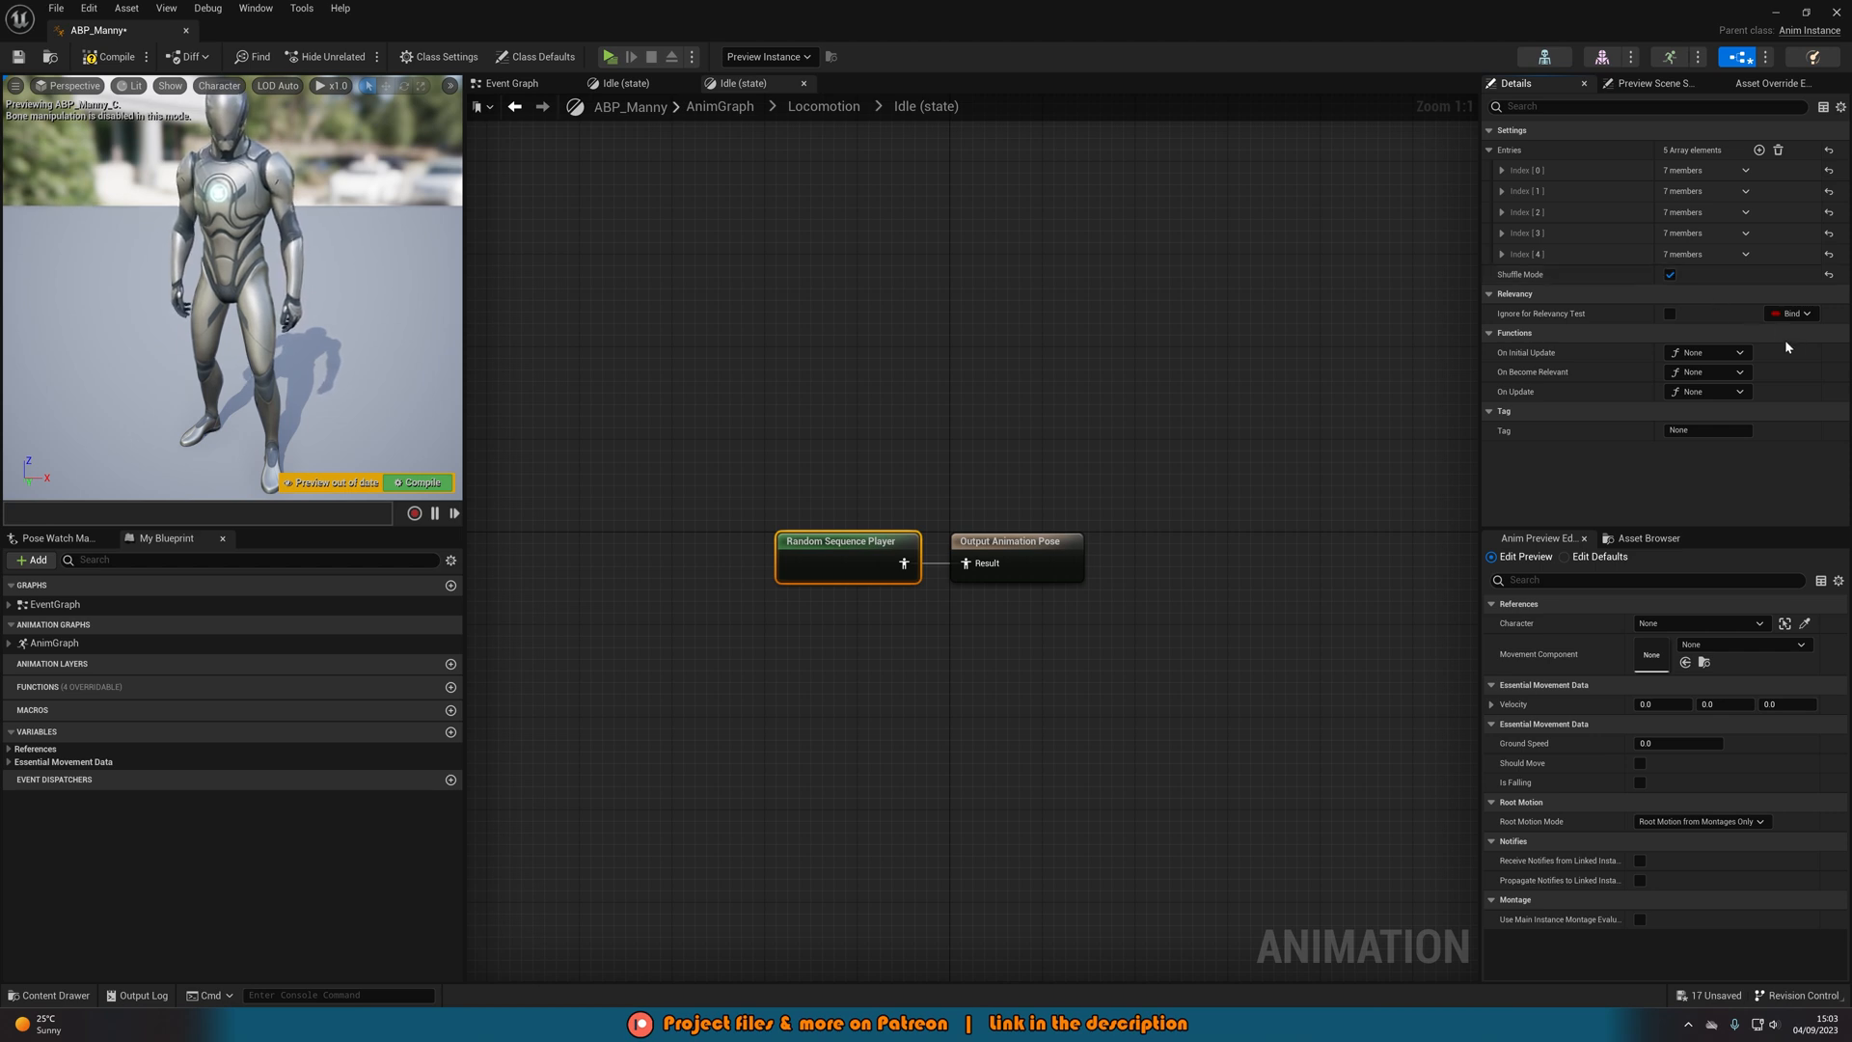
mouse_move(1401, 324)
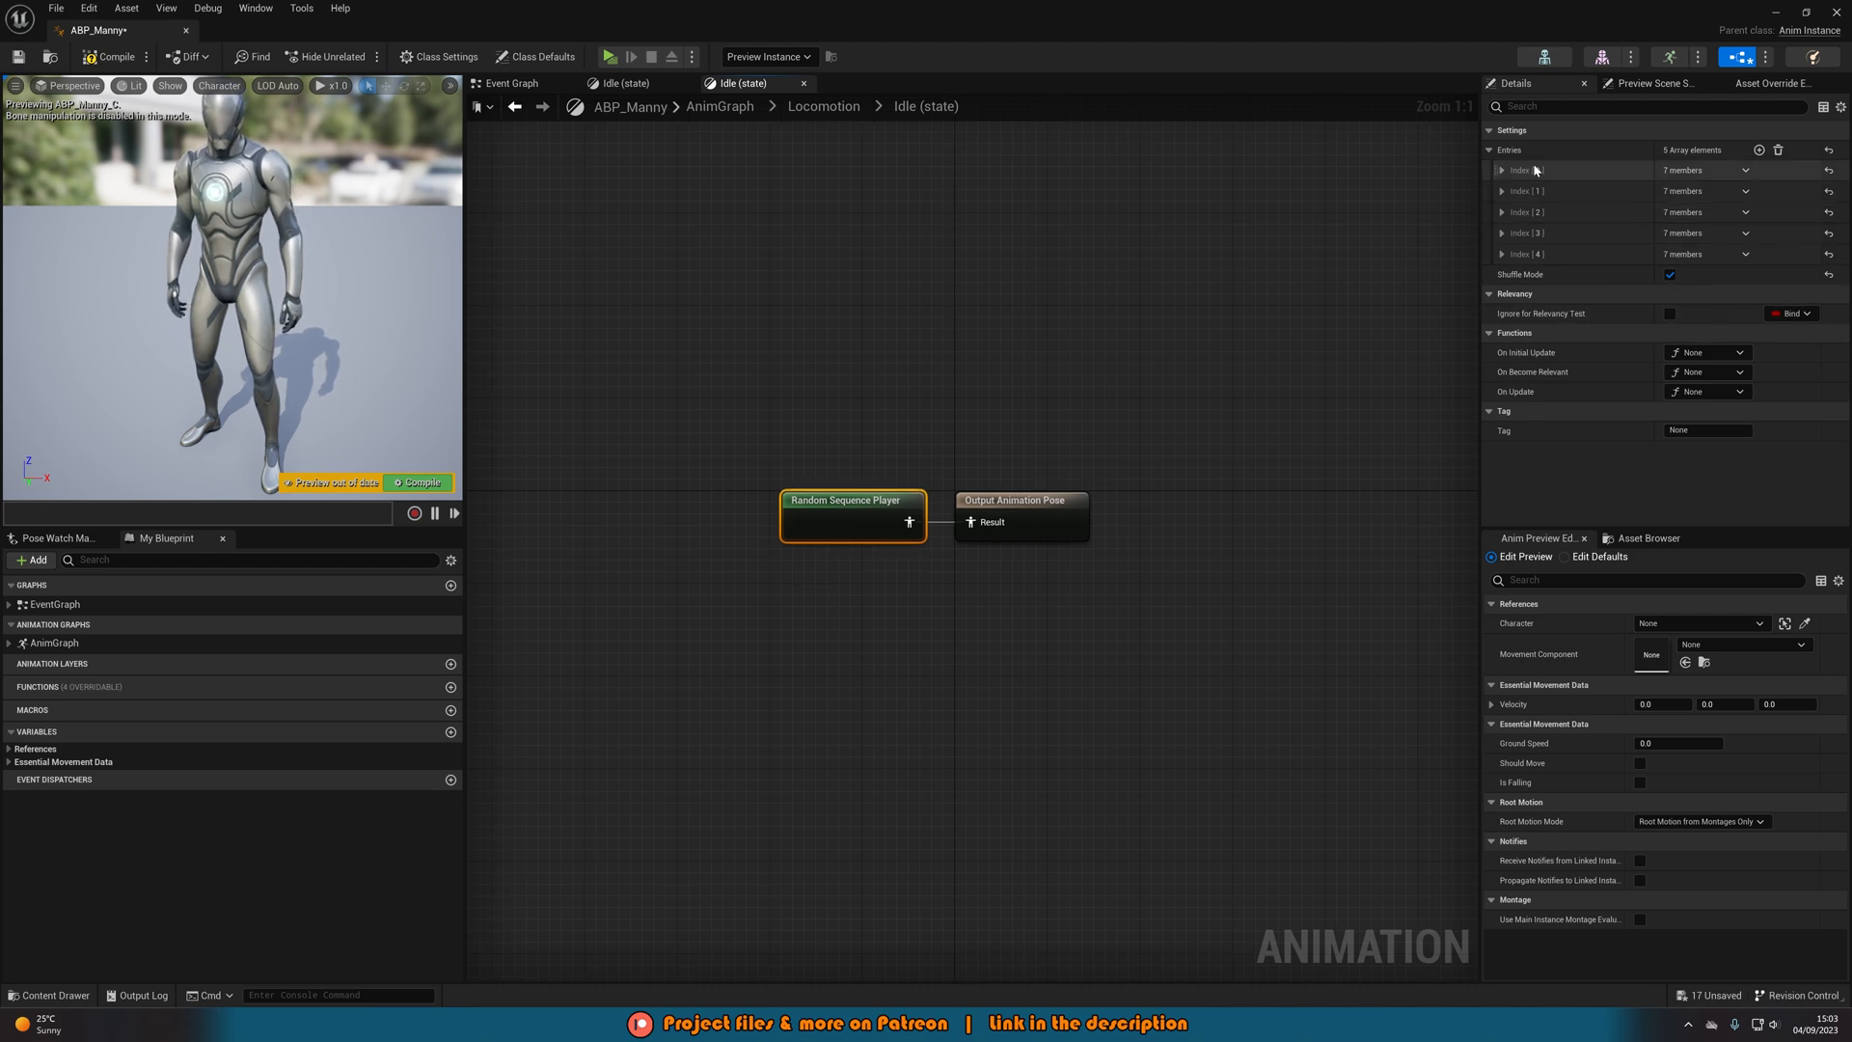
mouse_move(1626, 227)
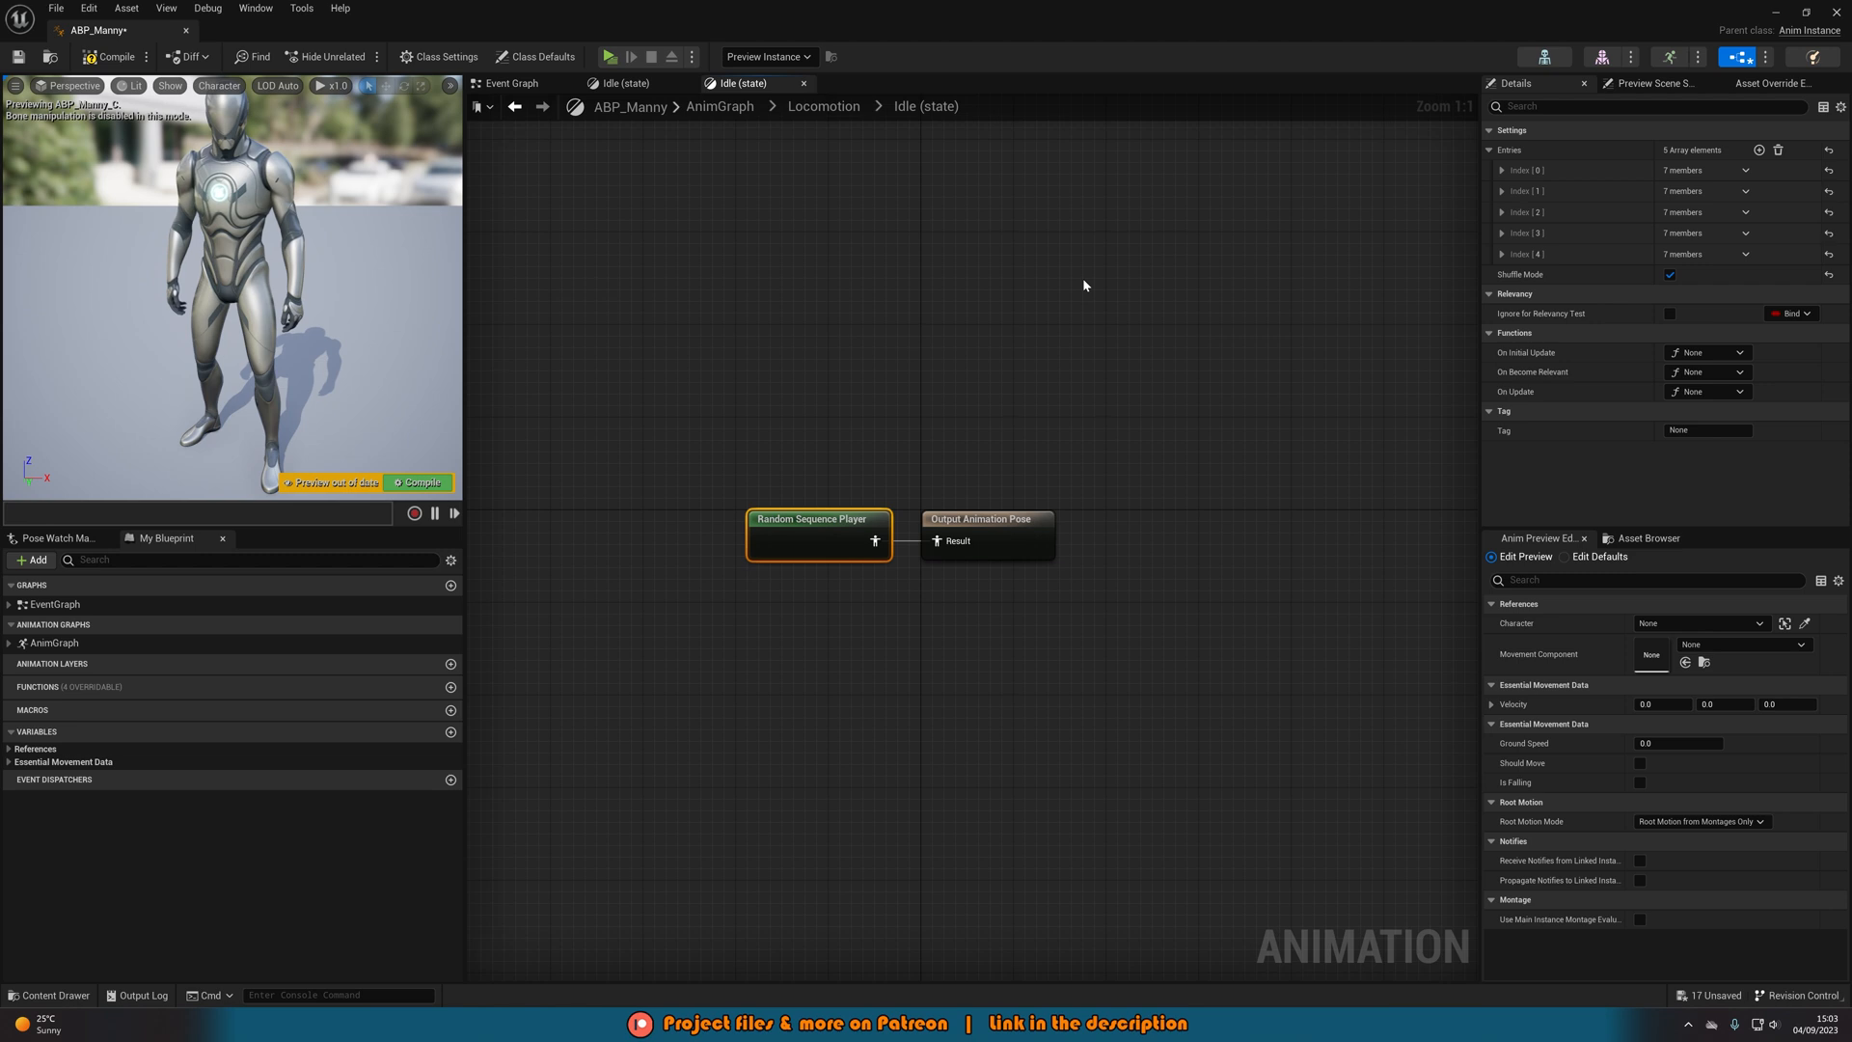
click(717, 284)
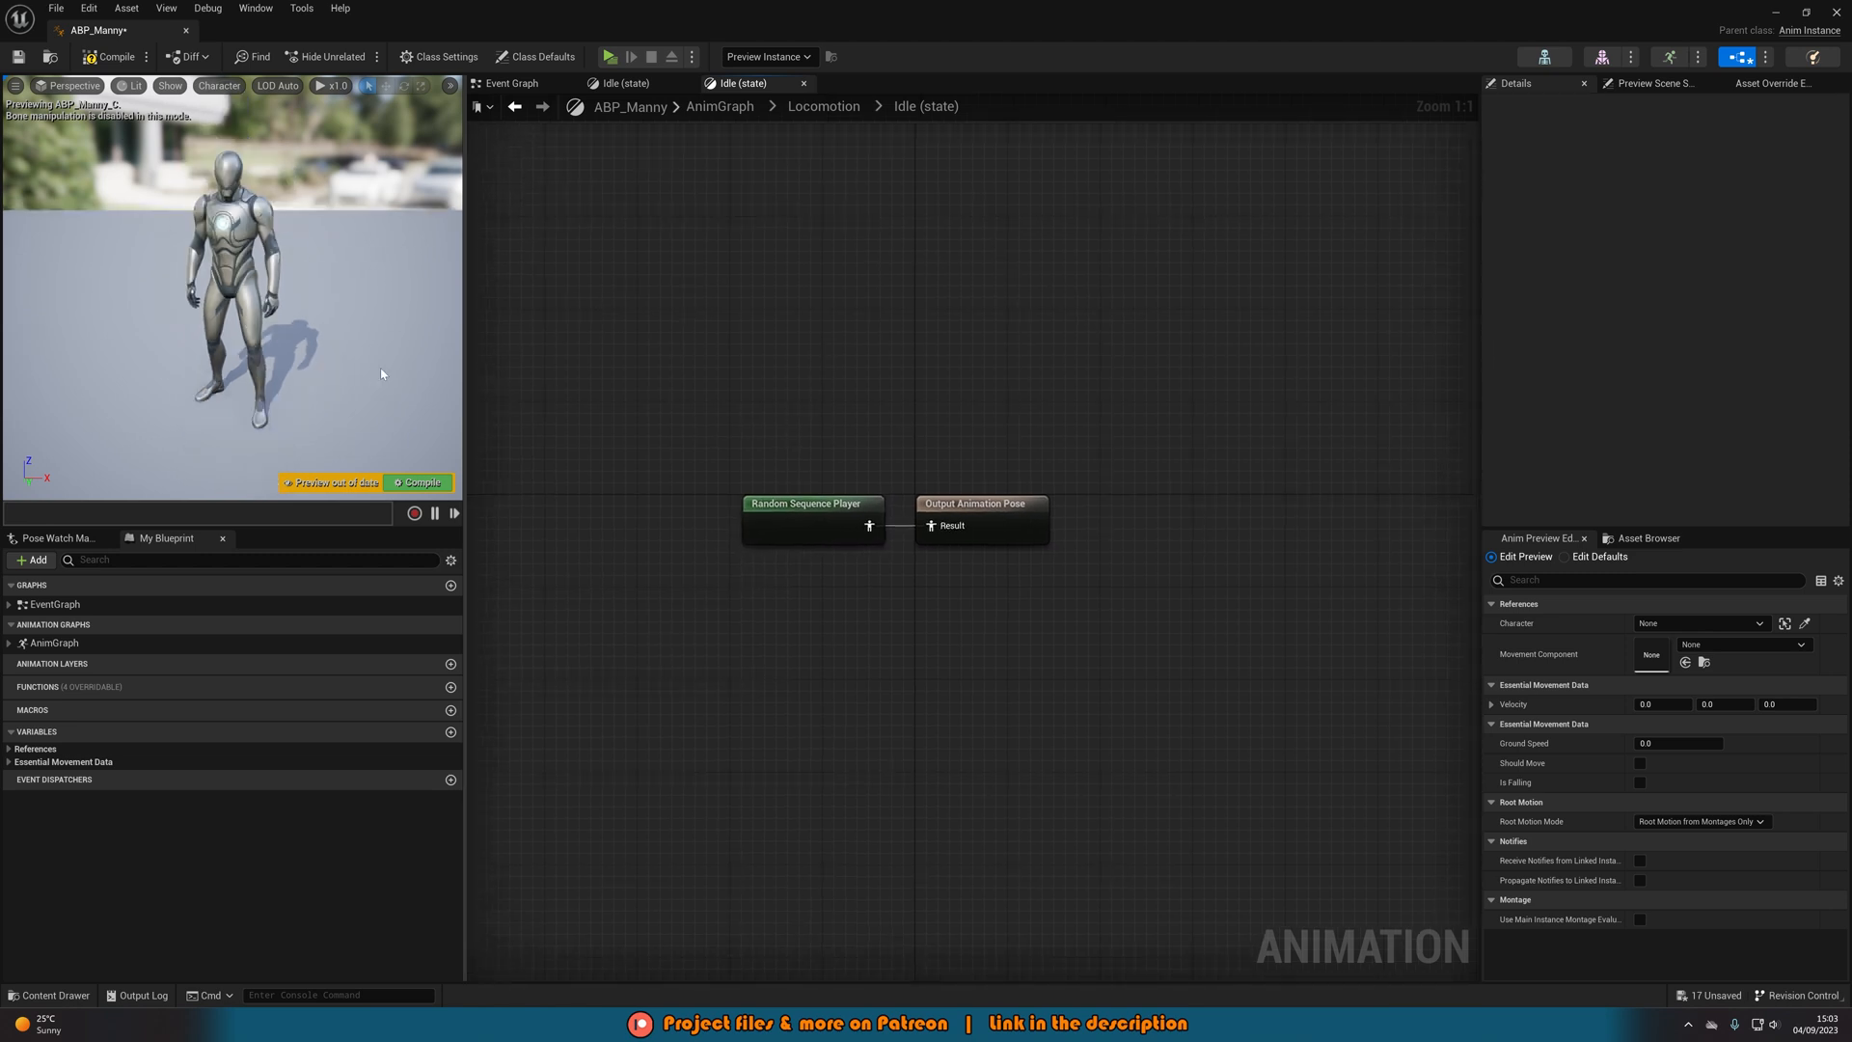
Switch to the ThirdPersonMap level and launch Play in Standalone Game mode
click(417, 482)
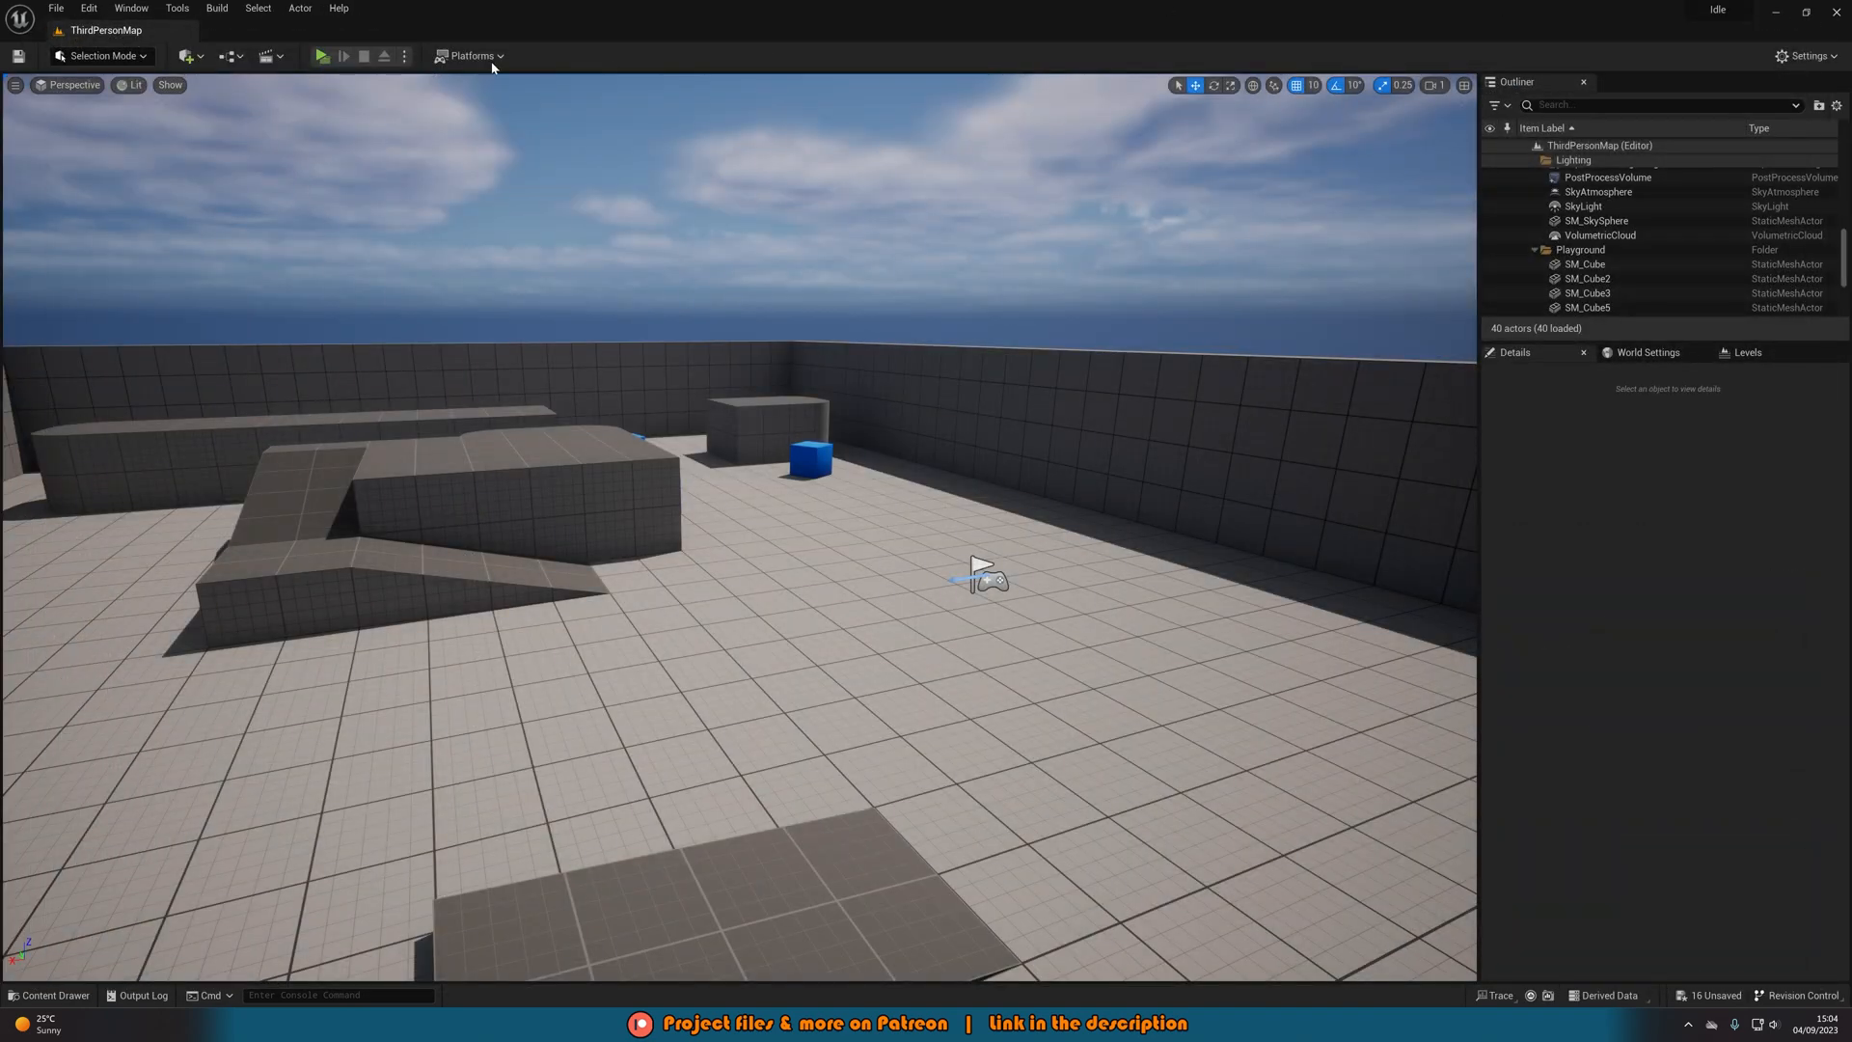
click(320, 56)
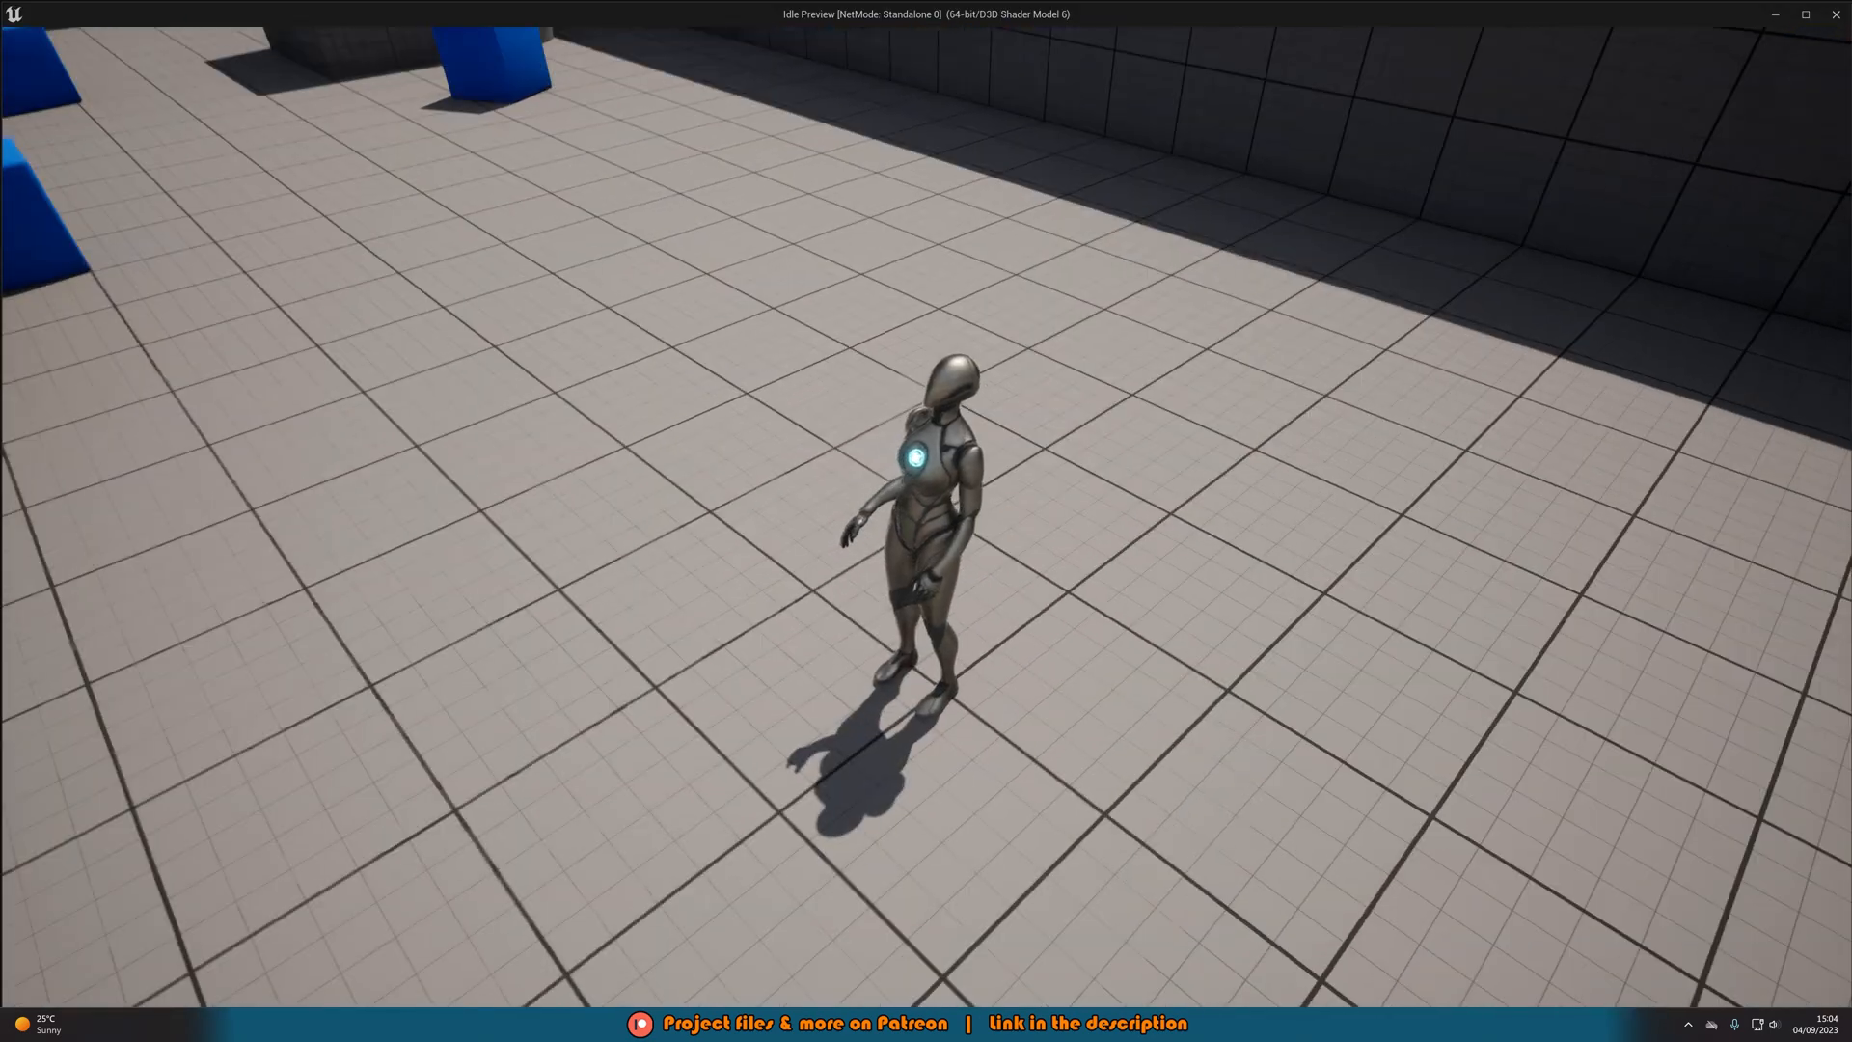